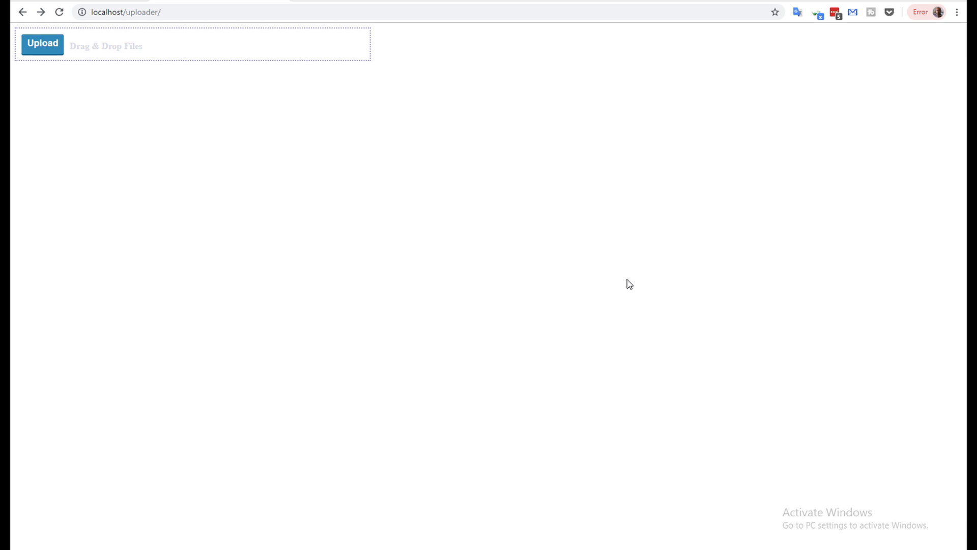
pyautogui.moveTo(449, 258)
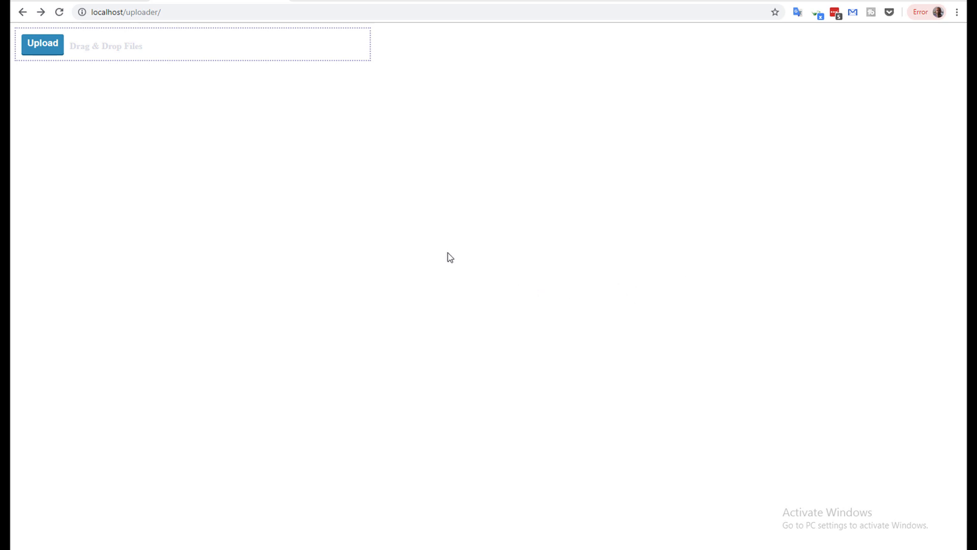
pyautogui.moveTo(301, 212)
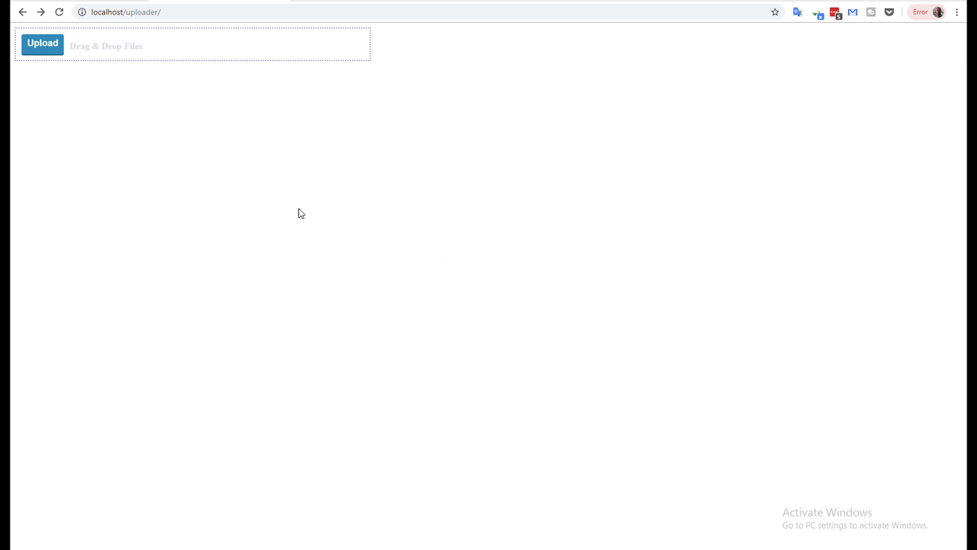
pyautogui.moveTo(69, 68)
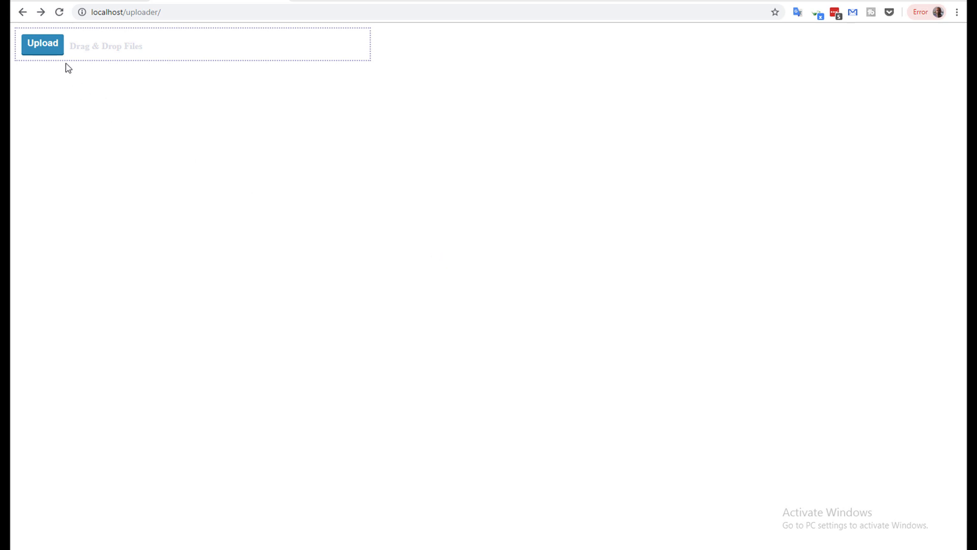
# Upload Linus.jpg and download.jpg so both appear with thumbnails and progress bars.
pyautogui.click(42, 44)
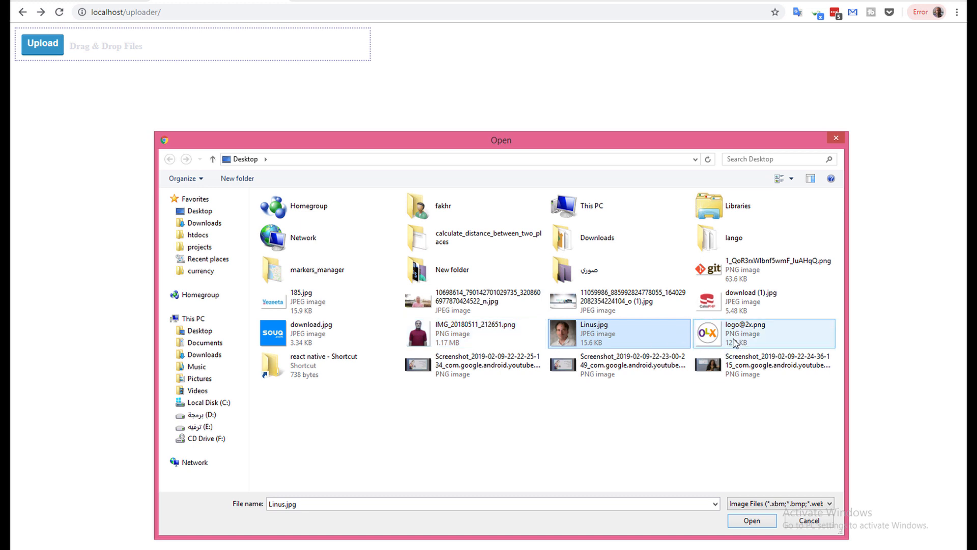
pyautogui.click(326, 332)
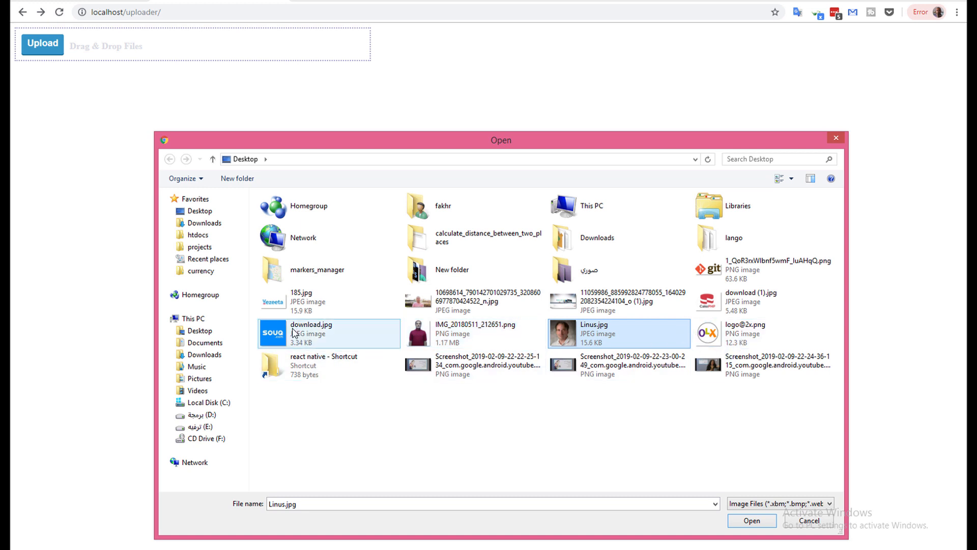
pyautogui.click(751, 520)
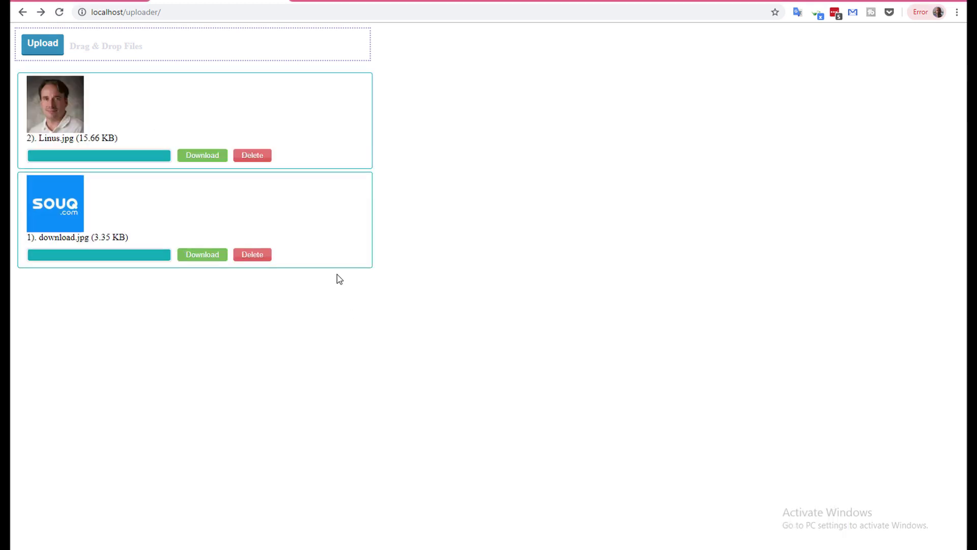
pyautogui.moveTo(391, 270)
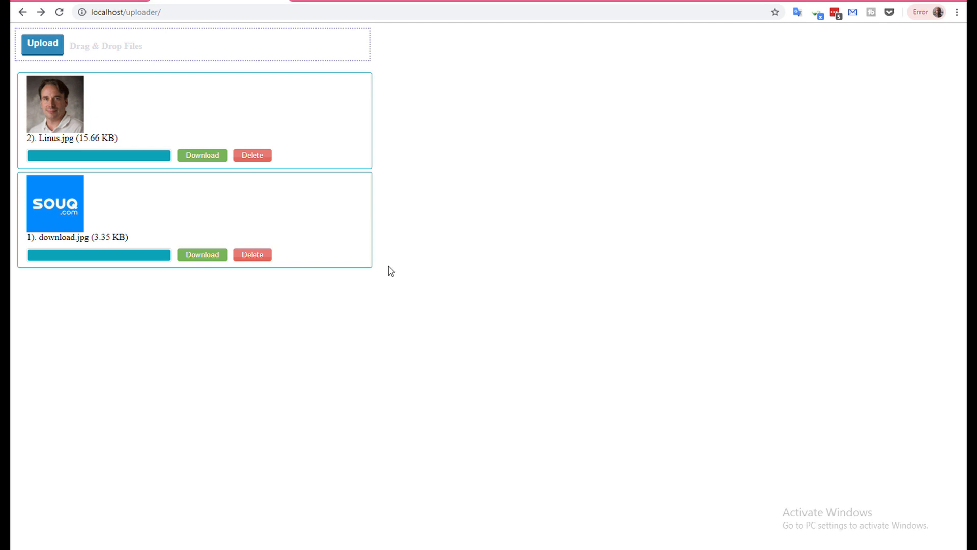
pyautogui.moveTo(98, 81)
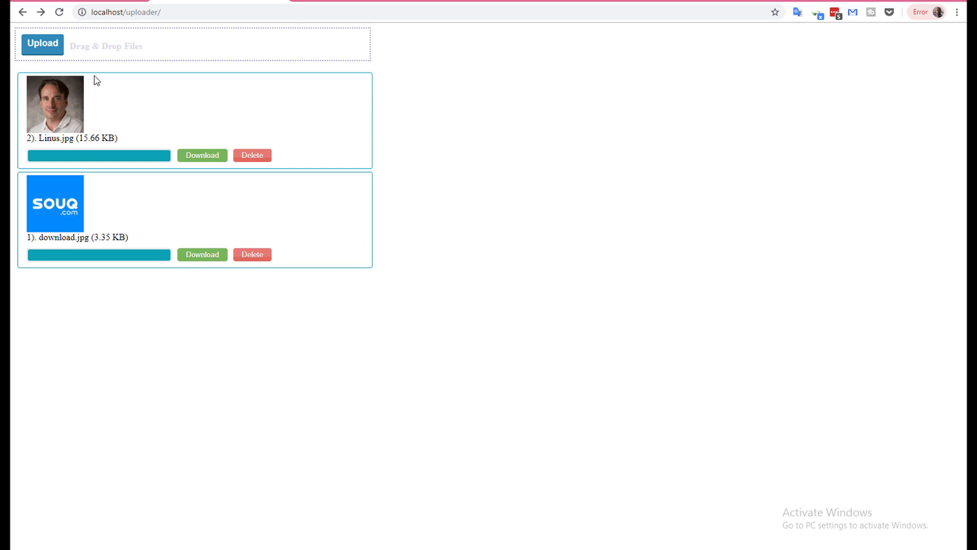
pyautogui.moveTo(102, 131)
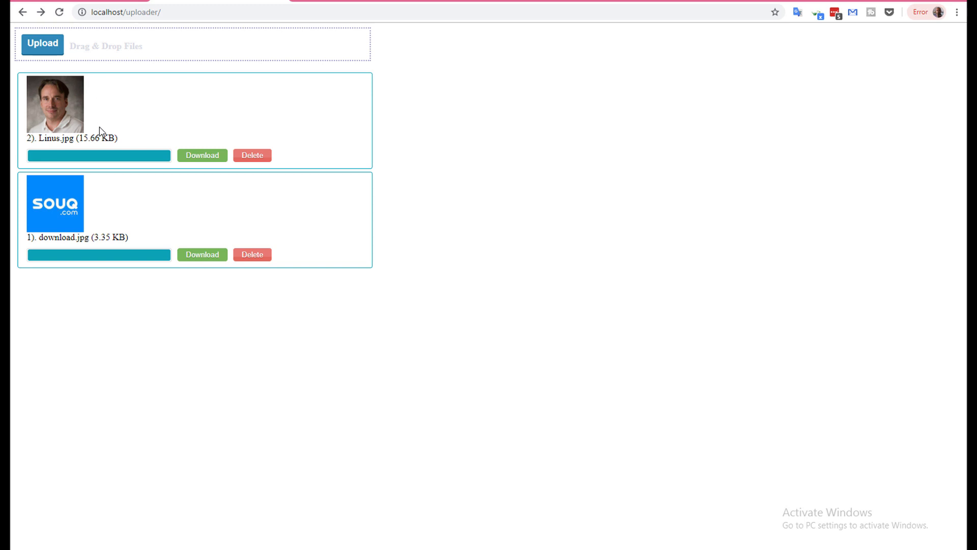
pyautogui.moveTo(94, 106)
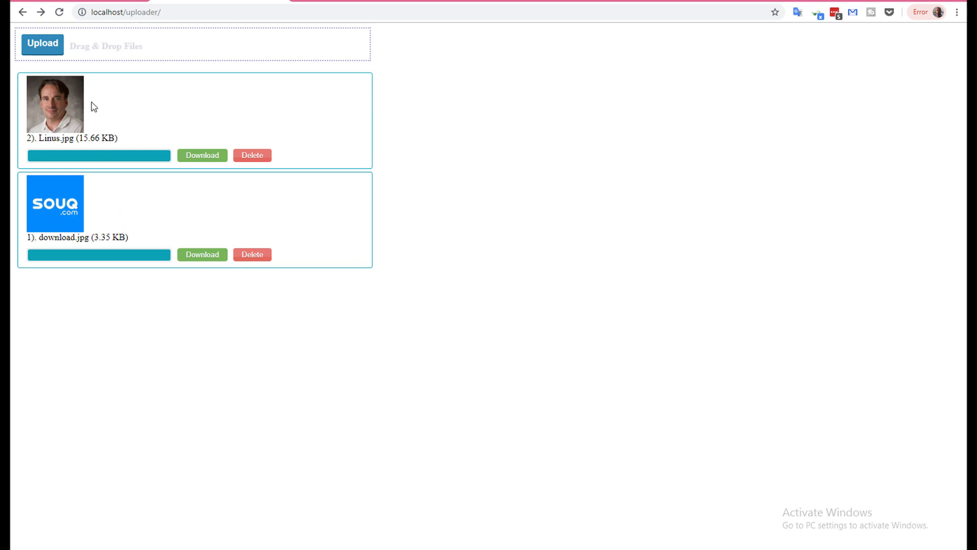
pyautogui.moveTo(143, 173)
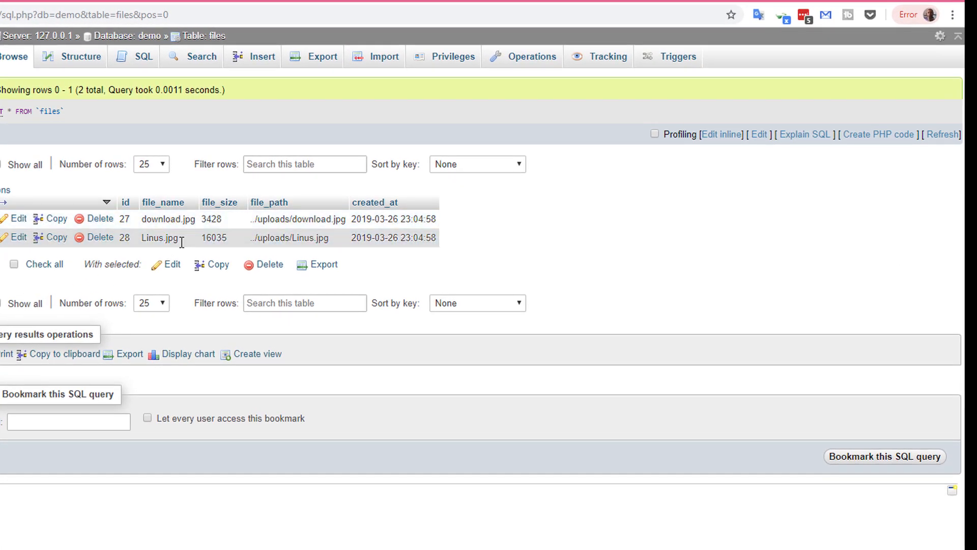
pyautogui.moveTo(168, 219)
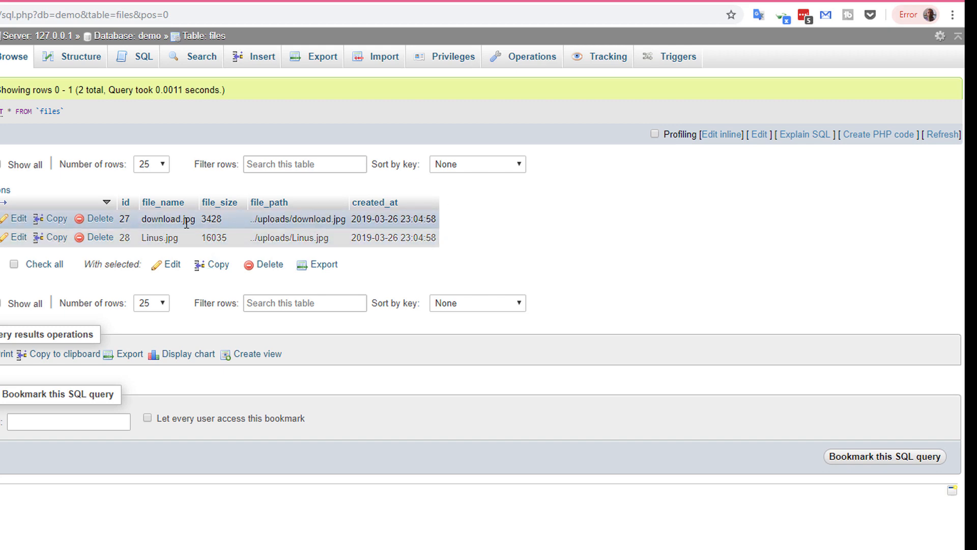
pyautogui.moveTo(187, 253)
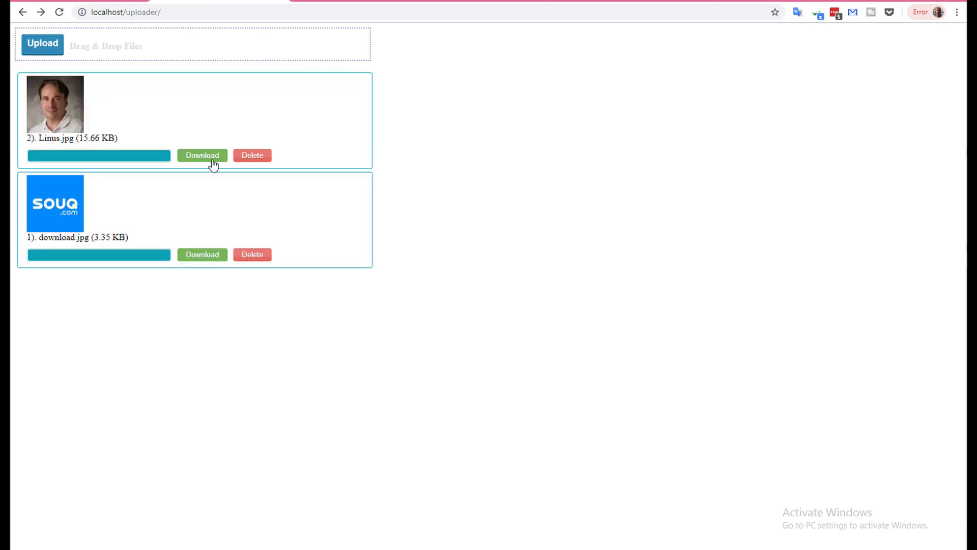
# Download Linus.jpg and download.jpg, then delete both uploads, dismissing the file-deleted notice.
pyautogui.click(201, 155)
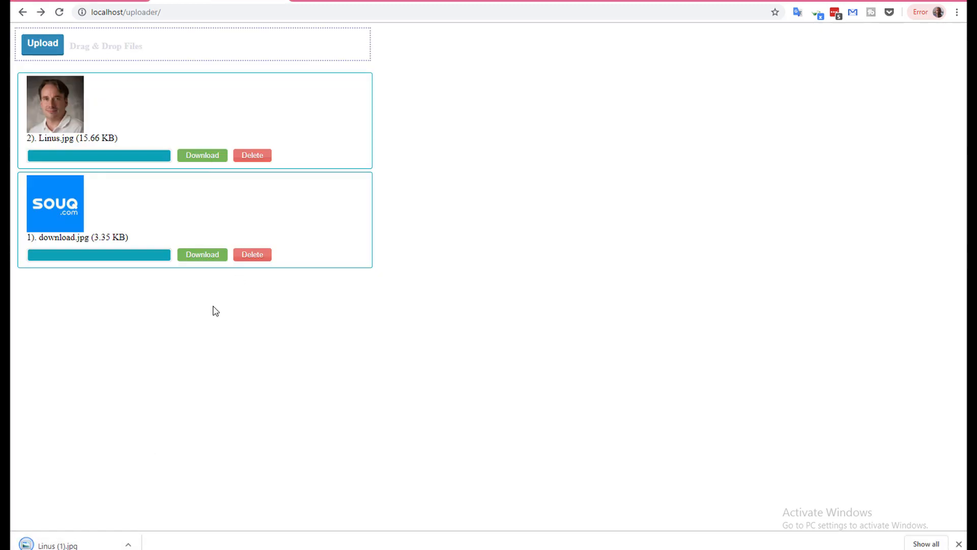
pyautogui.moveTo(219, 388)
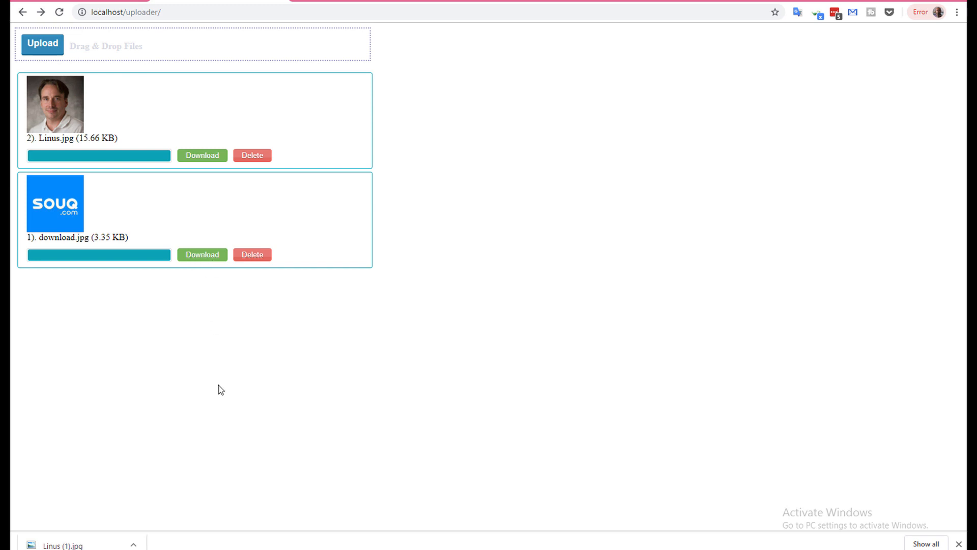
pyautogui.click(202, 255)
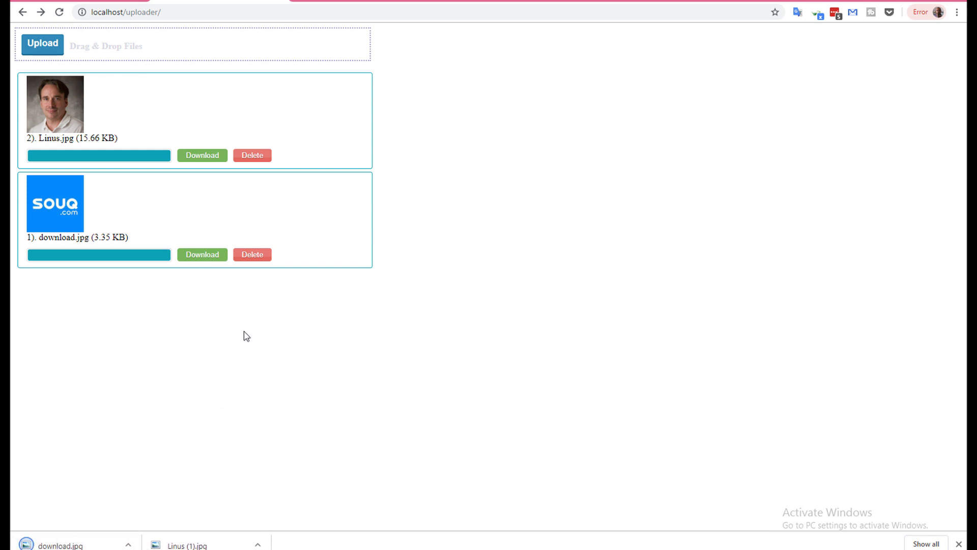
pyautogui.moveTo(252, 154)
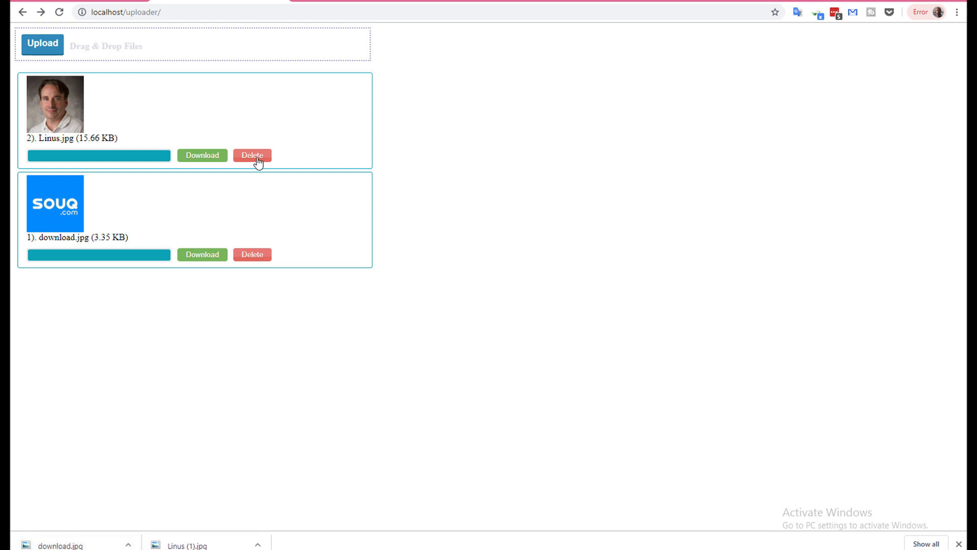
pyautogui.click(251, 154)
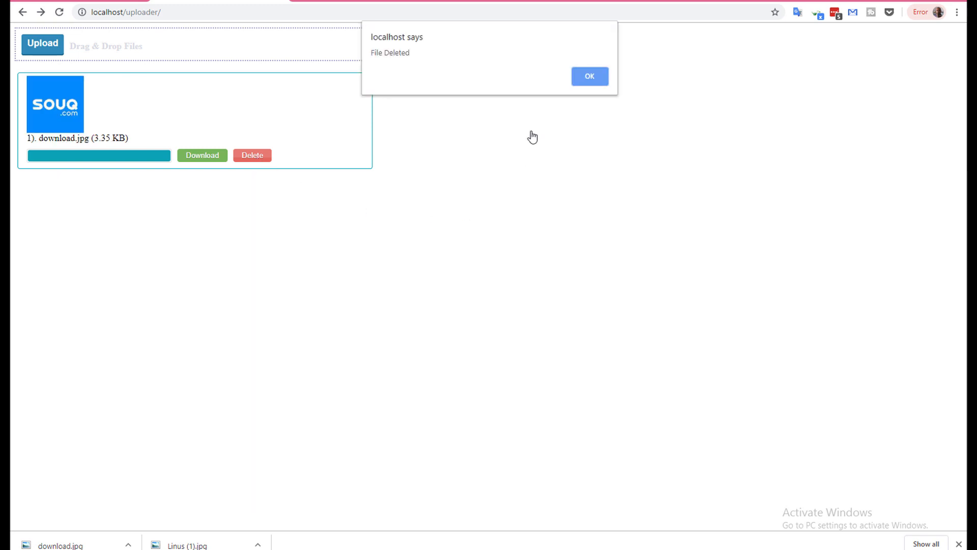
pyautogui.click(588, 75)
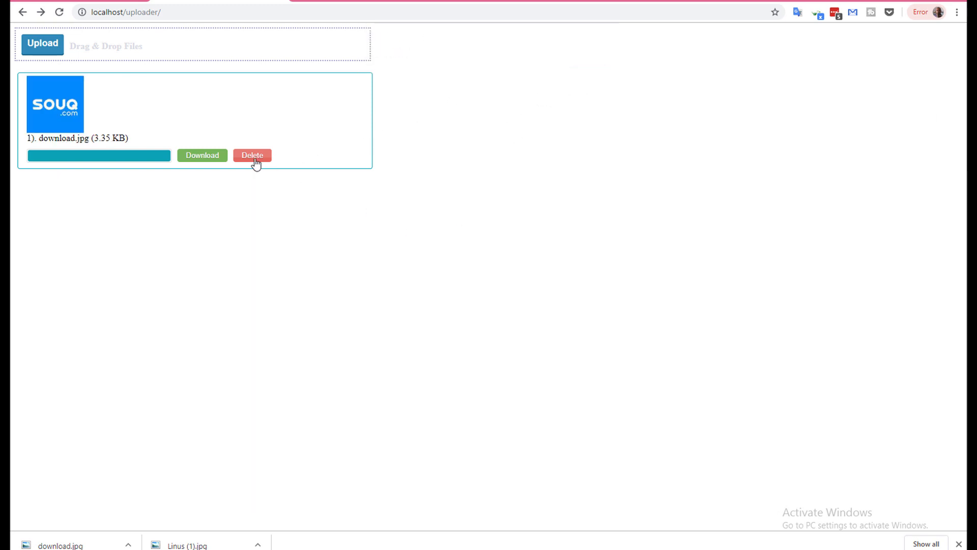
pyautogui.click(251, 155)
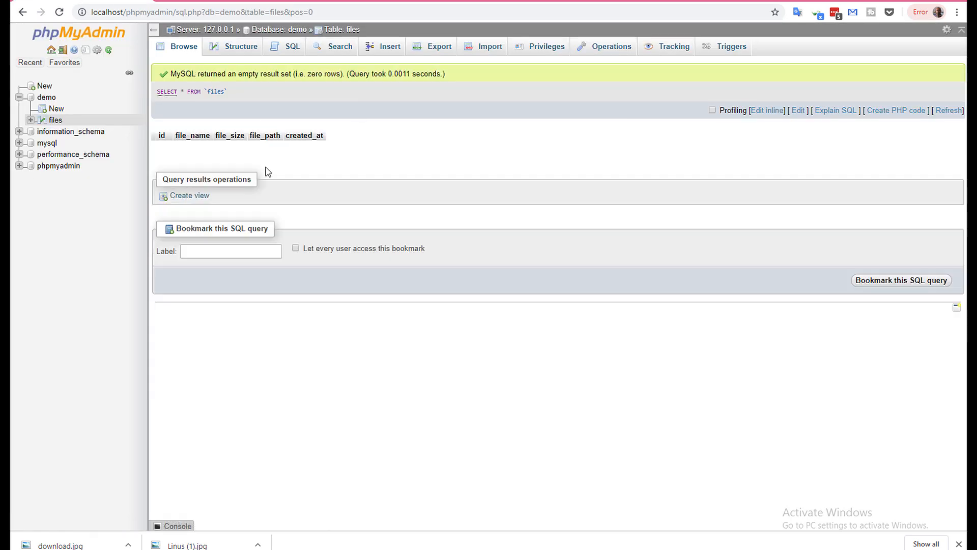
pyautogui.moveTo(245, 154)
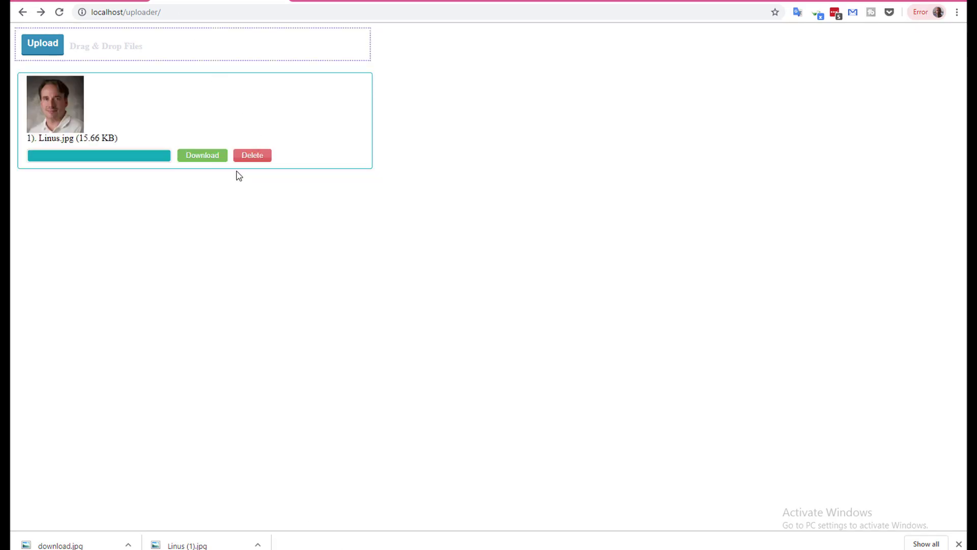
pyautogui.moveTo(162, 181)
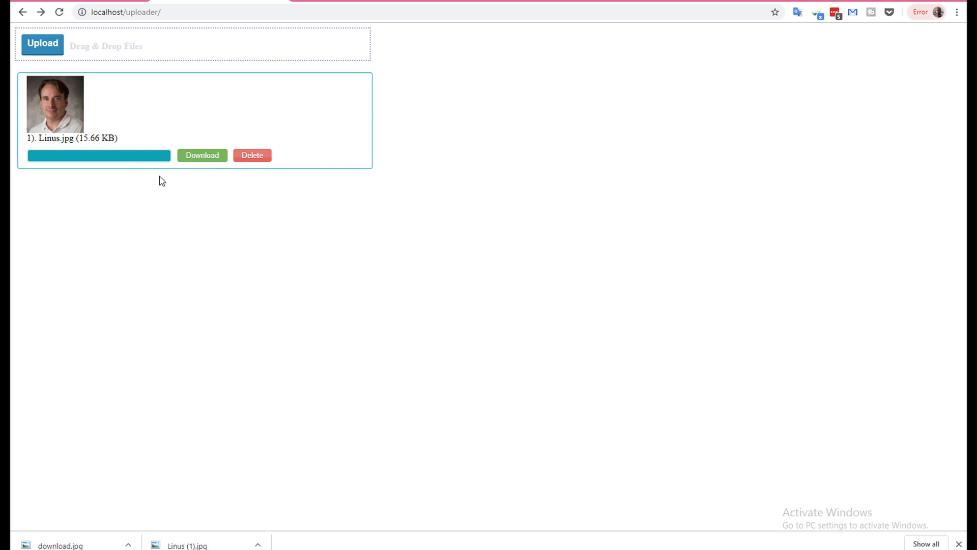
pyautogui.moveTo(245, 197)
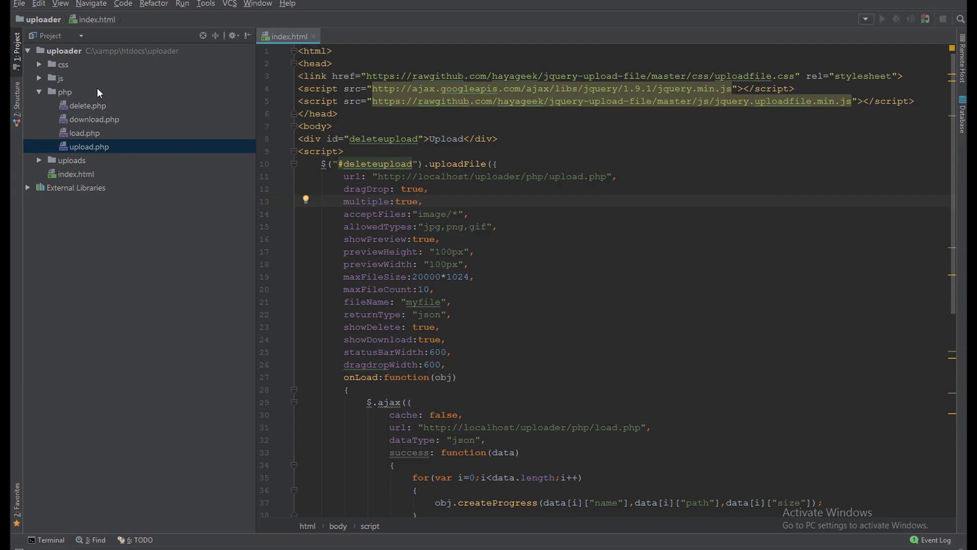
pyautogui.click(64, 91)
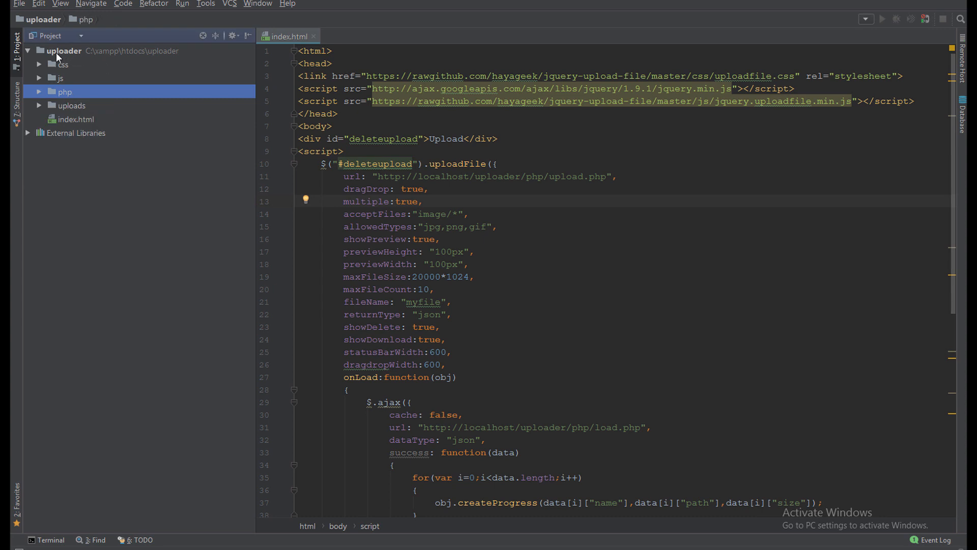
pyautogui.click(65, 51)
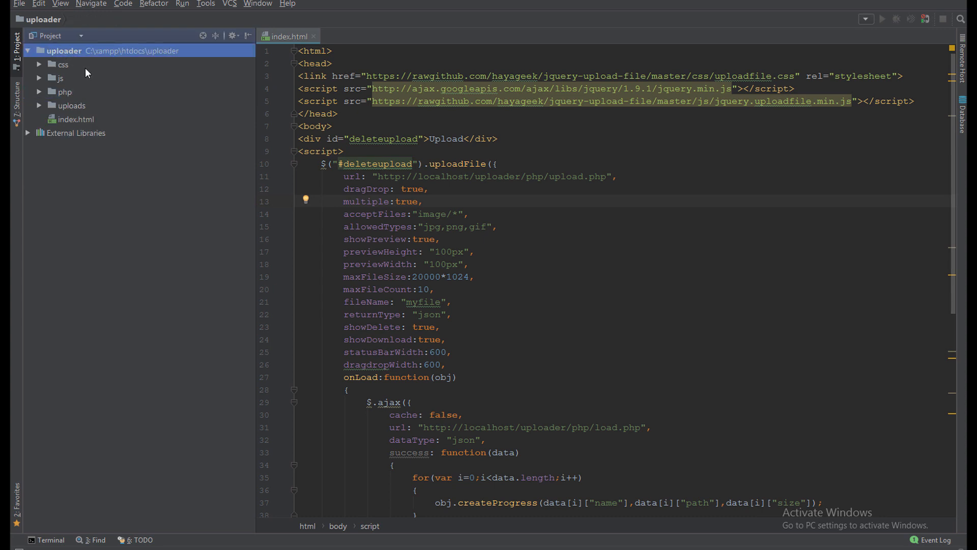
pyautogui.moveTo(71, 71)
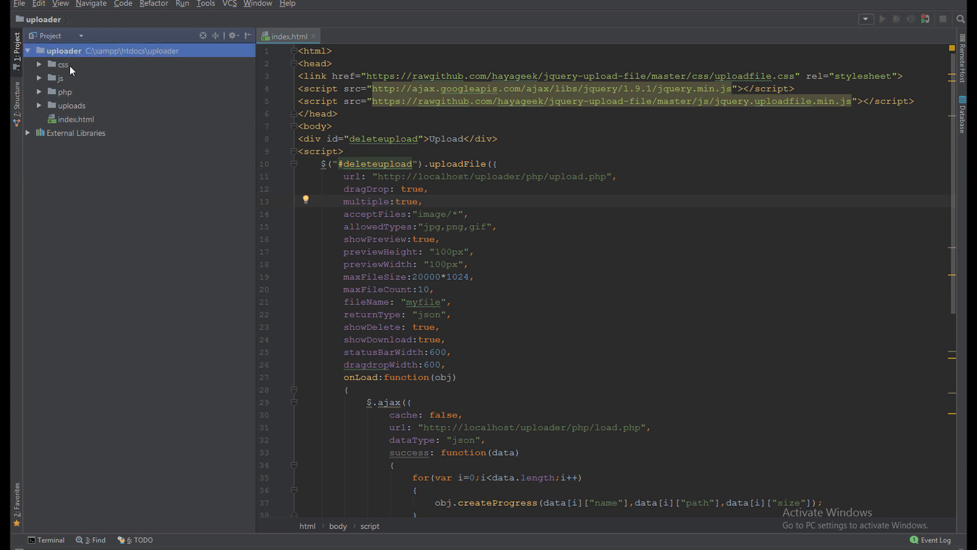
pyautogui.click(62, 63)
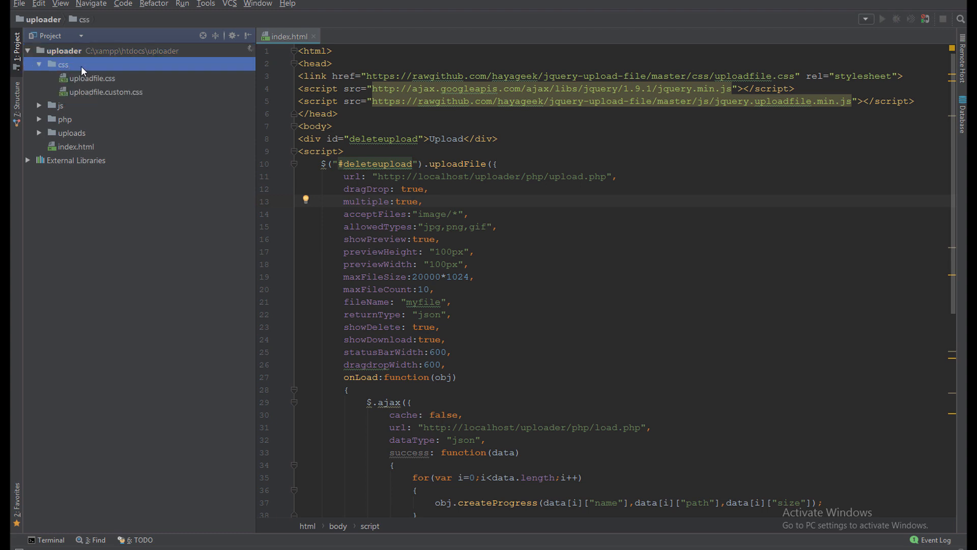
pyautogui.click(38, 64)
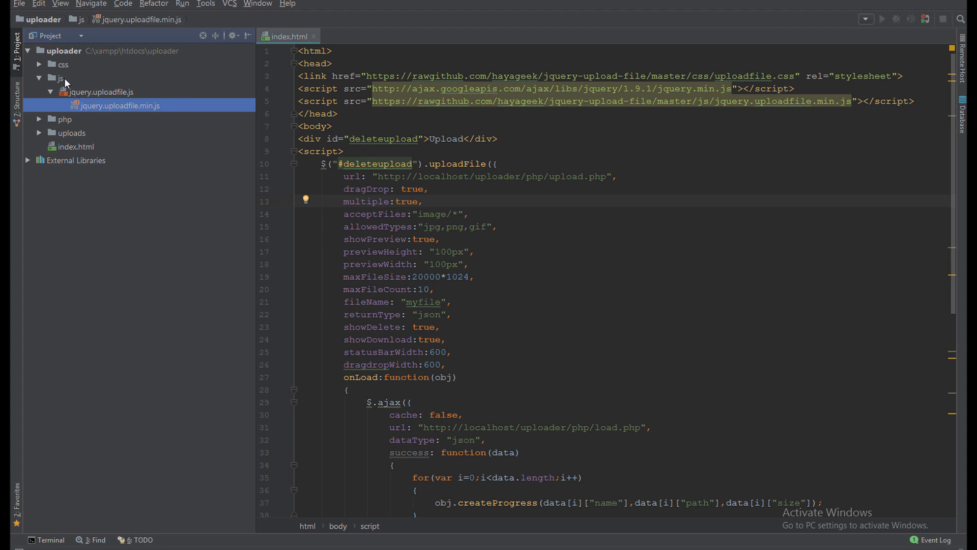
pyautogui.click(65, 92)
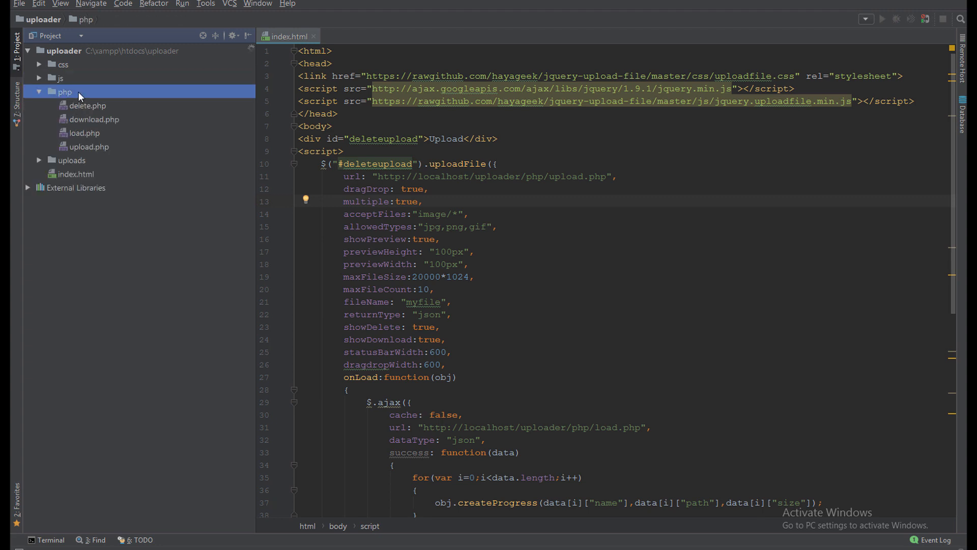
pyautogui.click(87, 104)
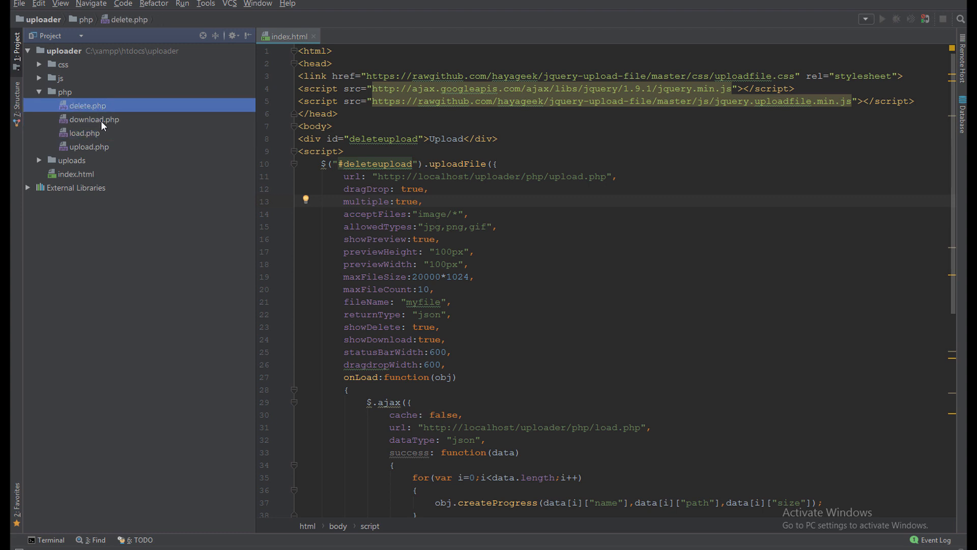
pyautogui.click(89, 146)
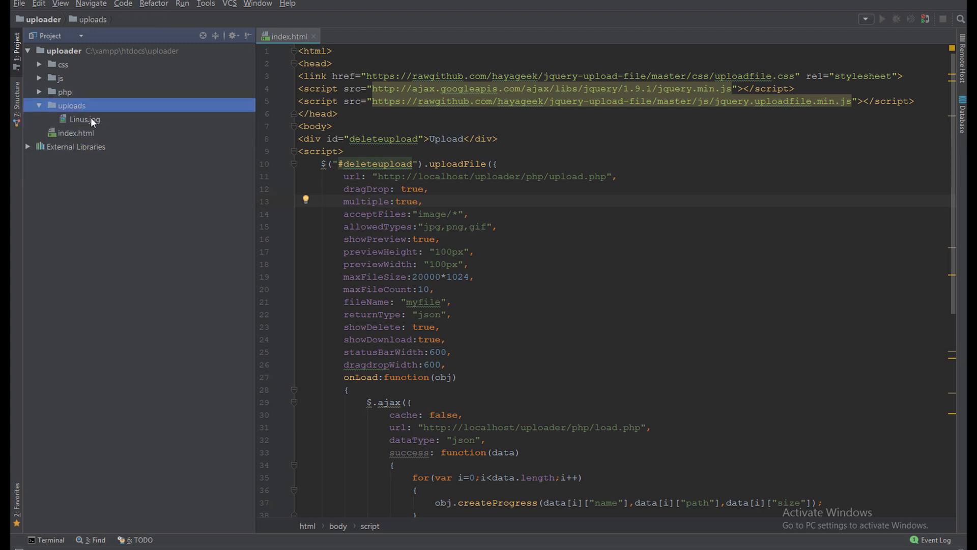
pyautogui.click(84, 120)
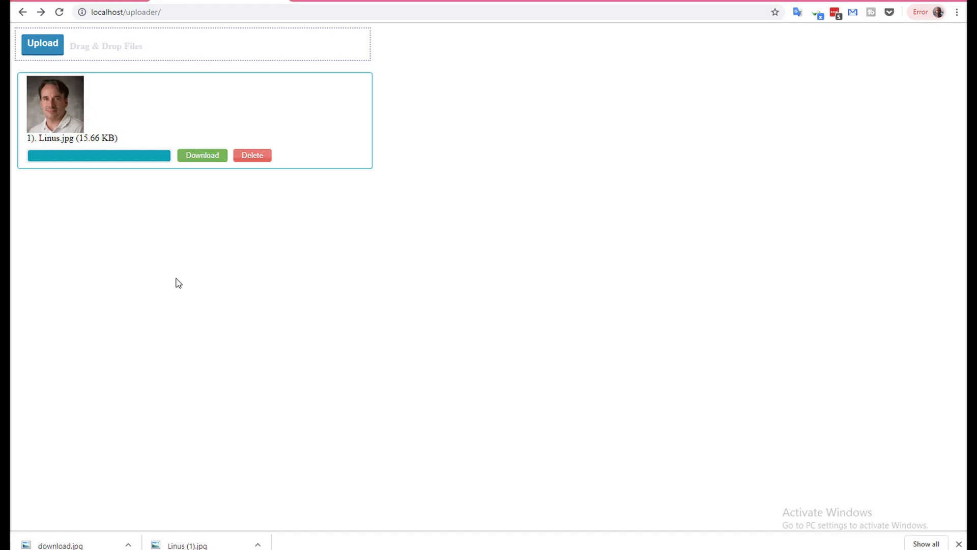
pyautogui.click(252, 155)
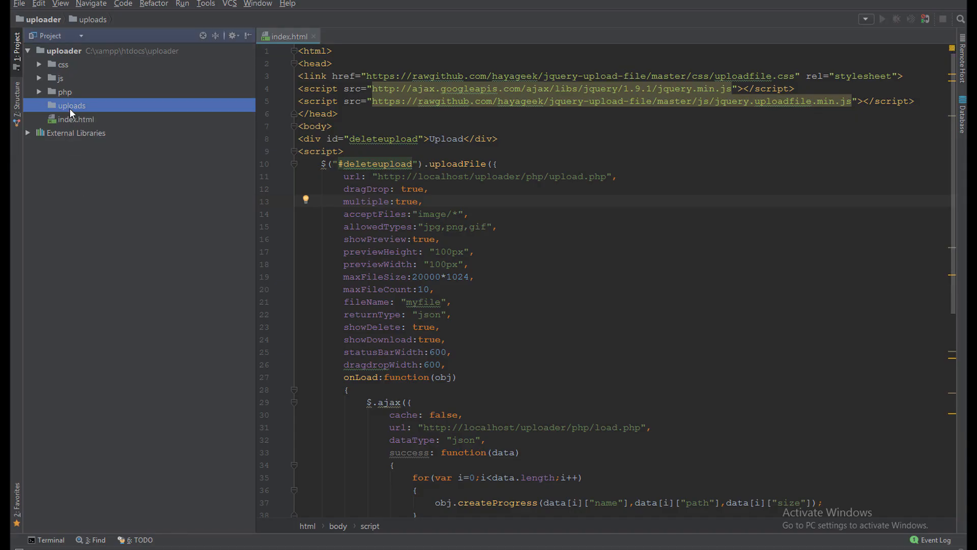
pyautogui.click(76, 119)
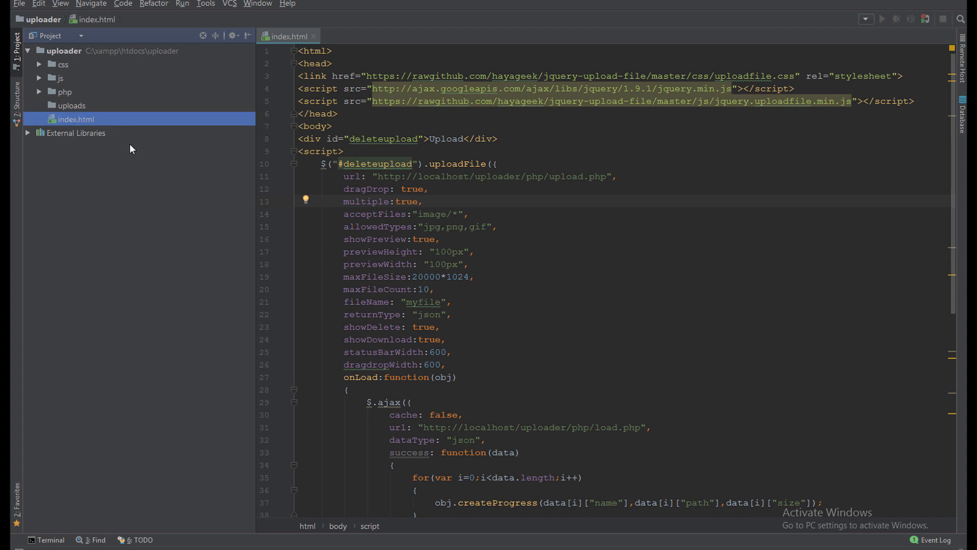
pyautogui.moveTo(86, 132)
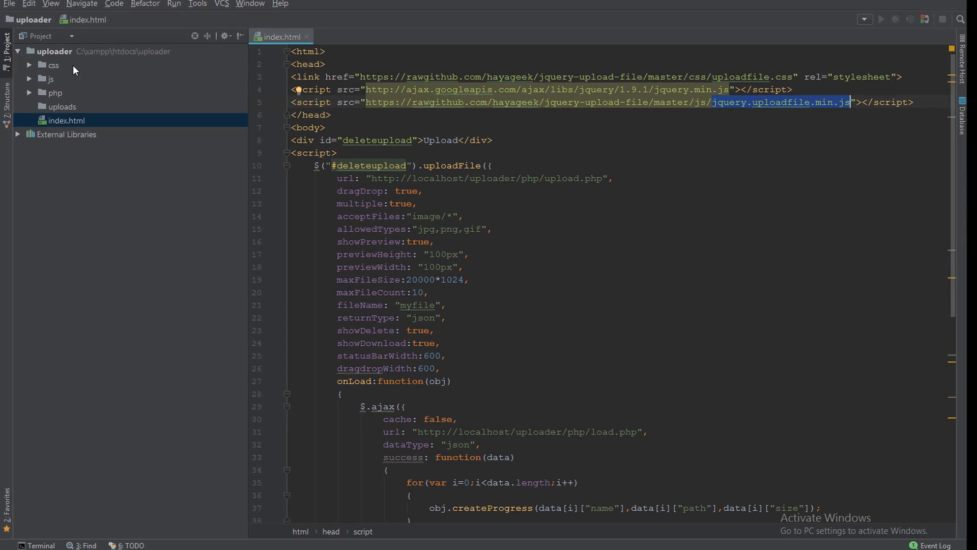
pyautogui.click(48, 78)
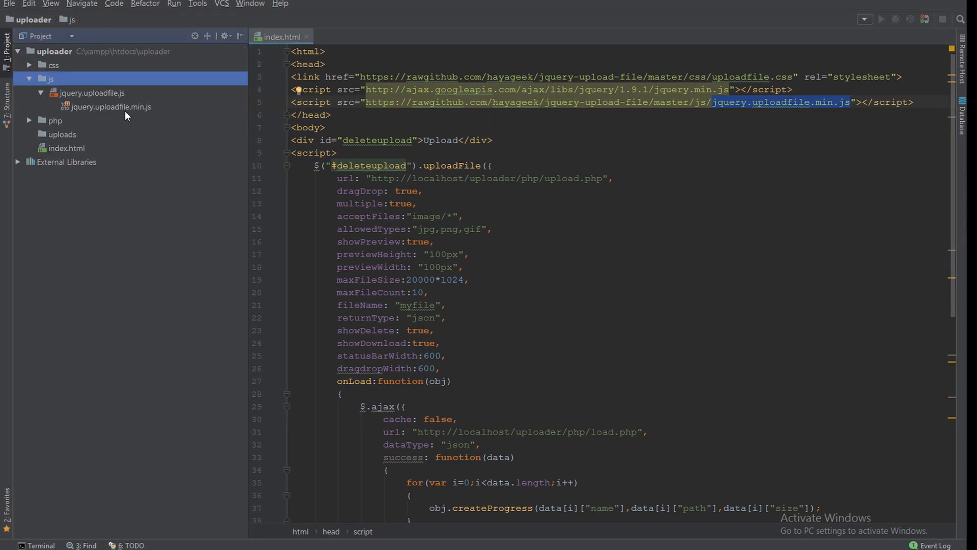
pyautogui.moveTo(138, 86)
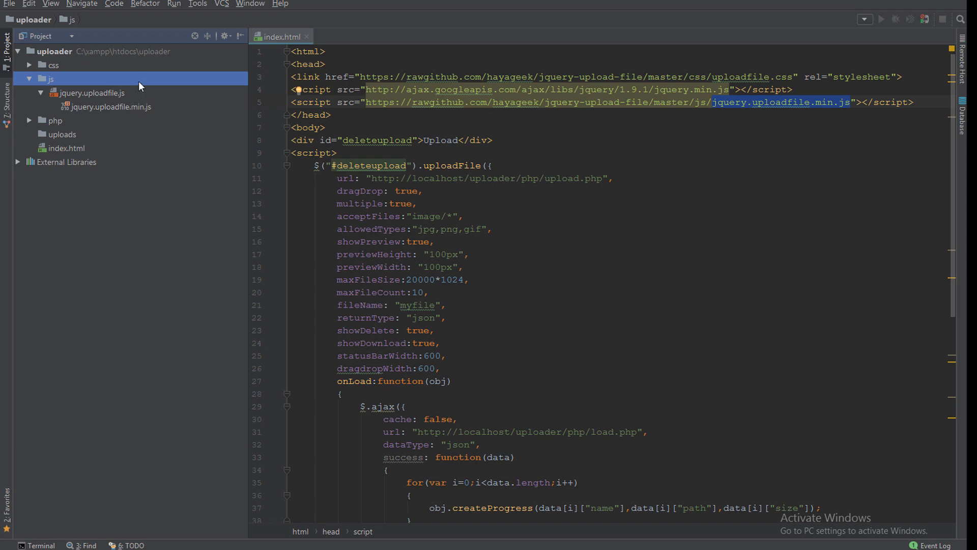
pyautogui.click(29, 79)
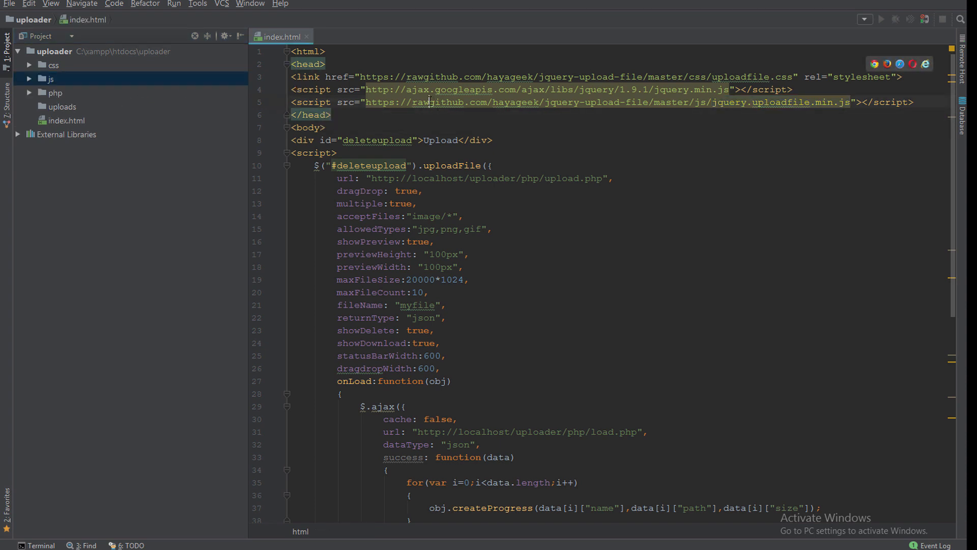
pyautogui.doubleClick(438, 101)
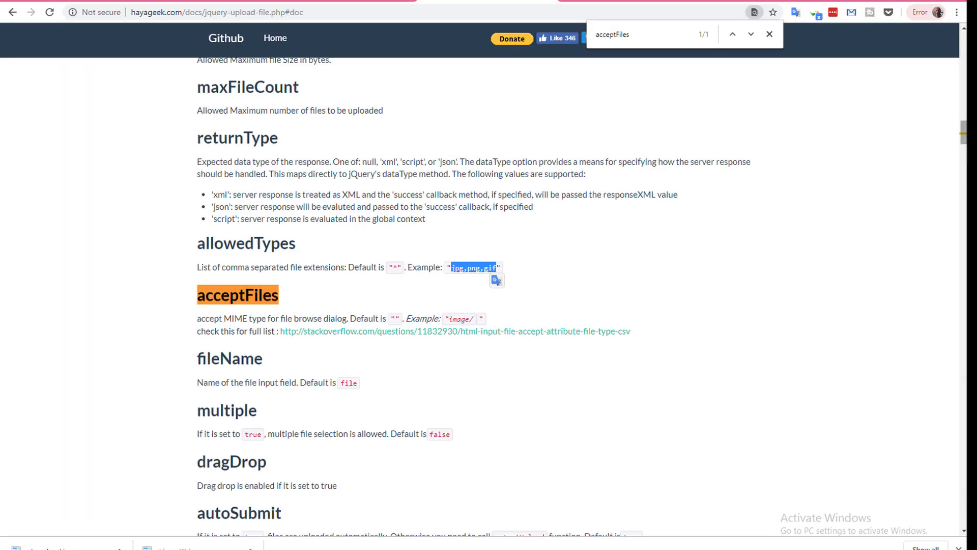
pyautogui.scroll(-3)
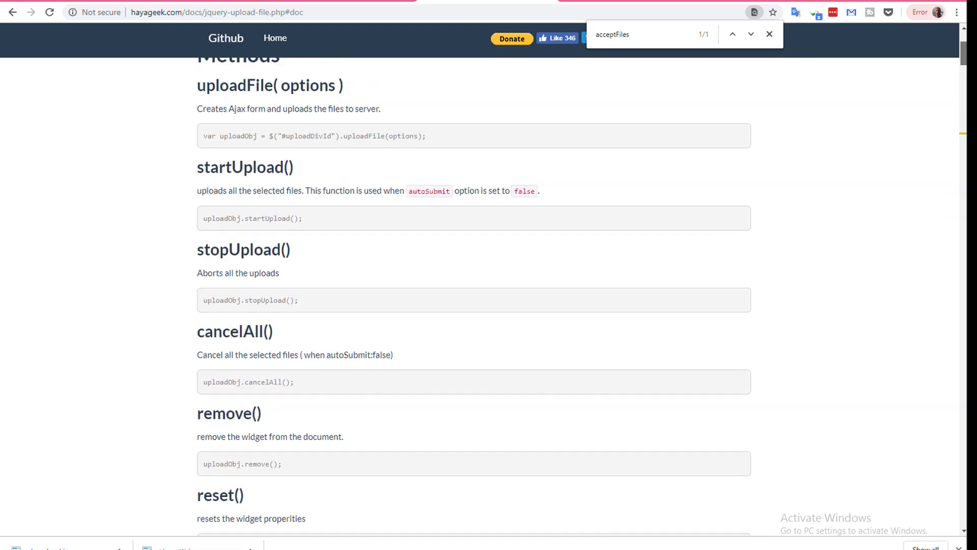
pyautogui.scroll(3)
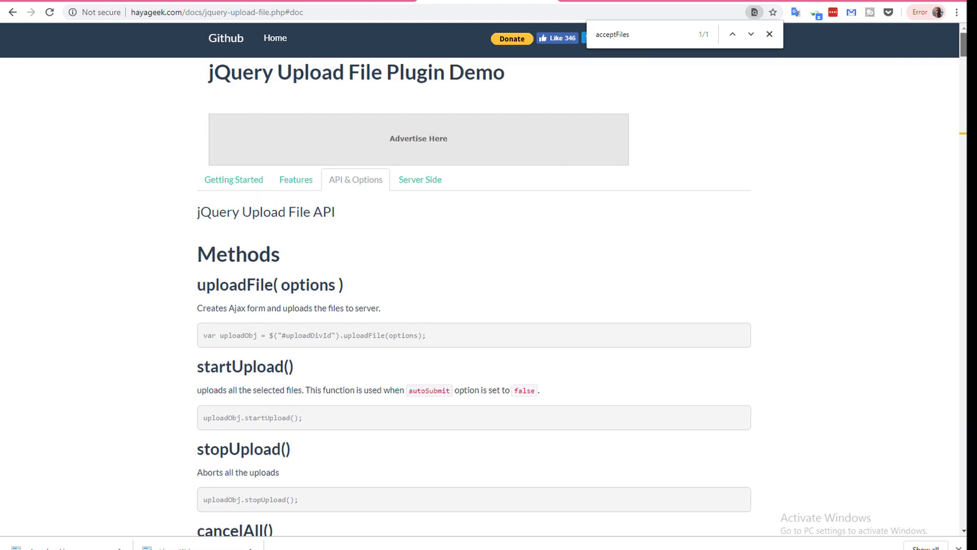
pyautogui.scroll(-3)
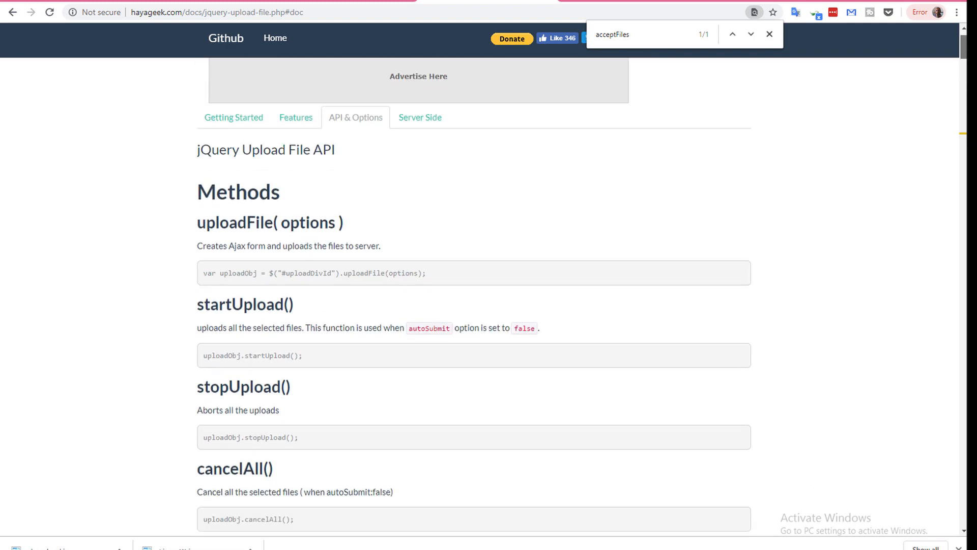
pyautogui.scroll(-3)
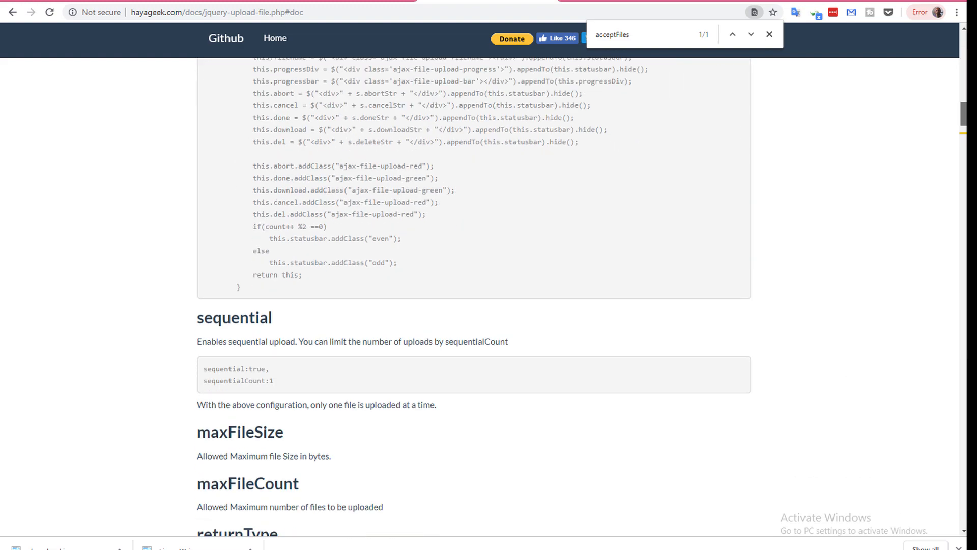
pyautogui.scroll(-3)
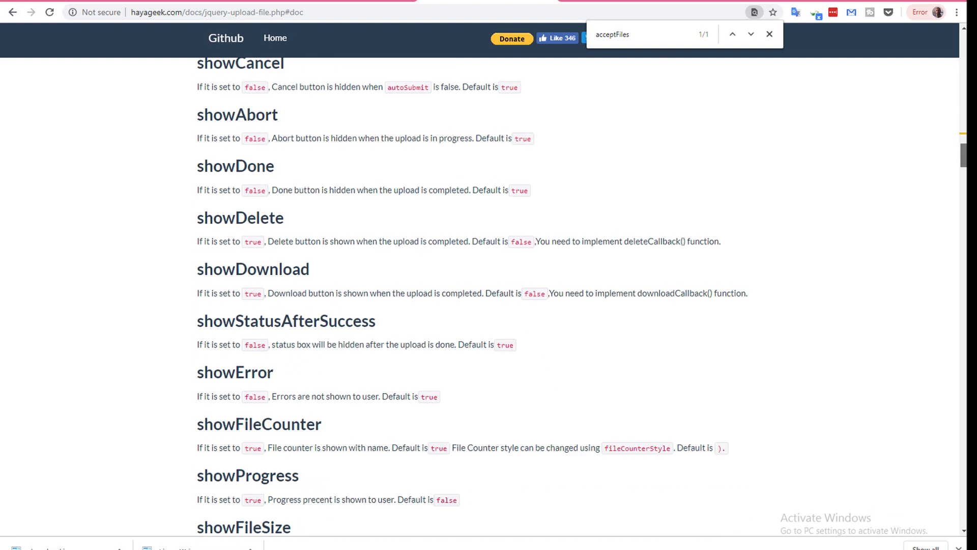
pyautogui.scroll(-3)
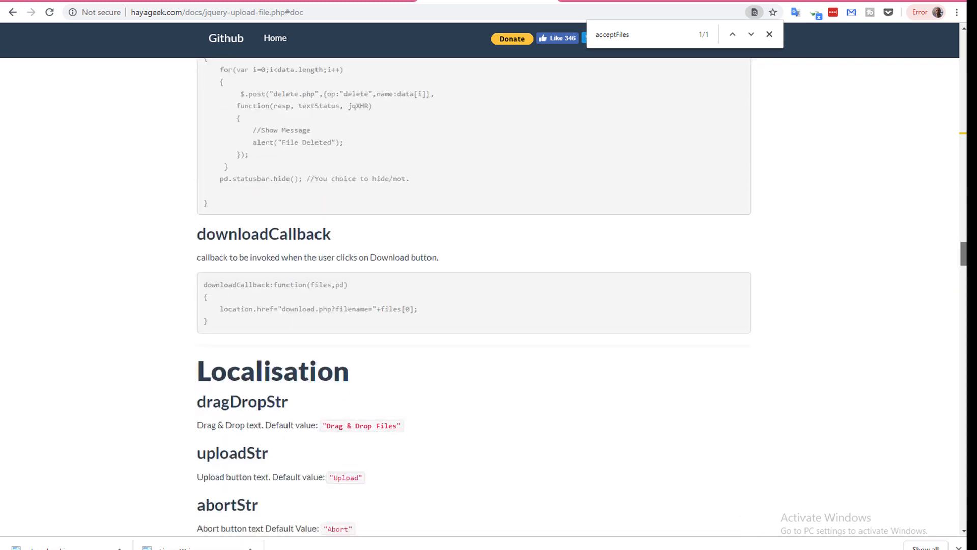
pyautogui.scroll(-3)
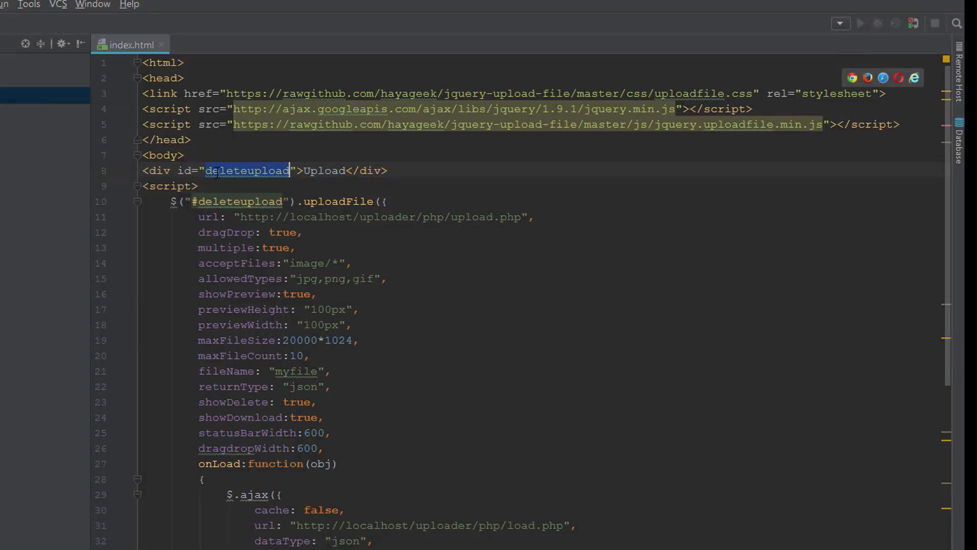
# Mark the deleteupload selector and the url option pointing to upload.php in index.html.
pyautogui.click(196, 186)
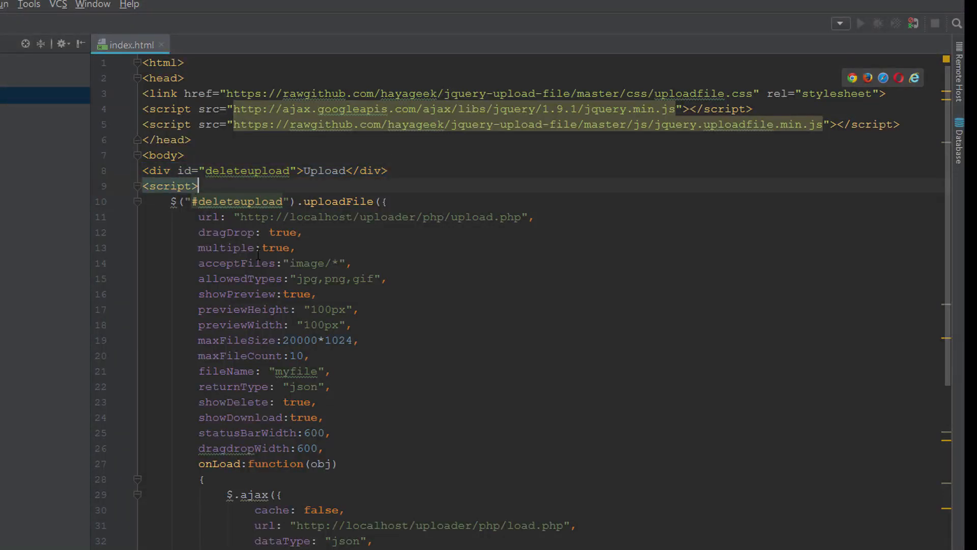
pyautogui.doubleClick(339, 201)
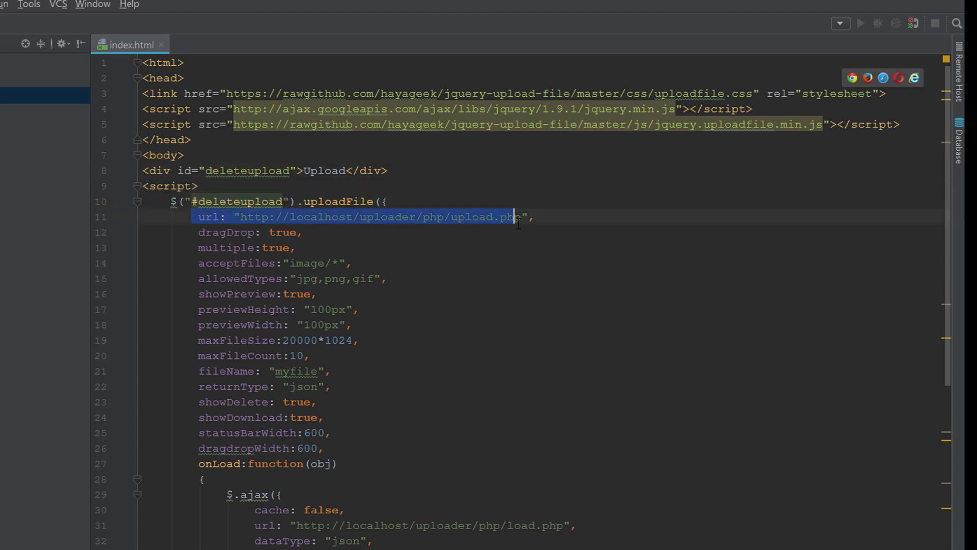
pyautogui.click(532, 215)
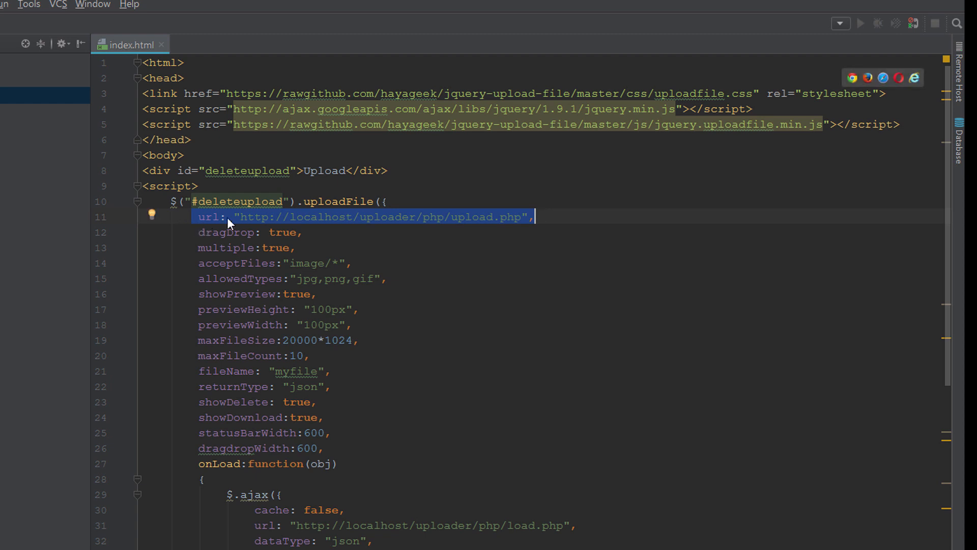
pyautogui.moveTo(133, 511)
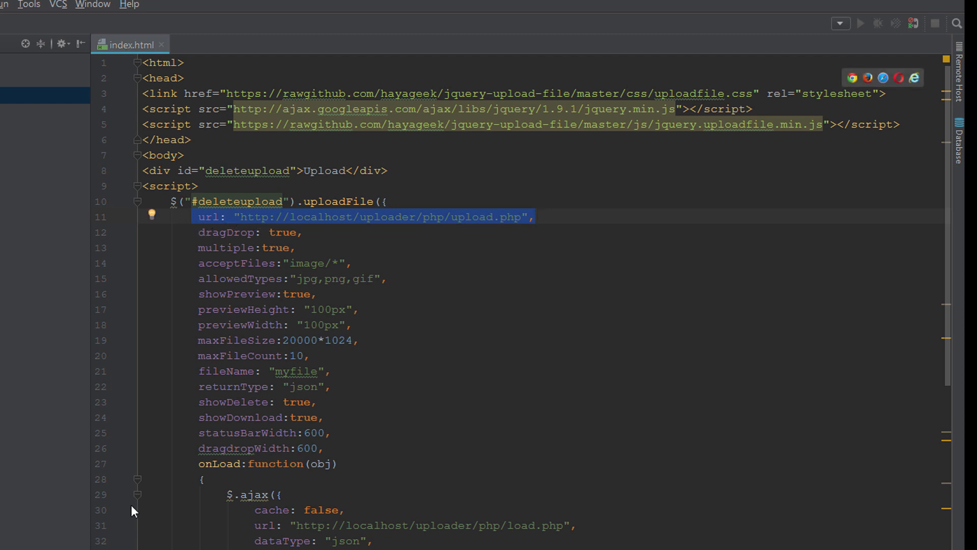
pyautogui.moveTo(363, 235)
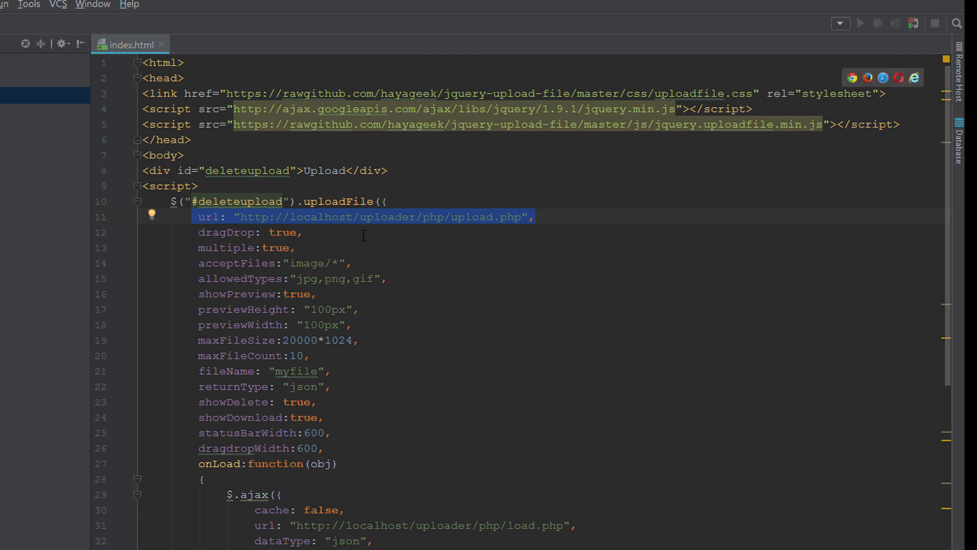
pyautogui.moveTo(437, 226)
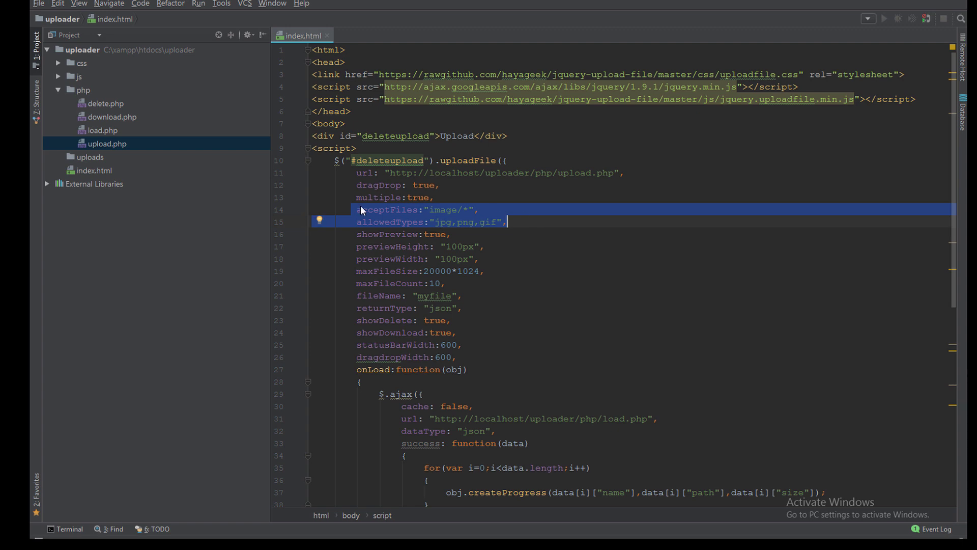
# Open the uploader page in the browser and upload Linus.jpg from the desktop.
pyautogui.click(449, 234)
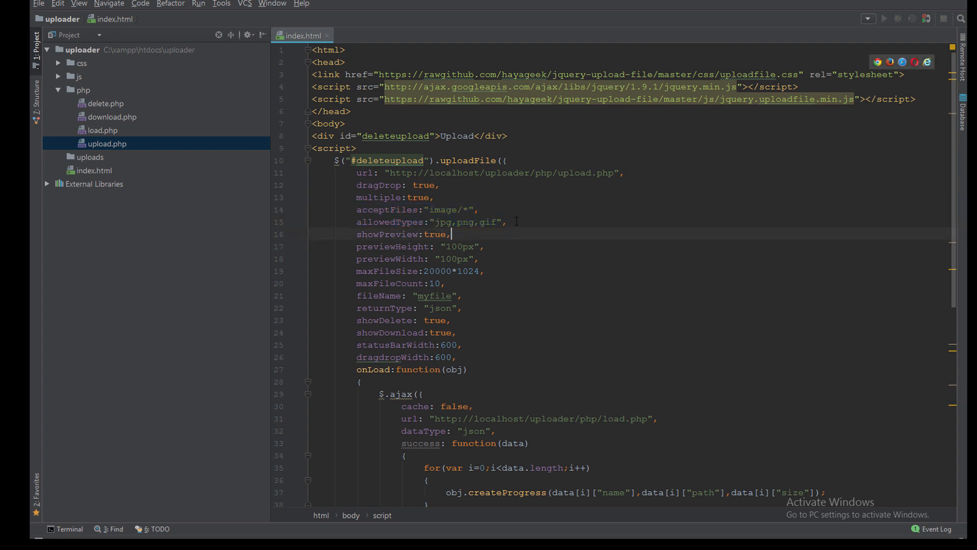
pyautogui.doubleClick(368, 234)
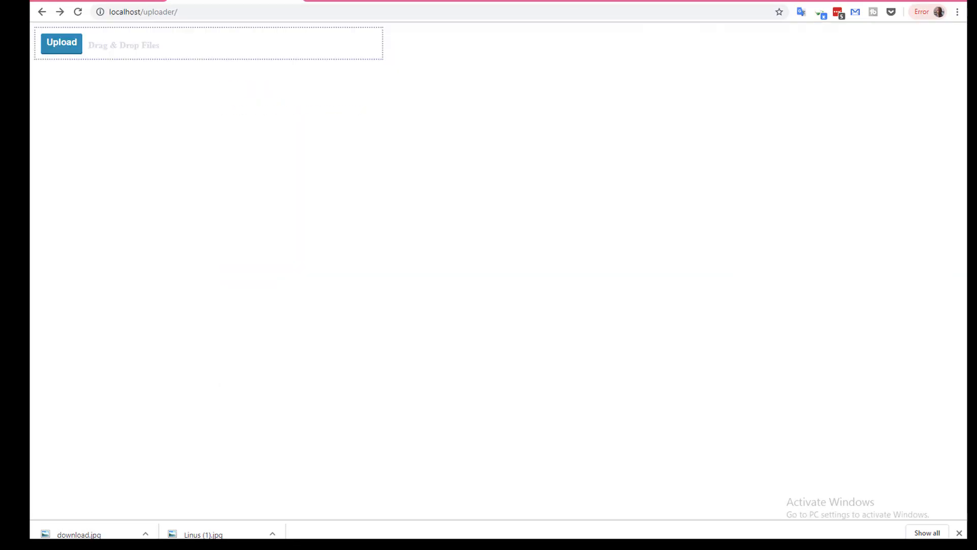
pyautogui.click(62, 43)
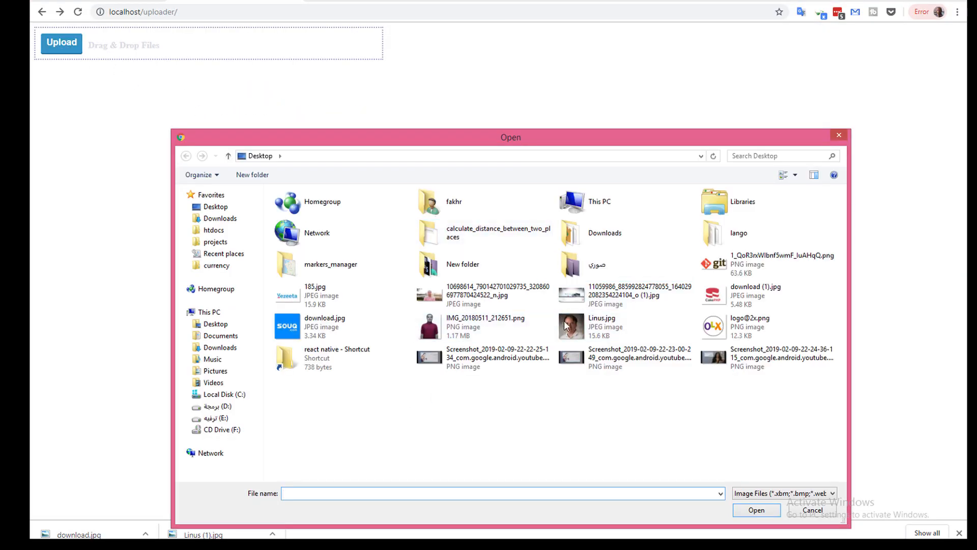
pyautogui.click(756, 510)
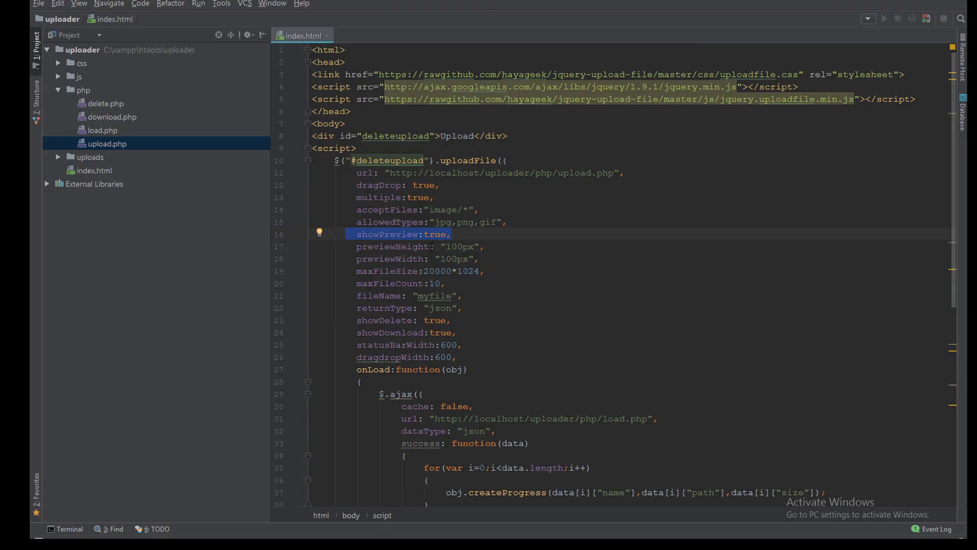
pyautogui.write('f')
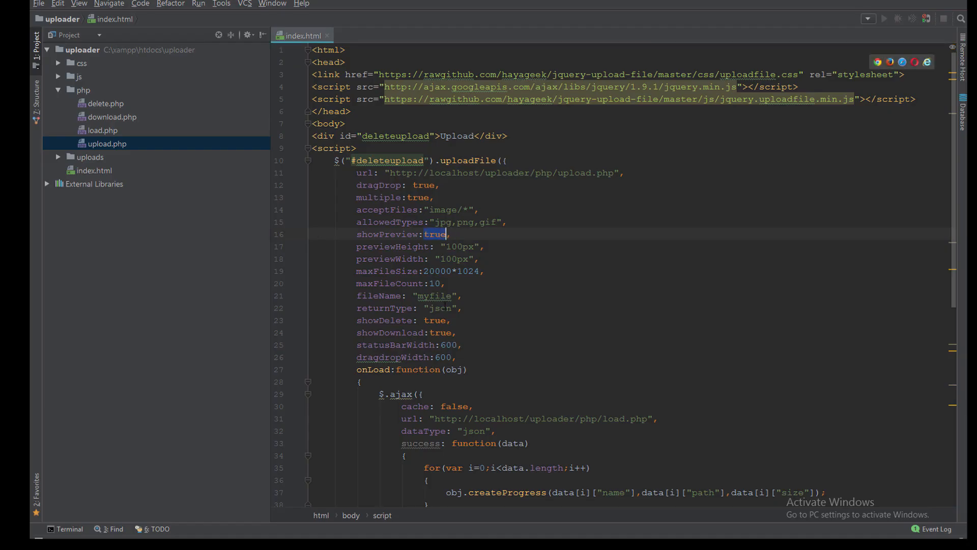
# Change the maxFileCount option in index.html from 10 to 3.
pyautogui.click(414, 246)
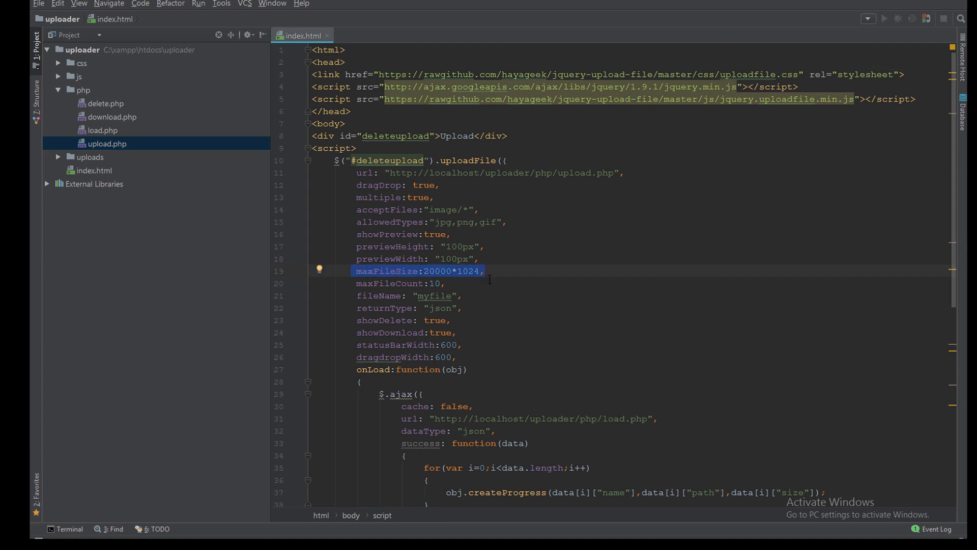
pyautogui.moveTo(436, 296)
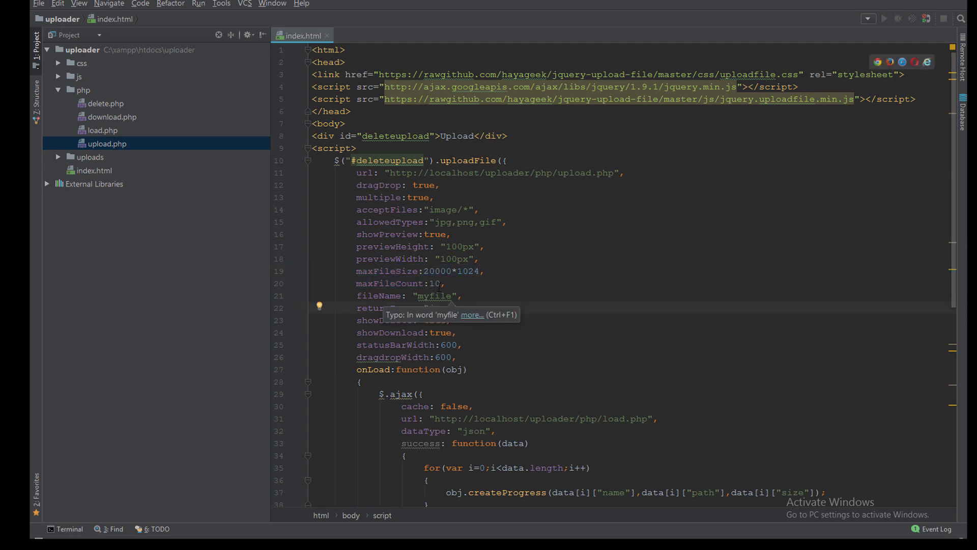
pyautogui.click(435, 284)
pyautogui.write('2')
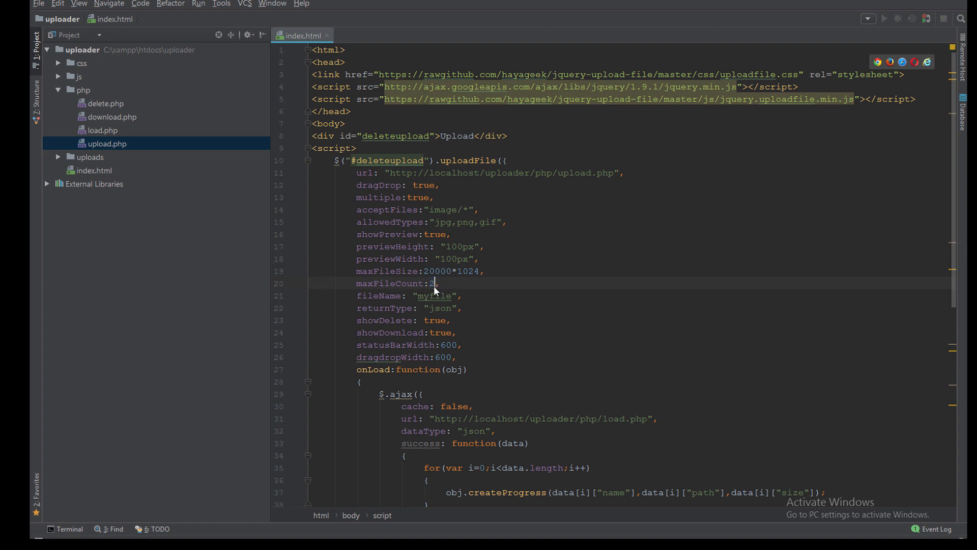
pyautogui.write('3')
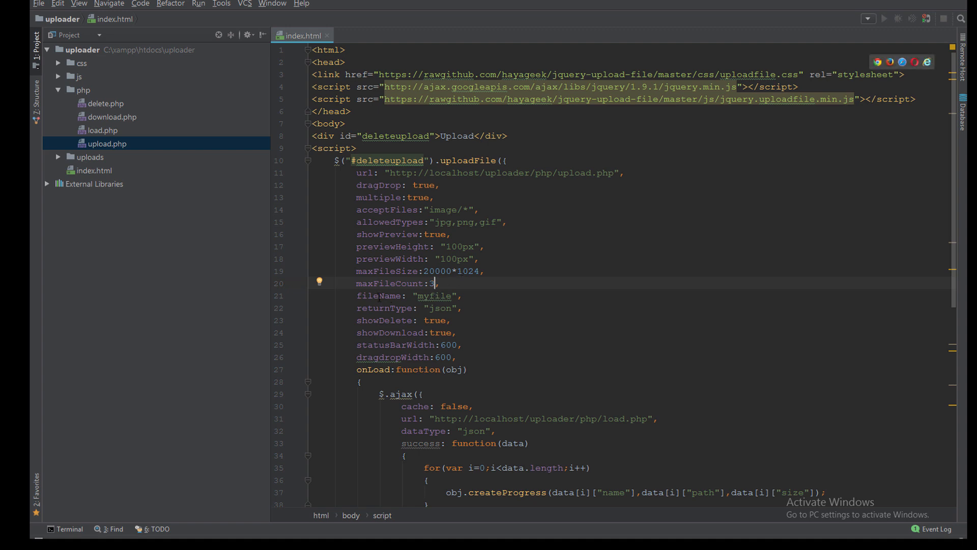
pyautogui.doubleClick(435, 296)
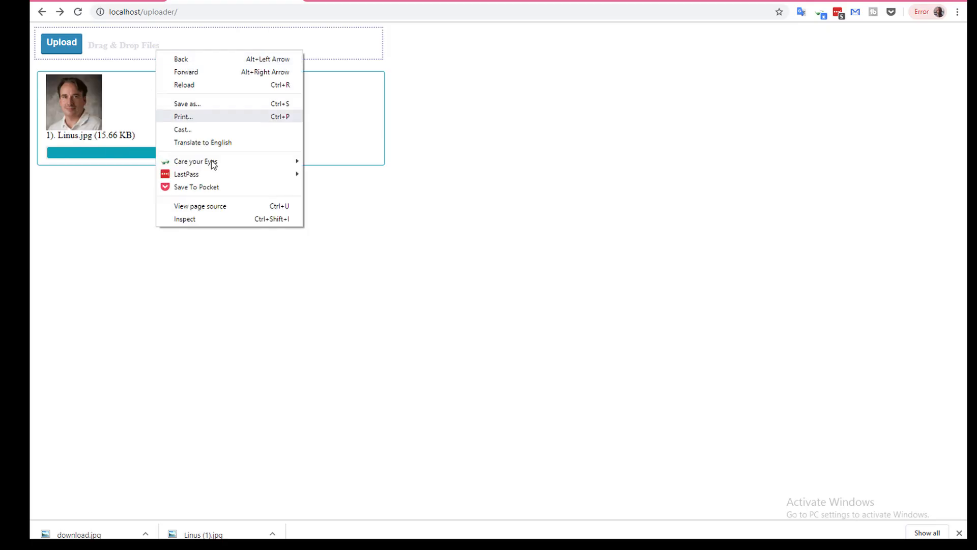
# Inspect the page and expand the form to reveal the hidden myfile[] file input.
pyautogui.click(184, 219)
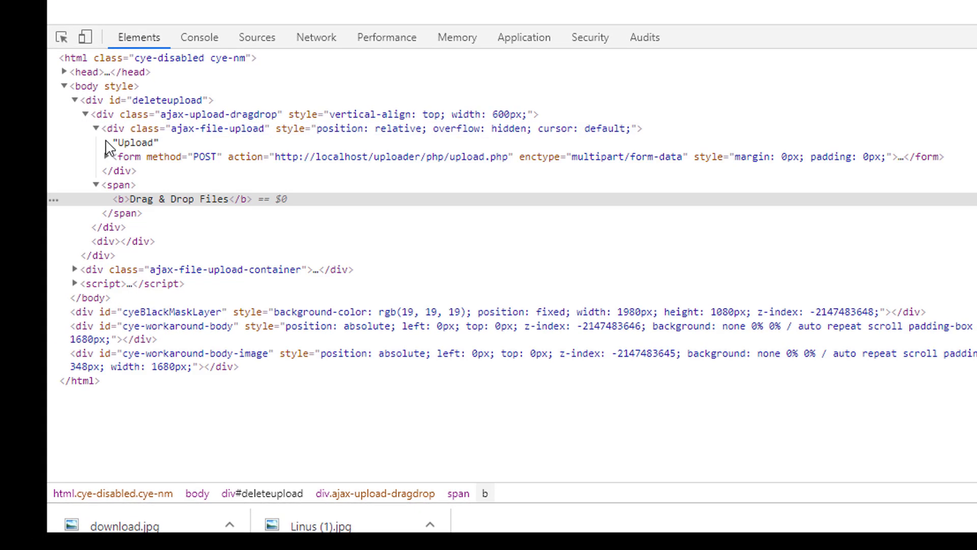
pyautogui.click(108, 157)
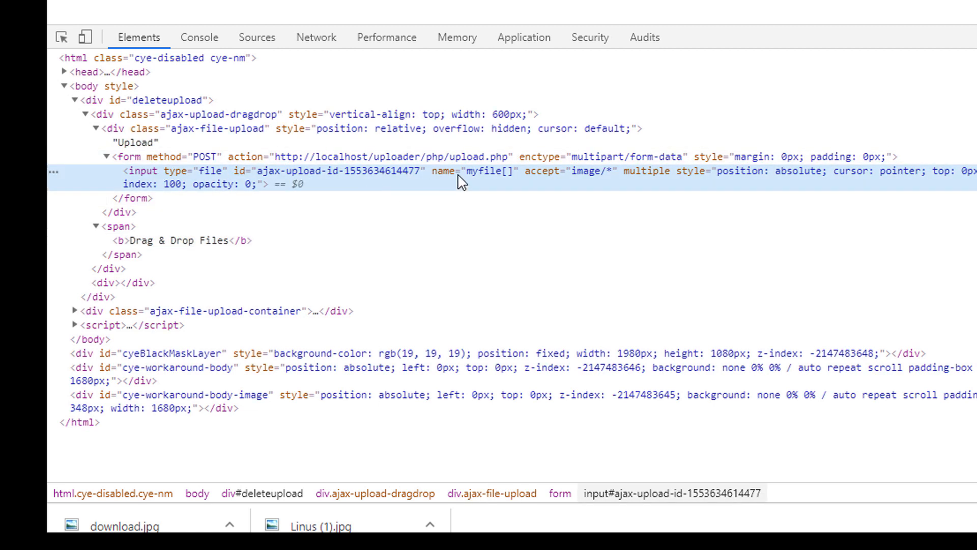
pyautogui.moveTo(554, 505)
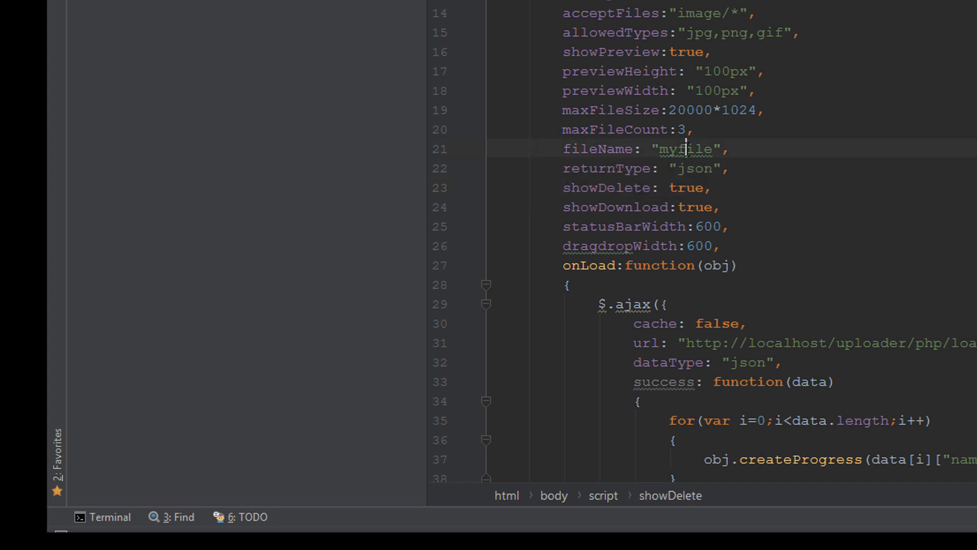
pyautogui.click(642, 168)
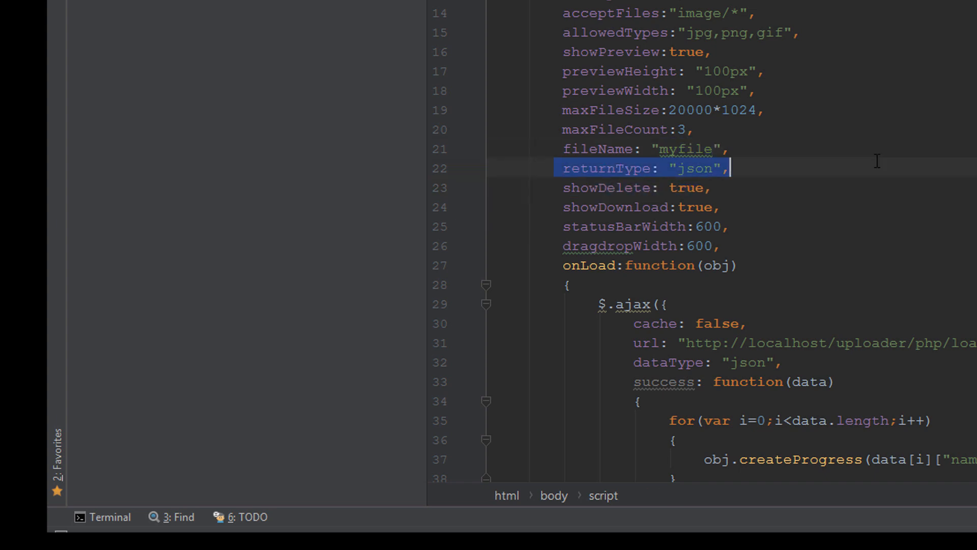
pyautogui.moveTo(550, 194)
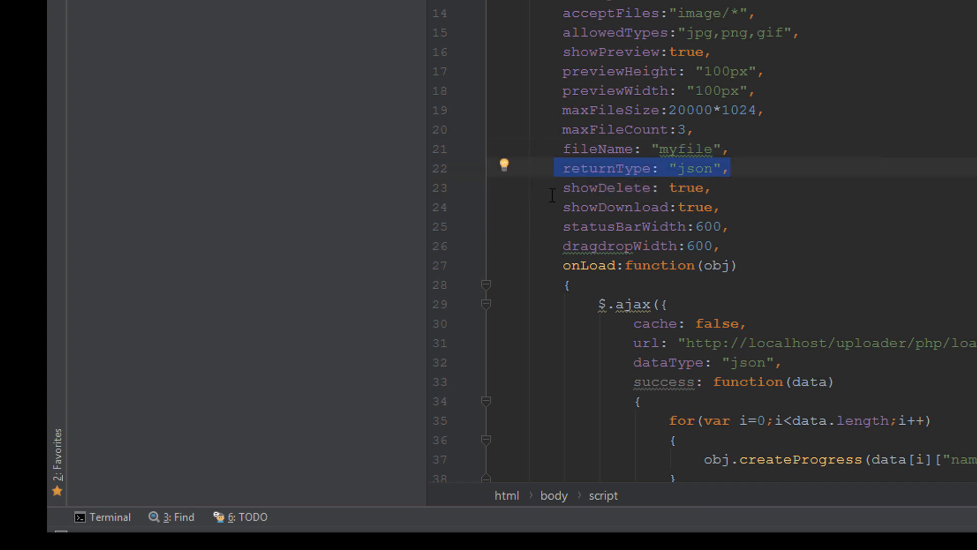
pyautogui.click(622, 188)
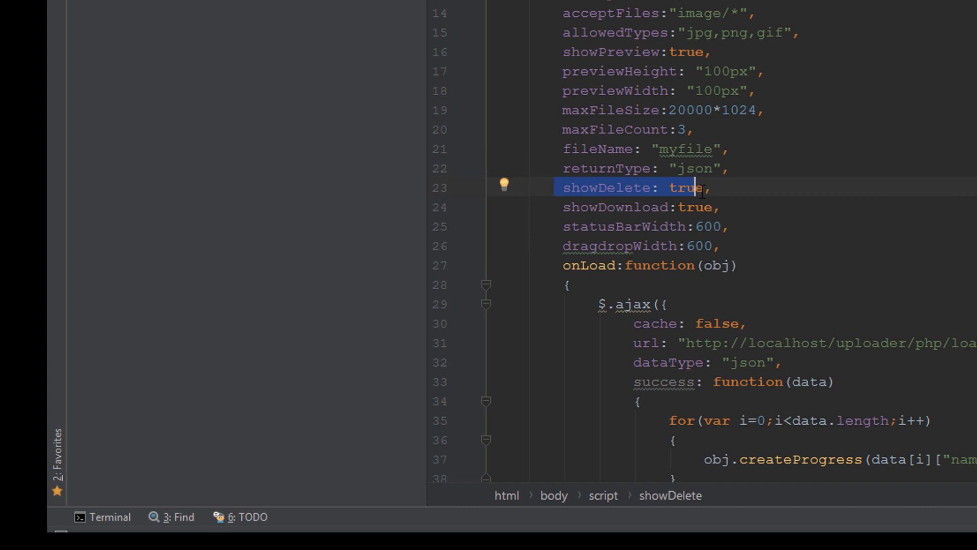
pyautogui.write('f')
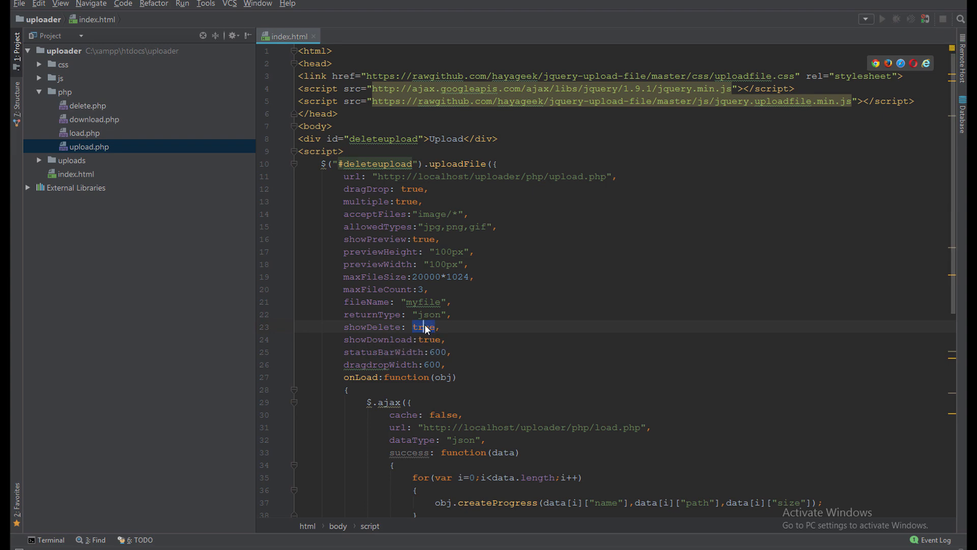
pyautogui.write('fa')
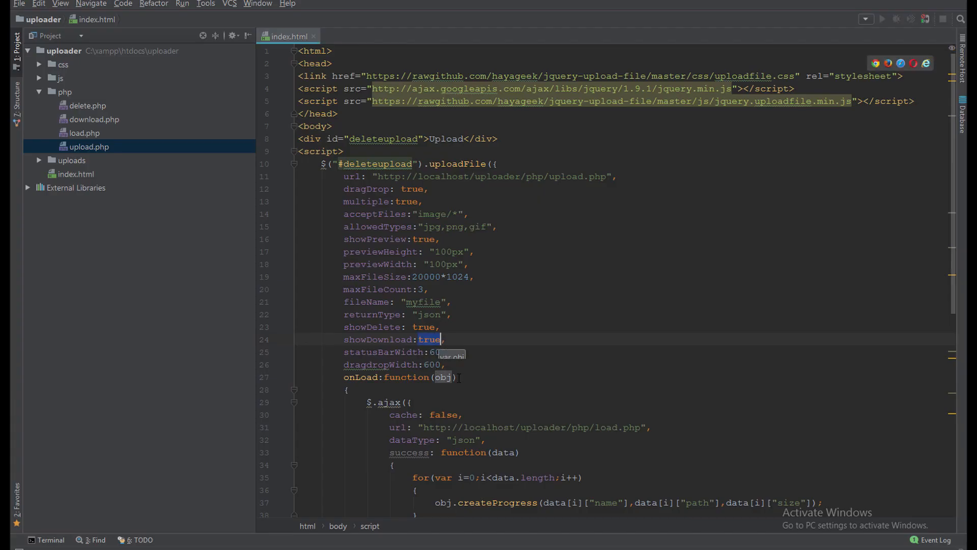
pyautogui.scroll(-3)
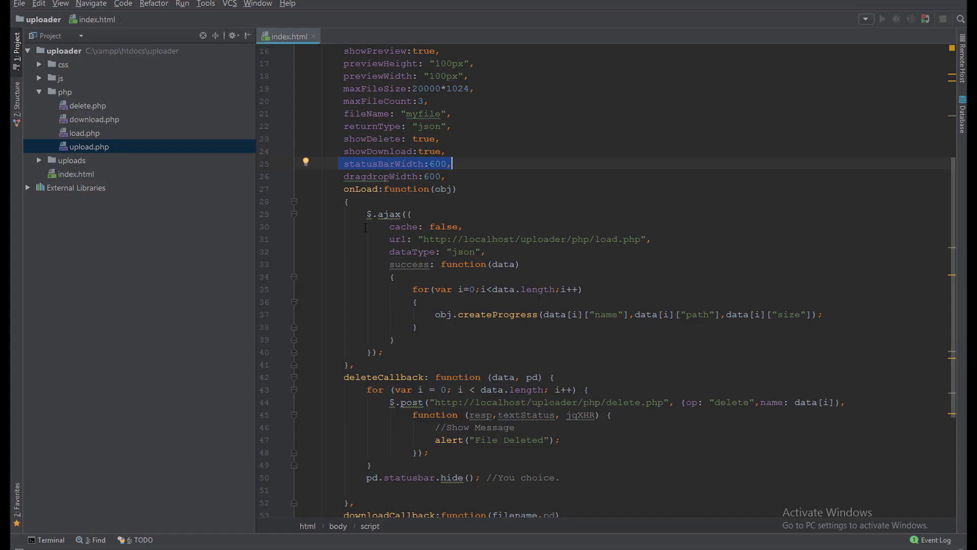
pyautogui.moveTo(382, 176)
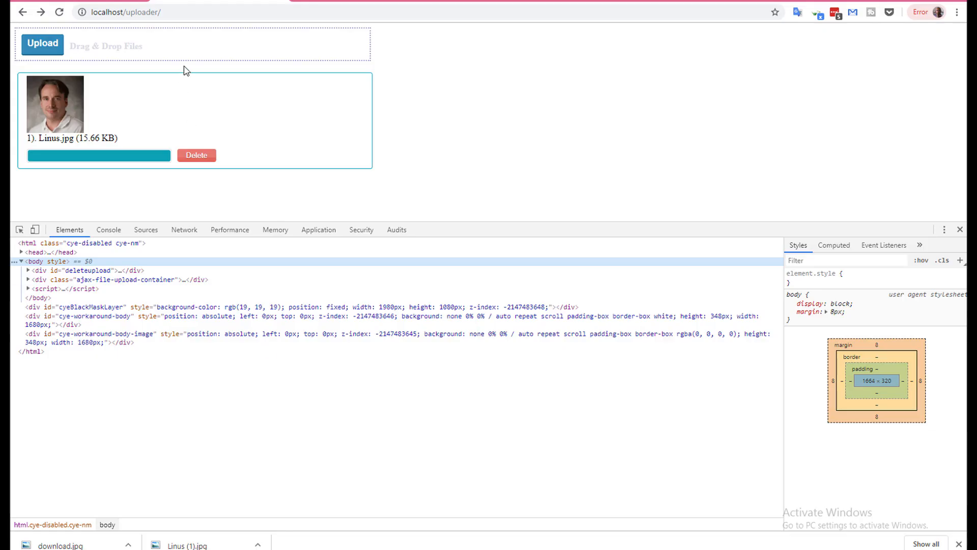
pyautogui.moveTo(252, 36)
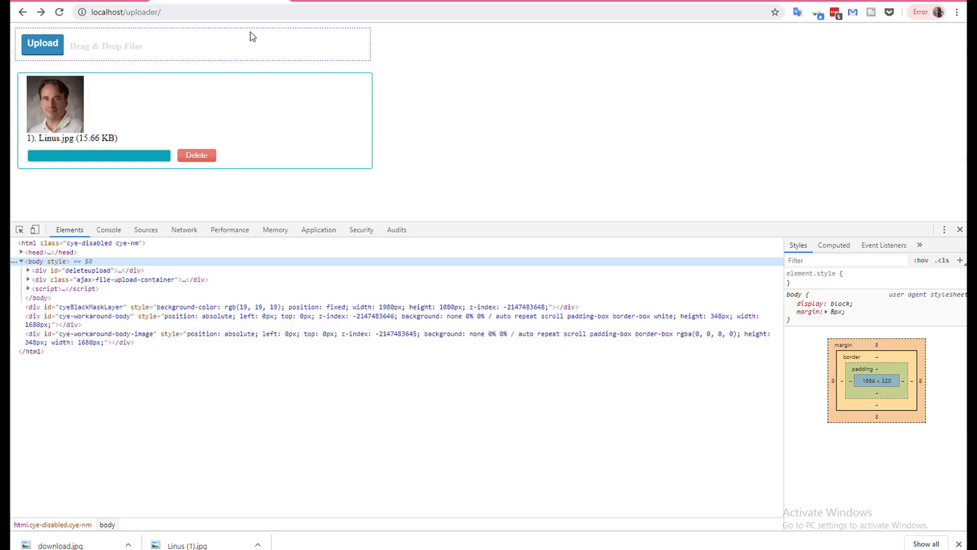
pyautogui.moveTo(352, 534)
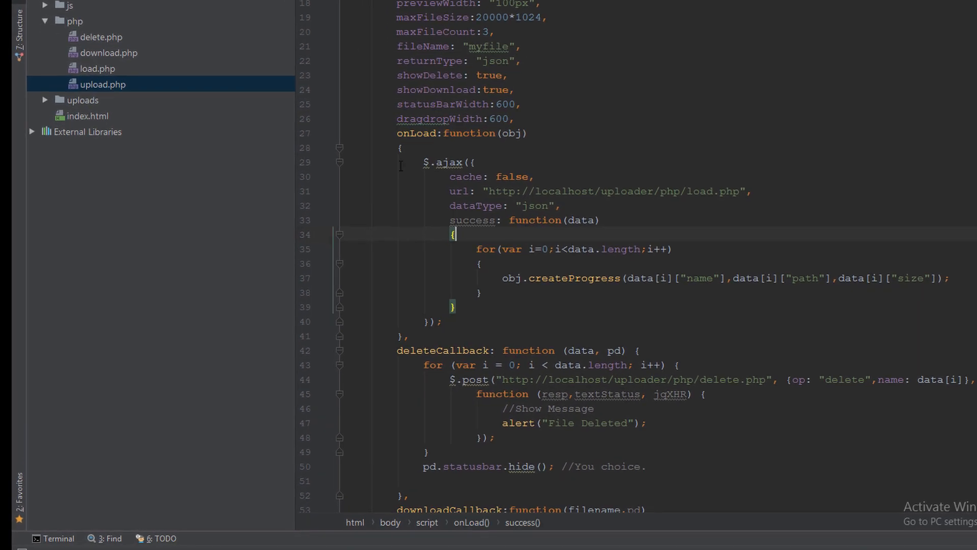
# Collapse the callback bodies, expand onLoad and select the load.php URL it calls.
pyautogui.click(340, 146)
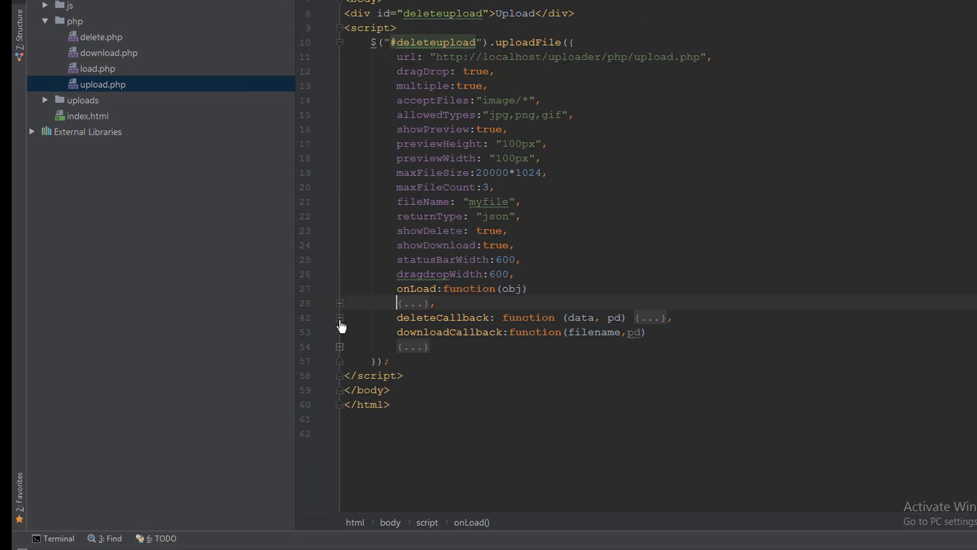
pyautogui.click(340, 303)
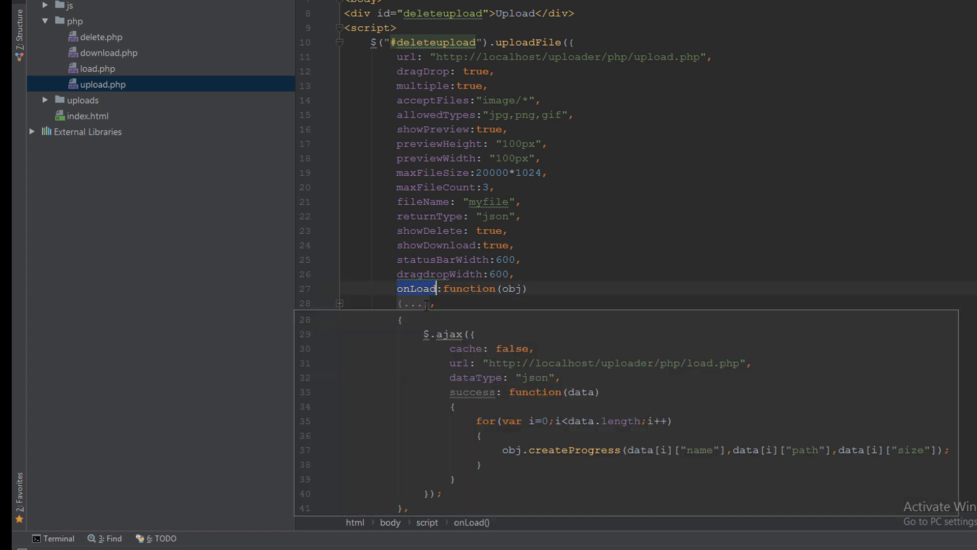
pyautogui.click(340, 303)
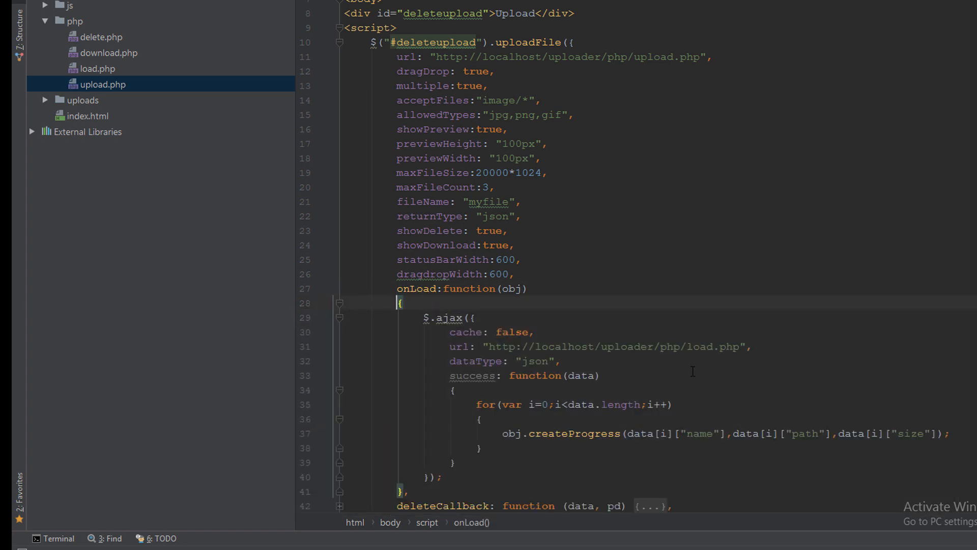
pyautogui.doubleClick(701, 346)
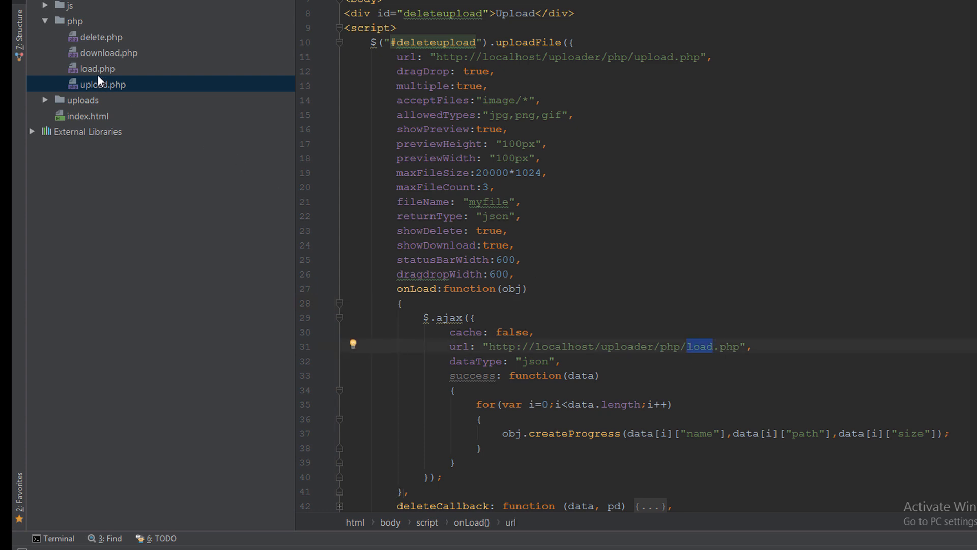
# Open load.php and highlight the json_encode call returning the stored files as JSON.
pyautogui.click(98, 68)
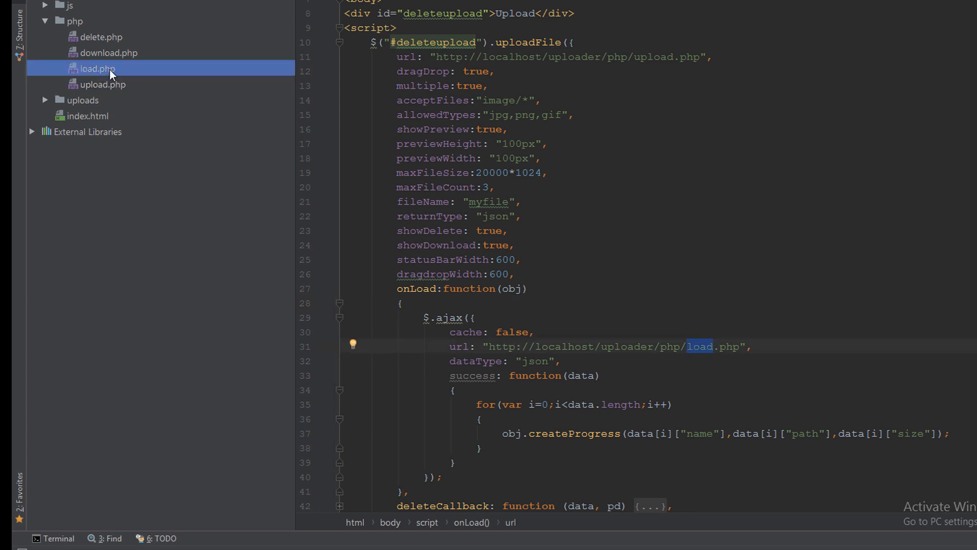
pyautogui.click(97, 68)
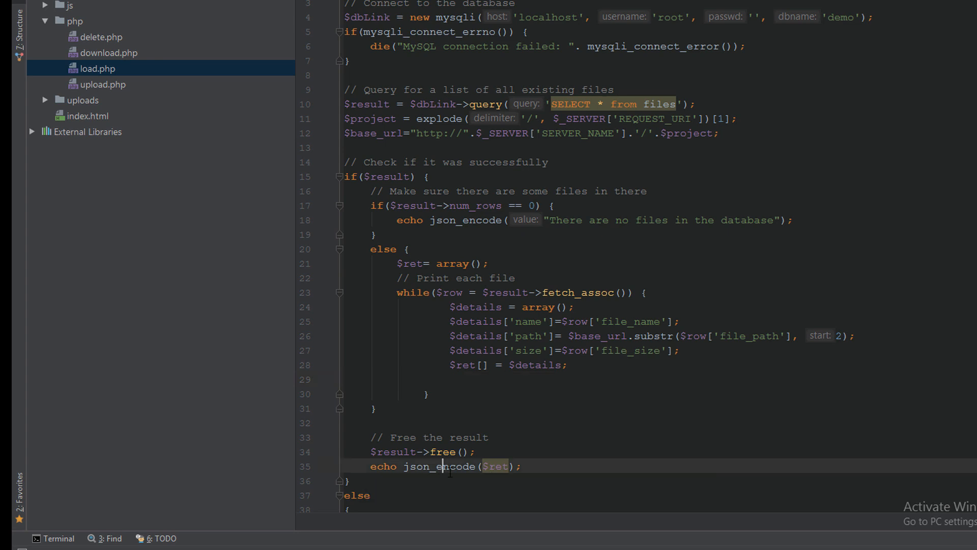
pyautogui.doubleClick(440, 466)
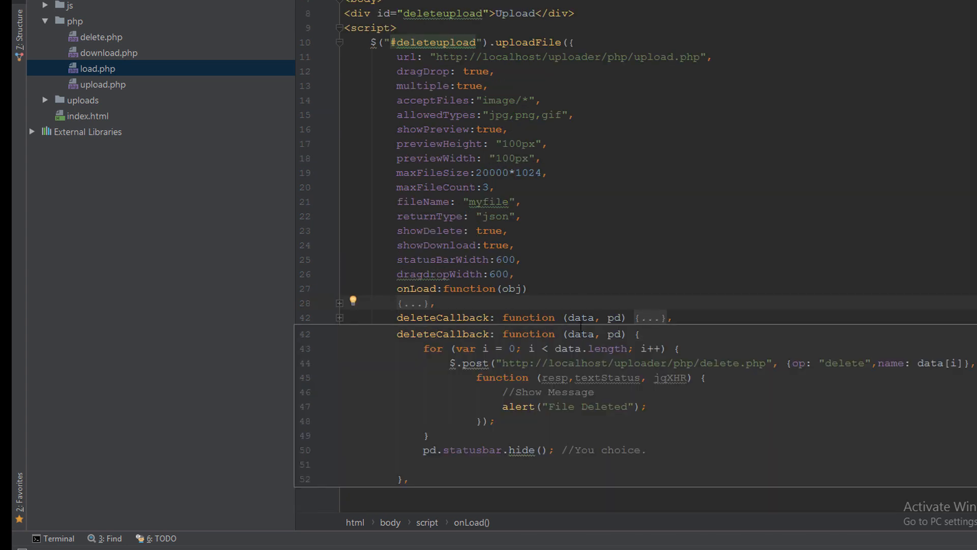
# Expand deleteCallback, review delete.php's record deletion and unlink, then fold deleteCallback again.
pyautogui.click(339, 318)
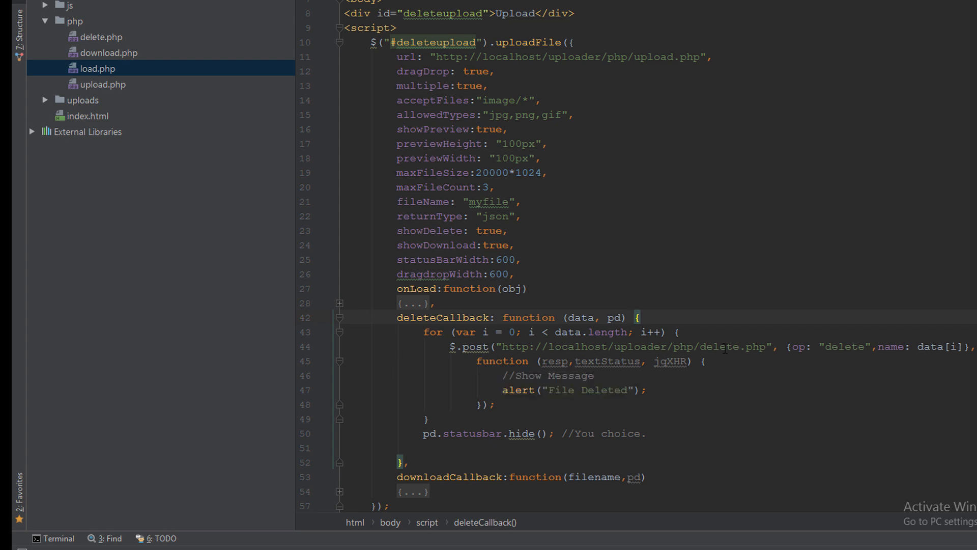
pyautogui.doubleClick(718, 346)
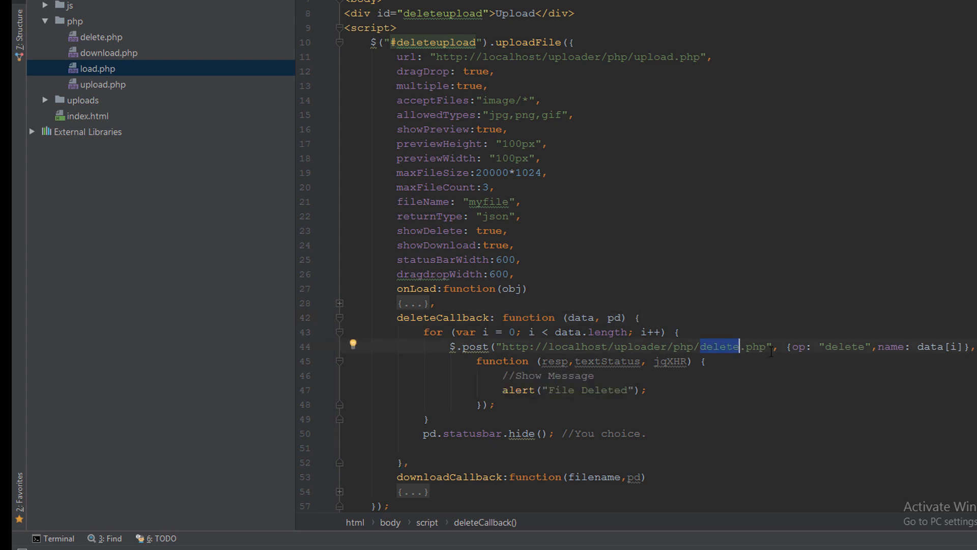
pyautogui.click(102, 37)
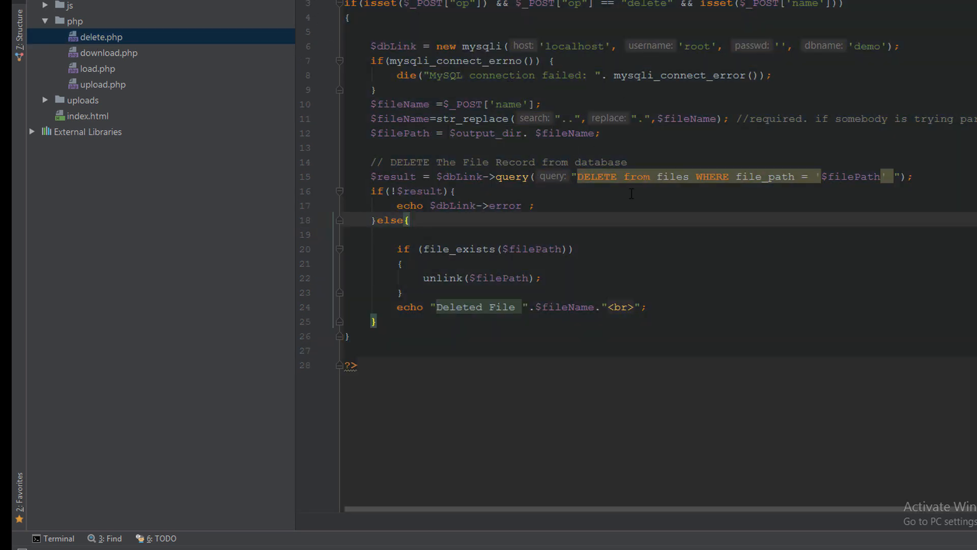
pyautogui.click(617, 176)
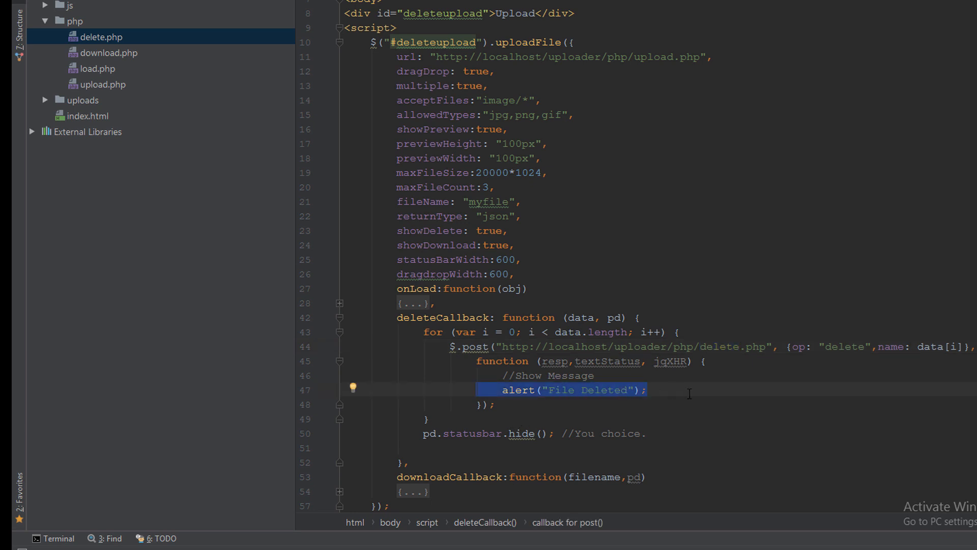
pyautogui.click(340, 318)
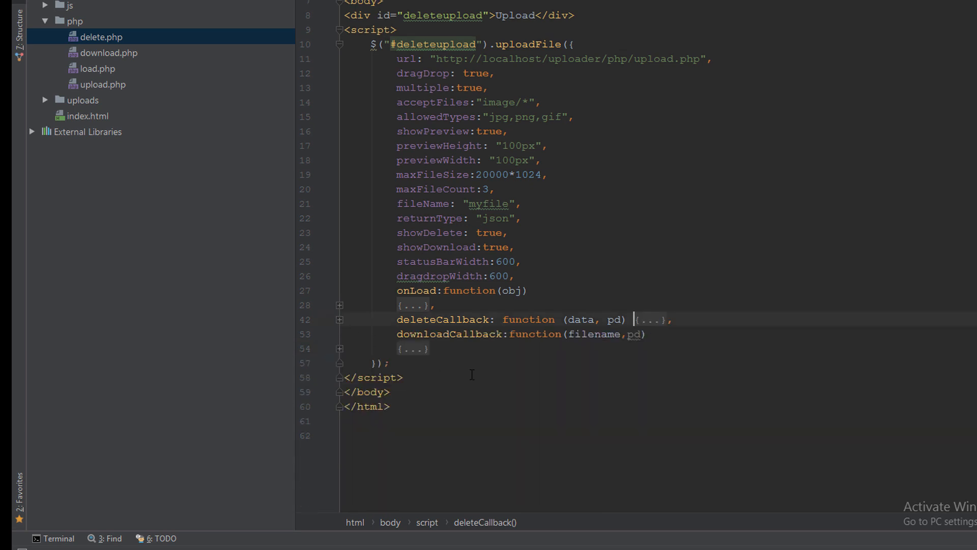
# Expand downloadCallback and select the download.php URL with the appended file name.
pyautogui.click(373, 377)
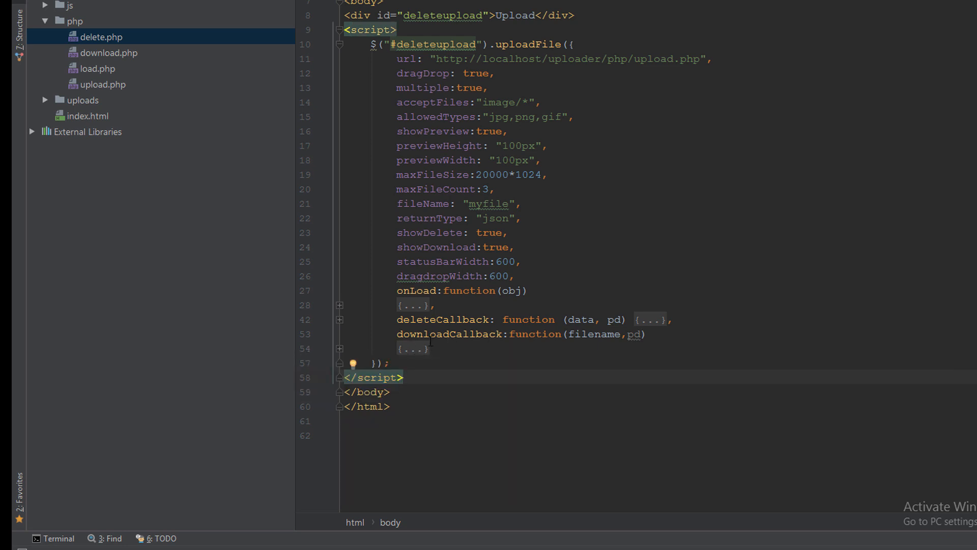
pyautogui.click(406, 348)
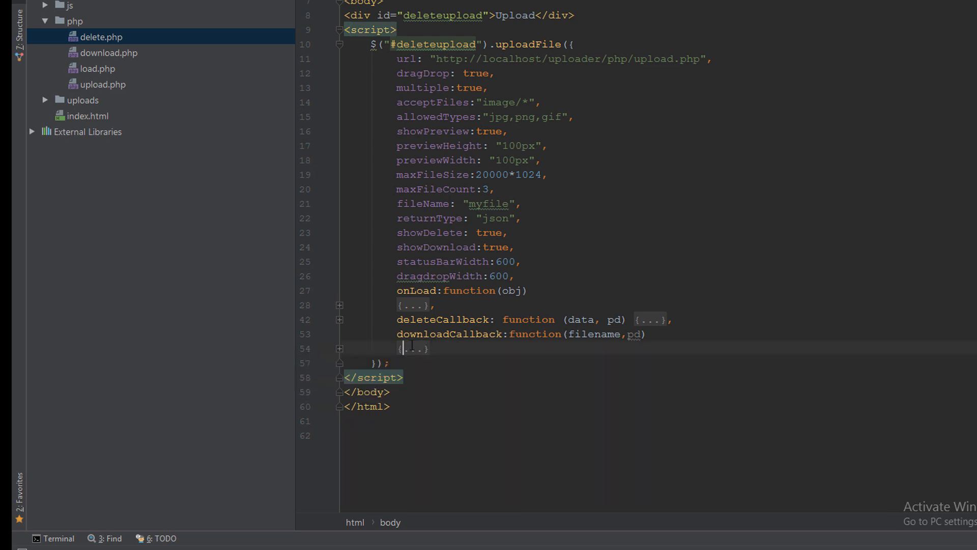
pyautogui.click(340, 348)
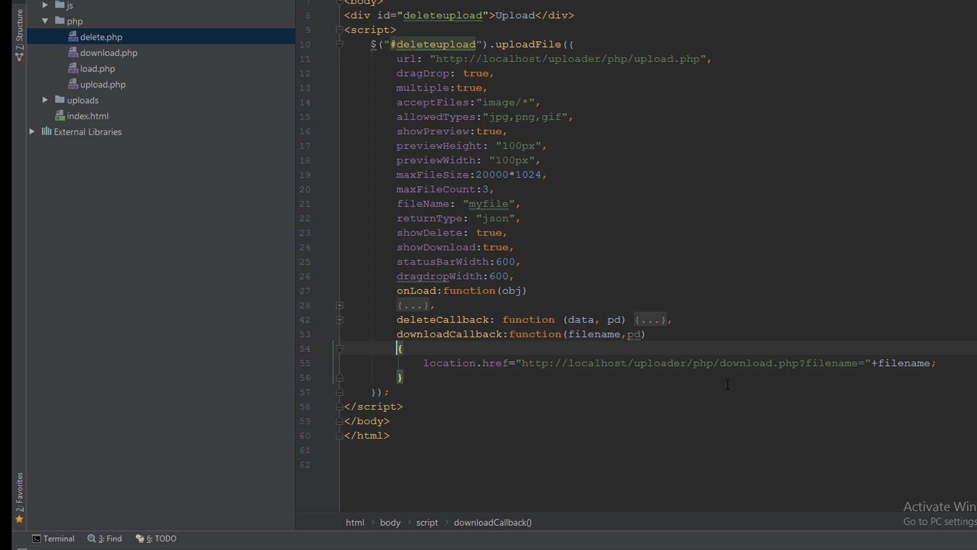
pyautogui.click(752, 362)
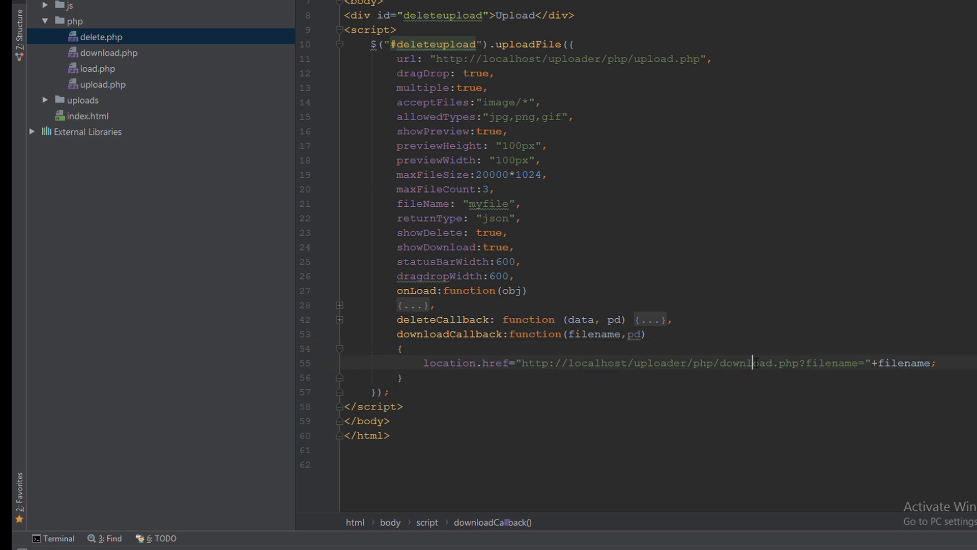
pyautogui.doubleClick(787, 362)
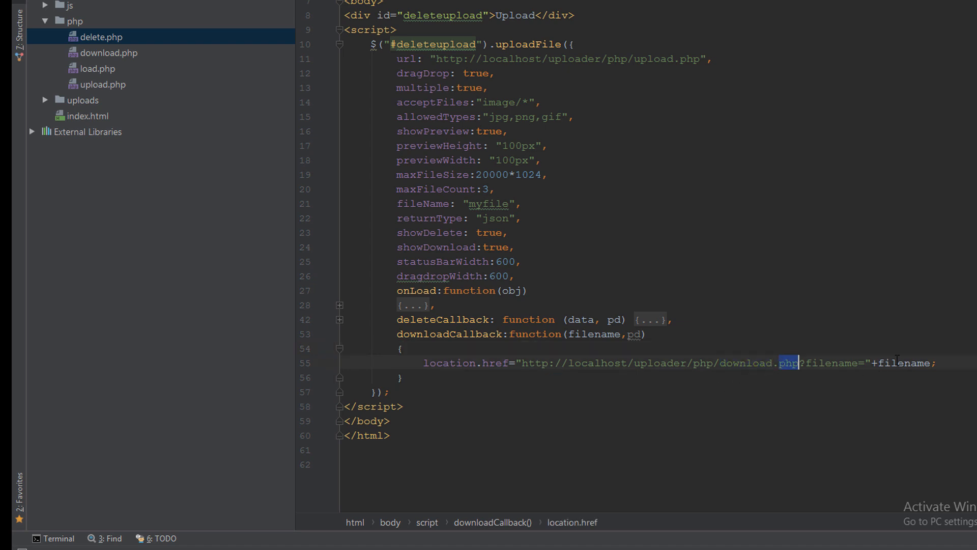
pyautogui.doubleClick(904, 362)
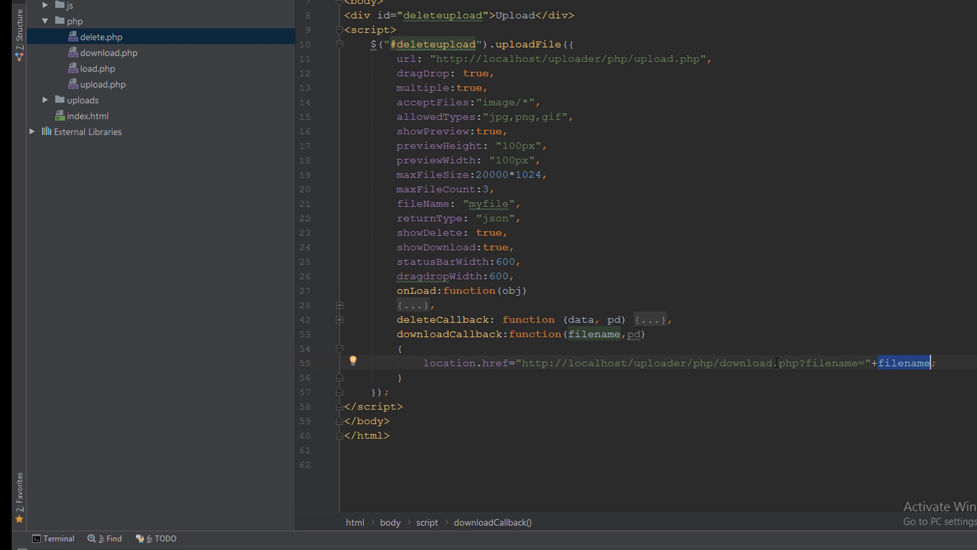
pyautogui.moveTo(123, 55)
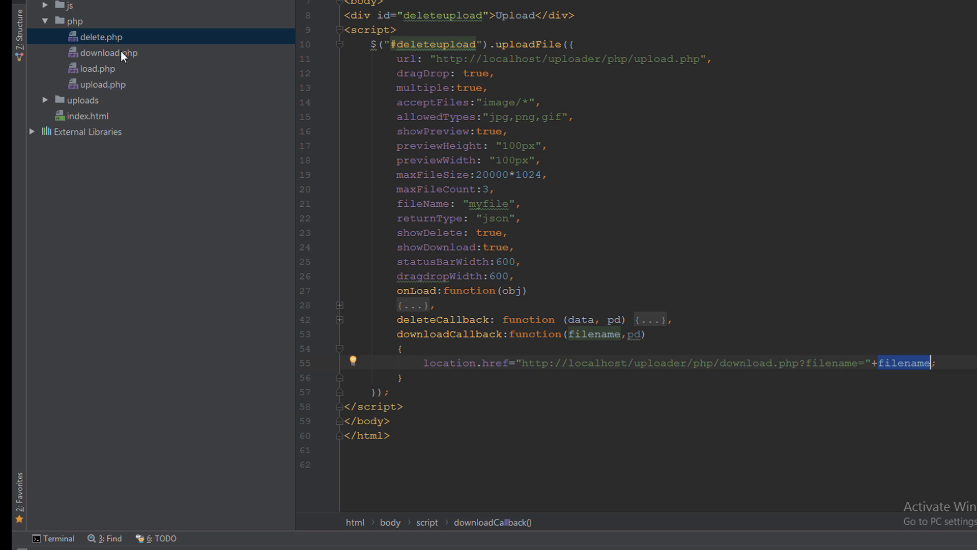
# Open download.php, select its file-sending header block, then return to index.html.
pyautogui.click(109, 52)
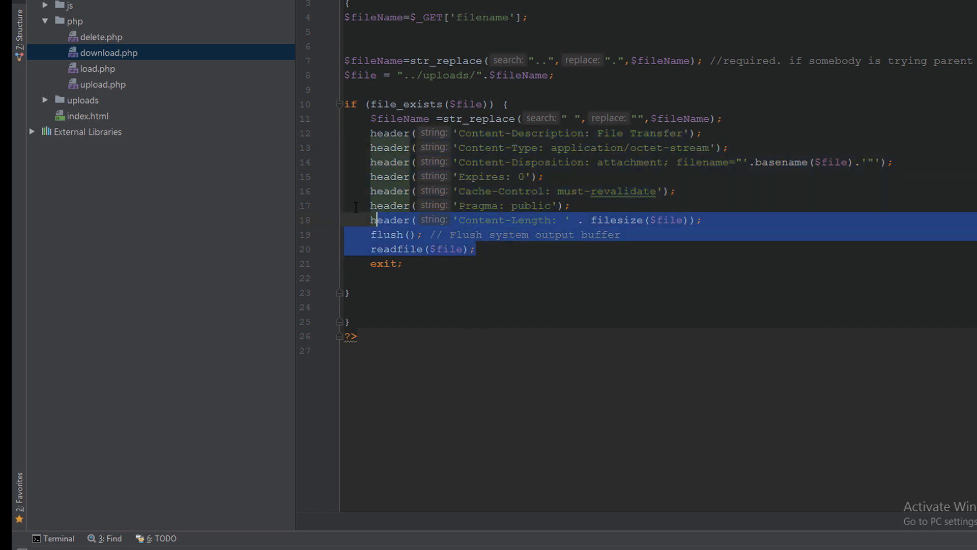
pyautogui.moveTo(374, 220); pyautogui.dragTo(373, 118)
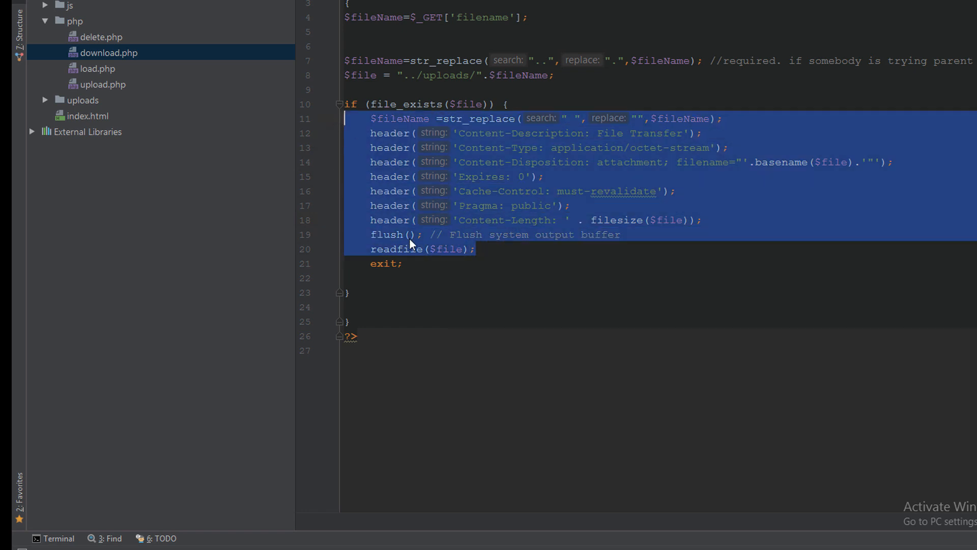
pyautogui.click(448, 250)
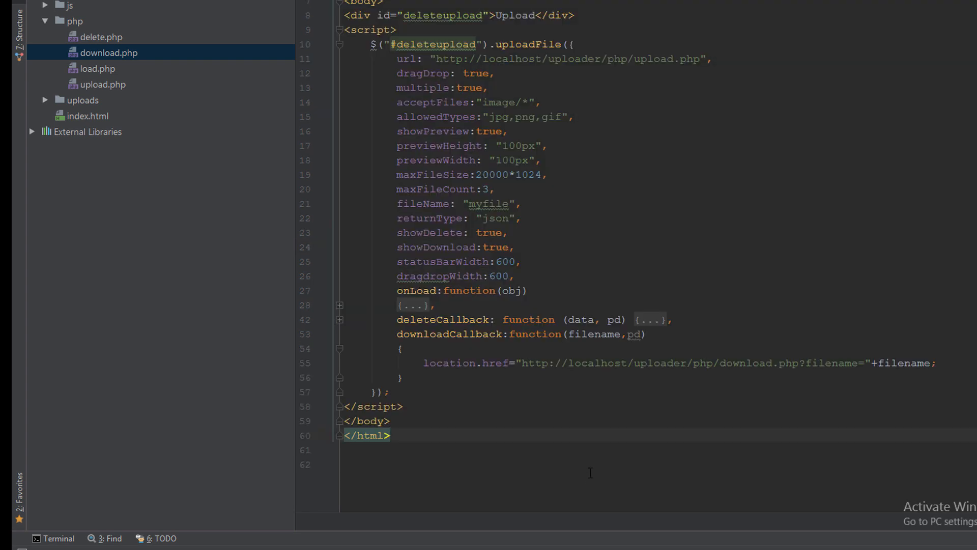
pyautogui.moveTo(560, 279)
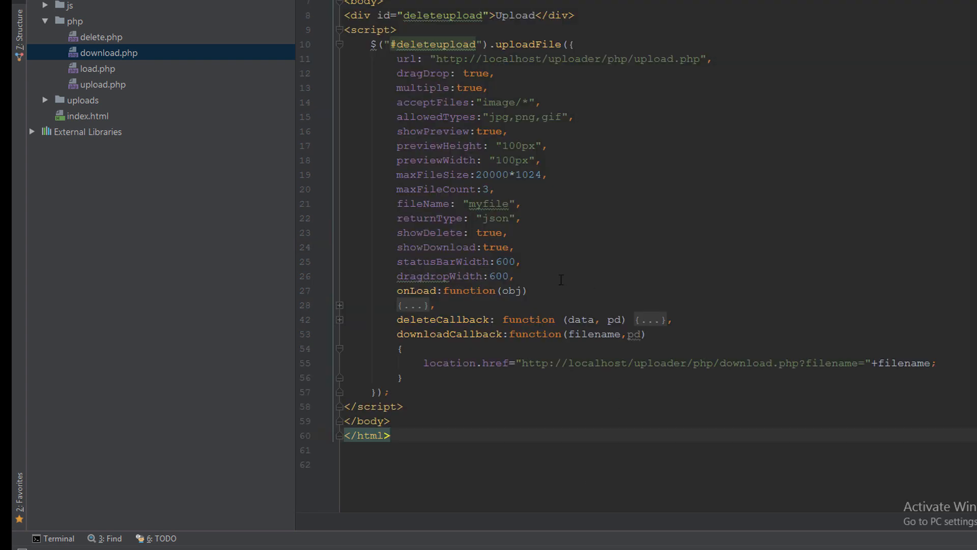
# Open upload.php to review the file move and files-table insert, peeking at the uploads folder.
pyautogui.click(102, 84)
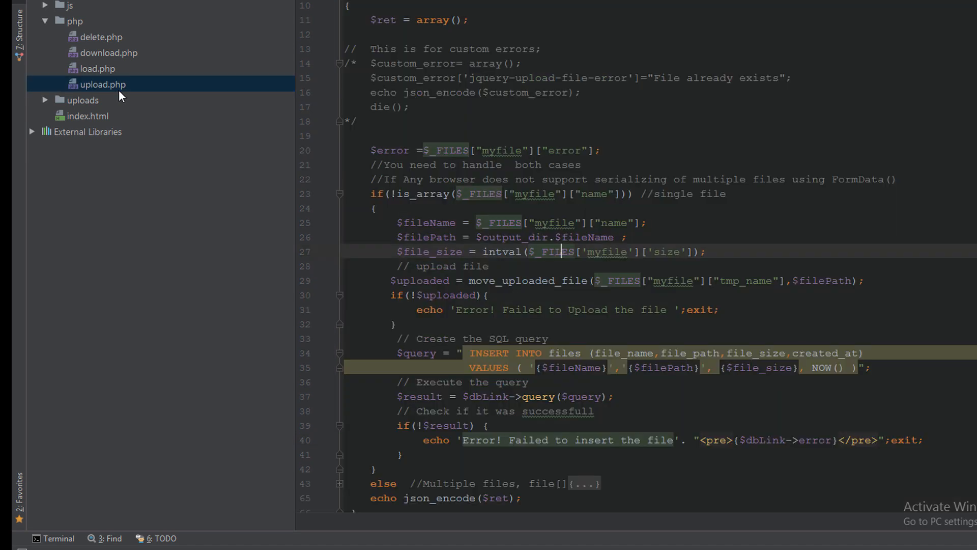
pyautogui.scroll(3)
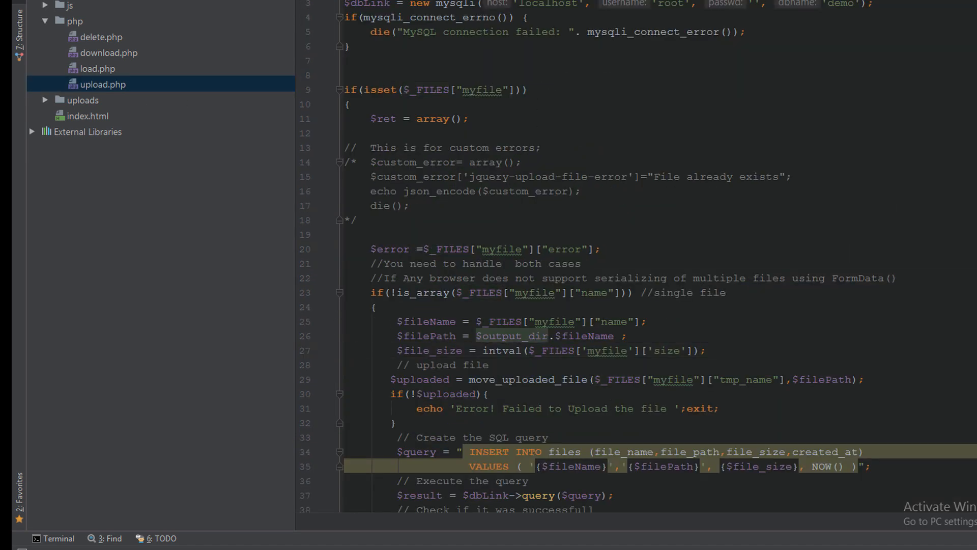
pyautogui.click(82, 100)
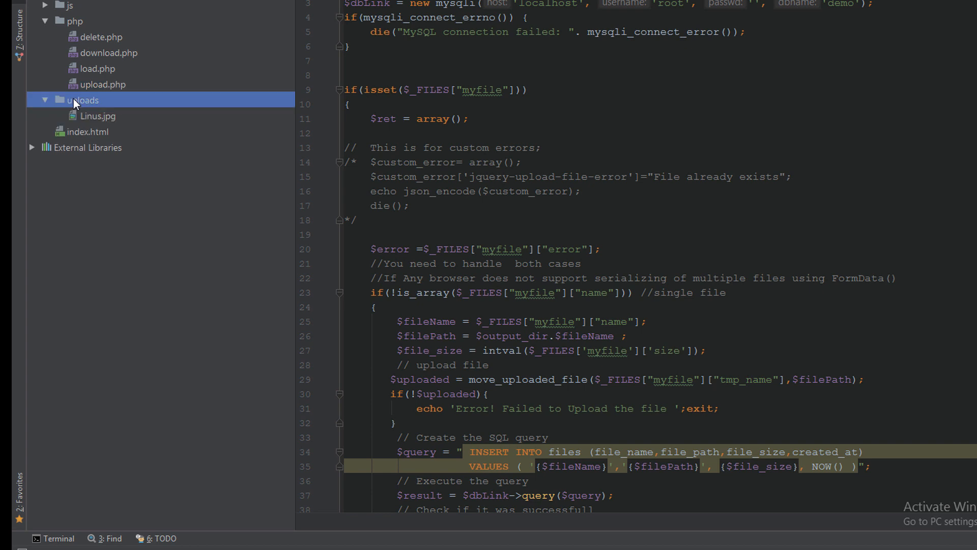
pyautogui.click(44, 99)
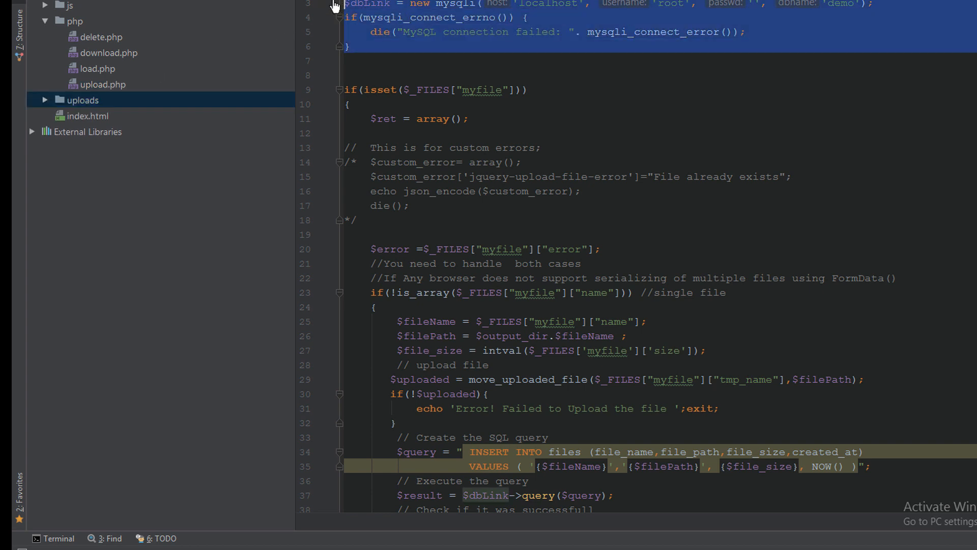
pyautogui.moveTo(482, 90)
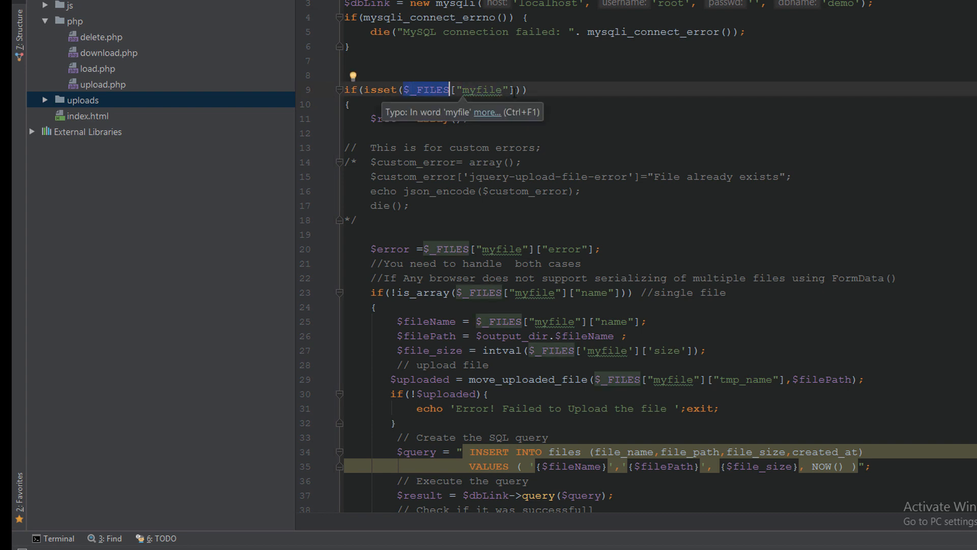
pyautogui.click(334, 74)
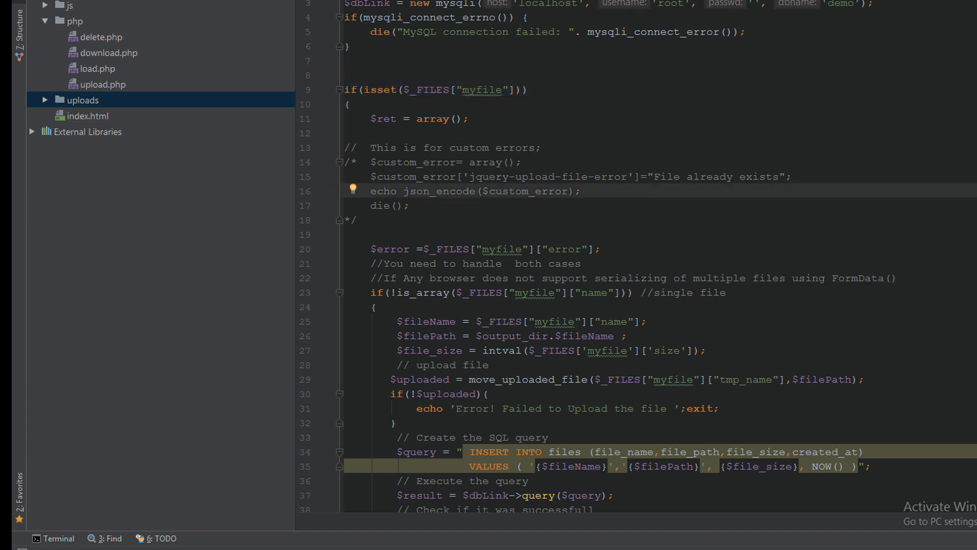
pyautogui.scroll(-3)
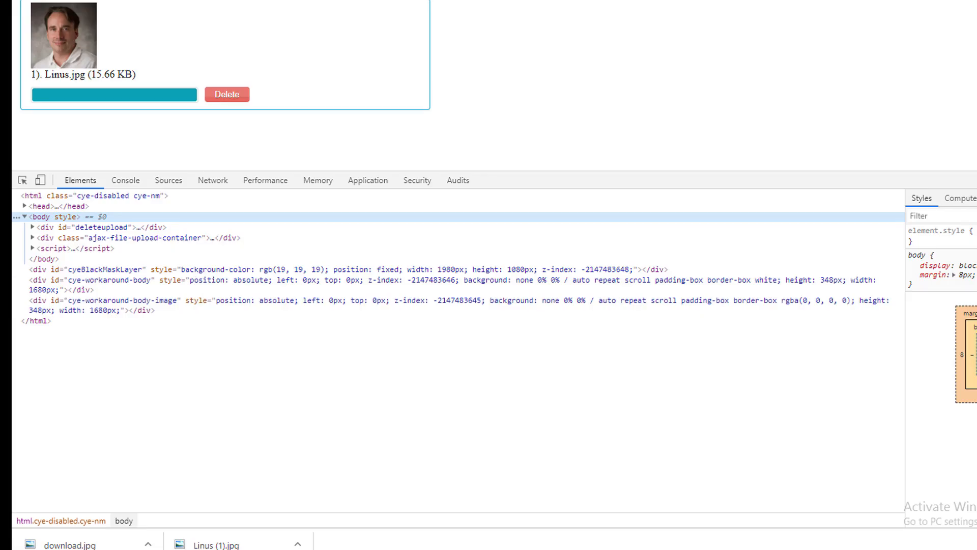
# Upload IMG_20181006_202908.jpg and select upload.php's 'Error! Failed to Upload the file' response in DevTools.
pyautogui.click(113, 94)
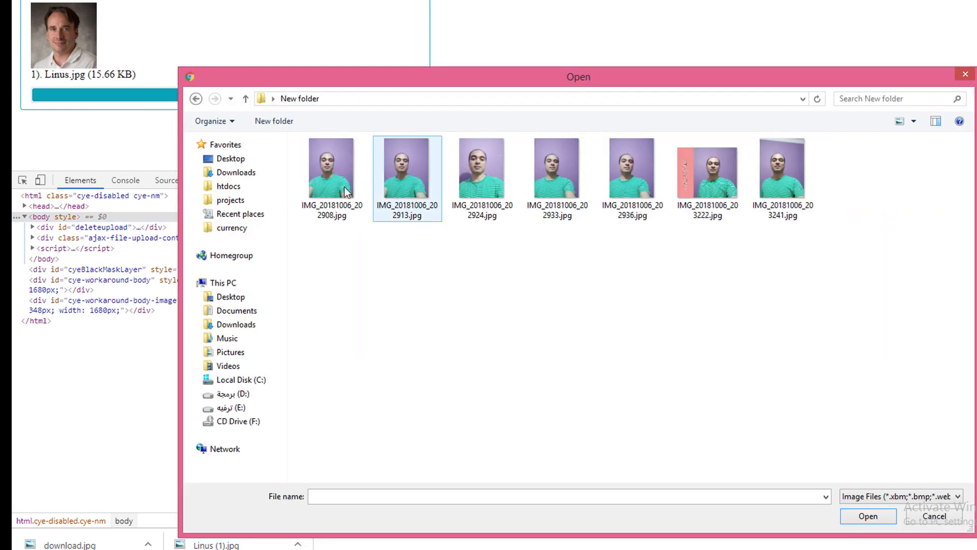
pyautogui.click(867, 516)
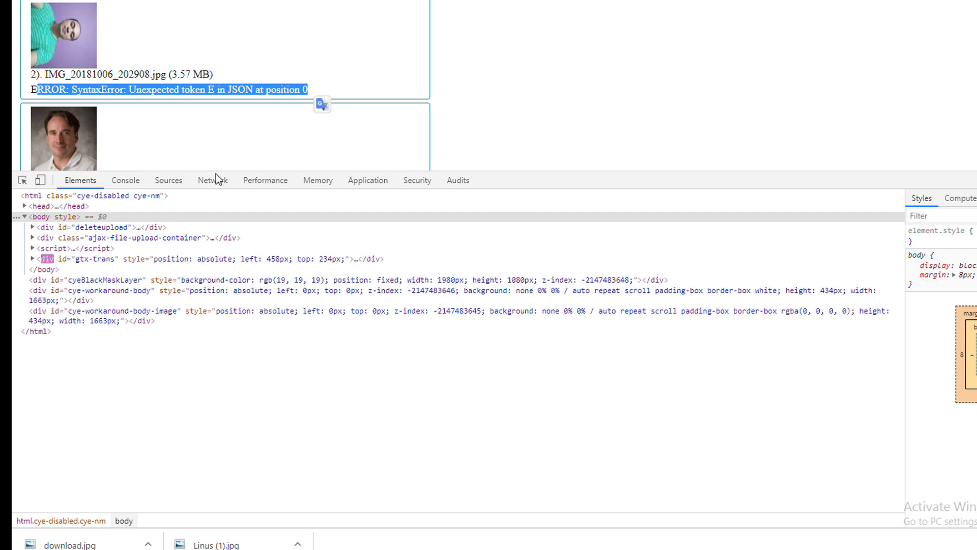
pyautogui.moveTo(168, 180)
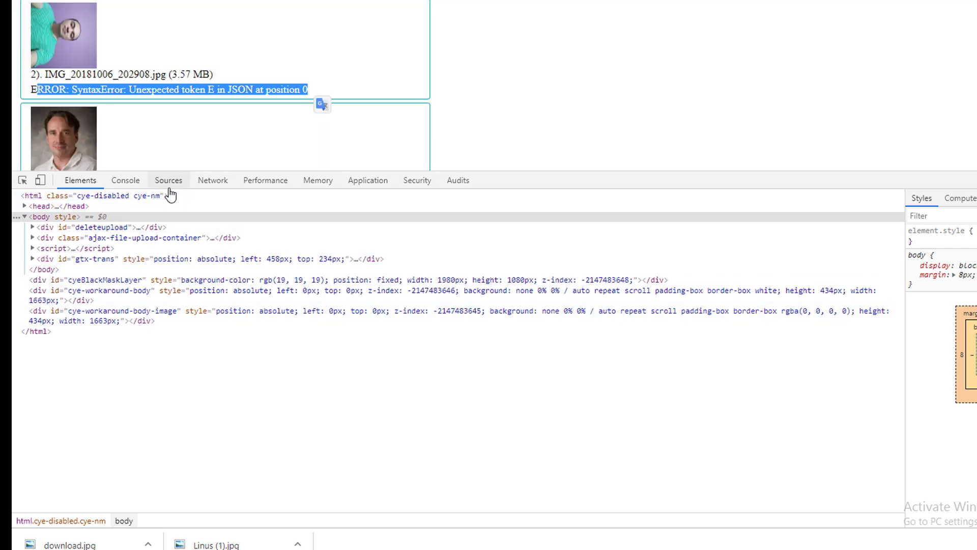
pyautogui.click(212, 180)
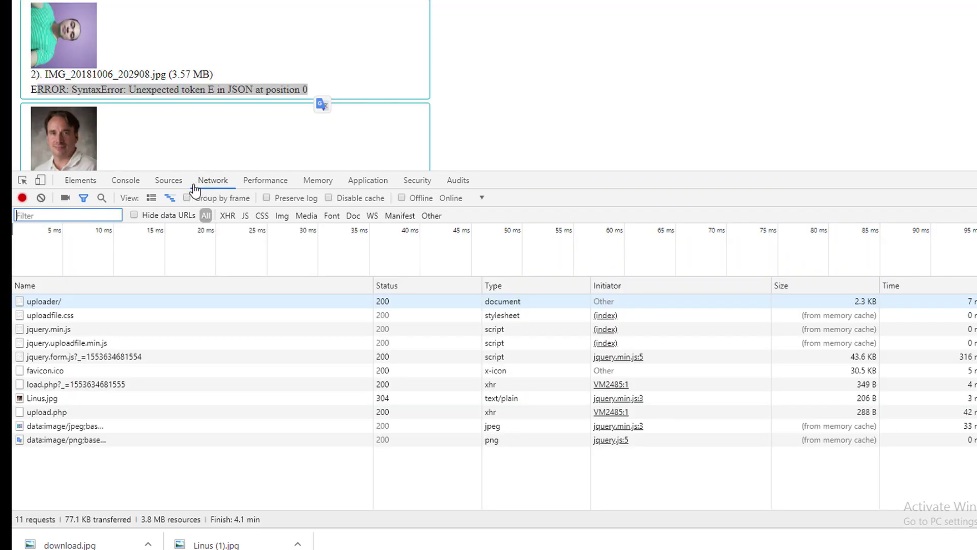
pyautogui.click(46, 412)
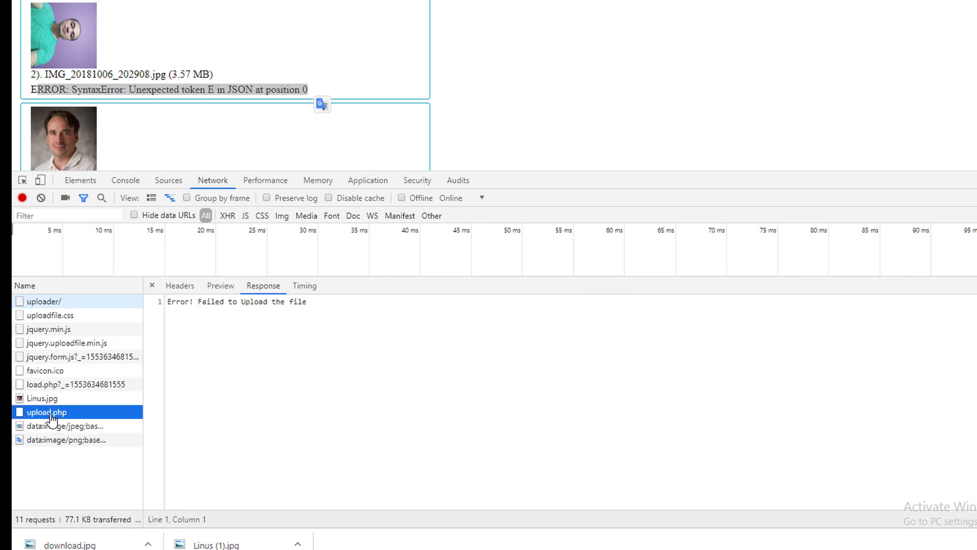
pyautogui.moveTo(320, 303)
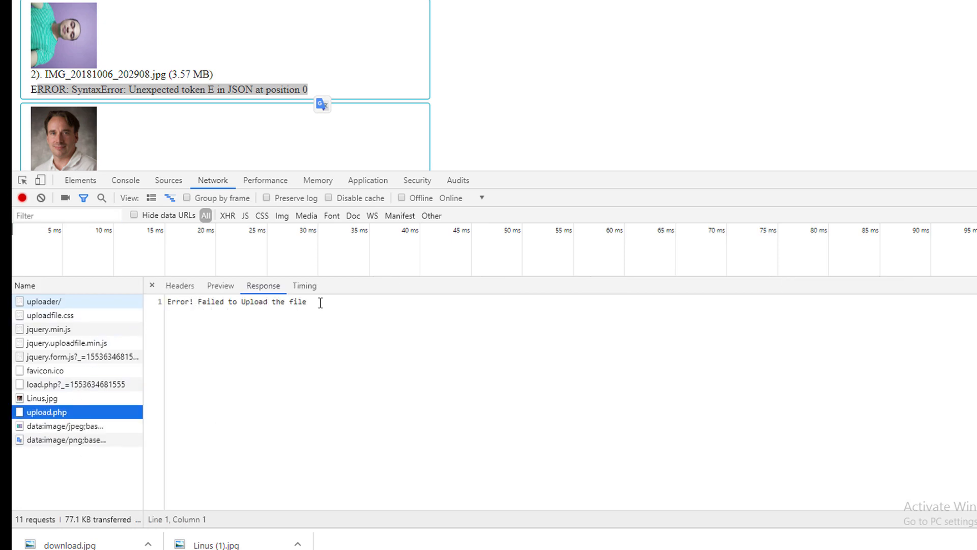
pyautogui.tripleClick(237, 301)
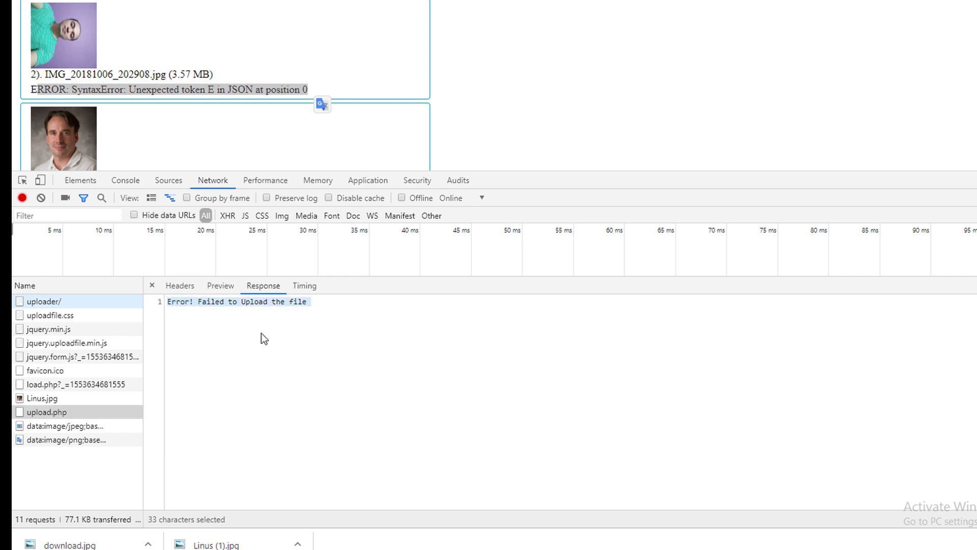
pyautogui.moveTo(296, 183)
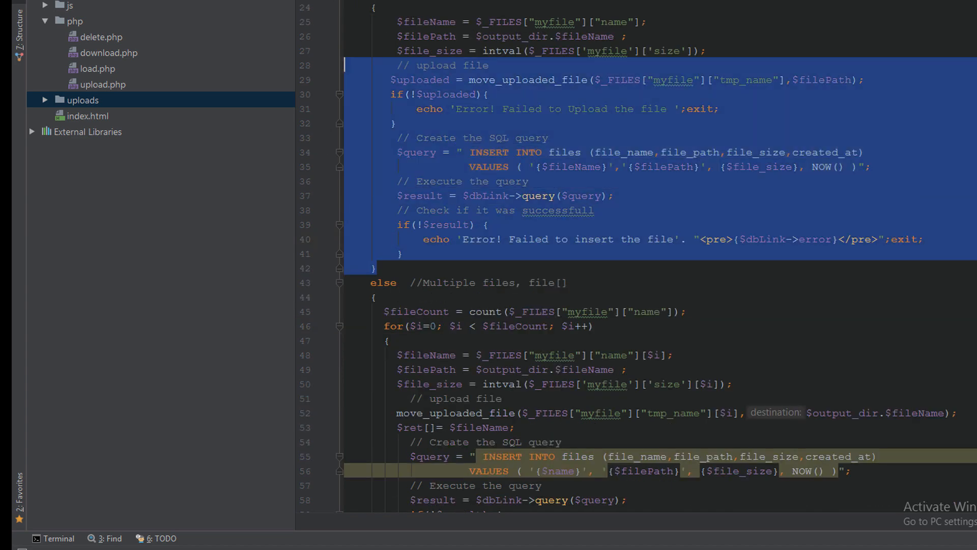
pyautogui.scroll(-3)
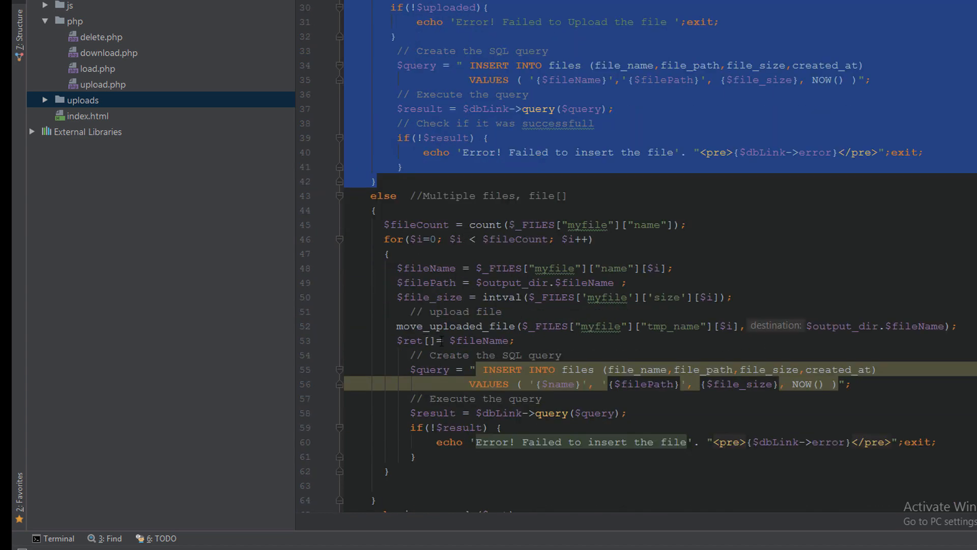
pyautogui.click(377, 239)
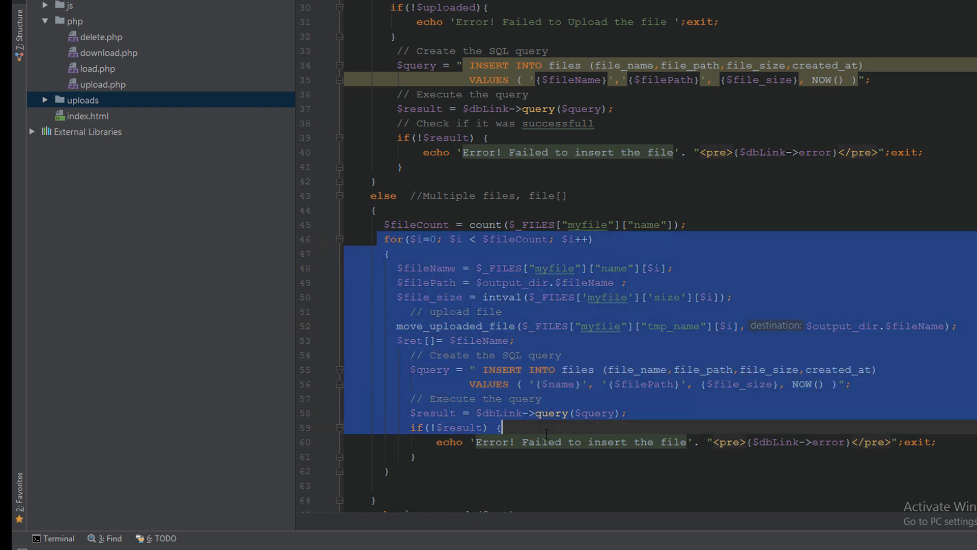
pyautogui.scroll(-3)
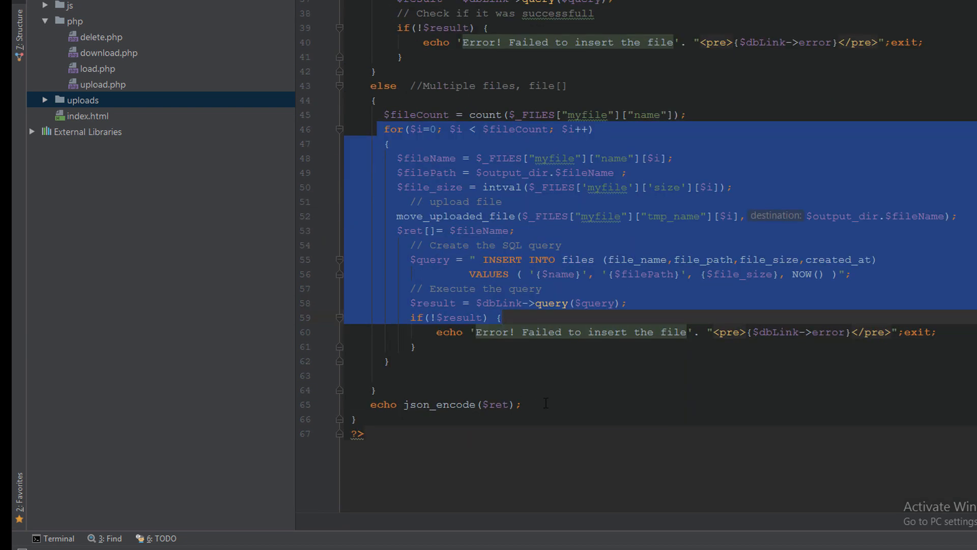
pyautogui.click(516, 230)
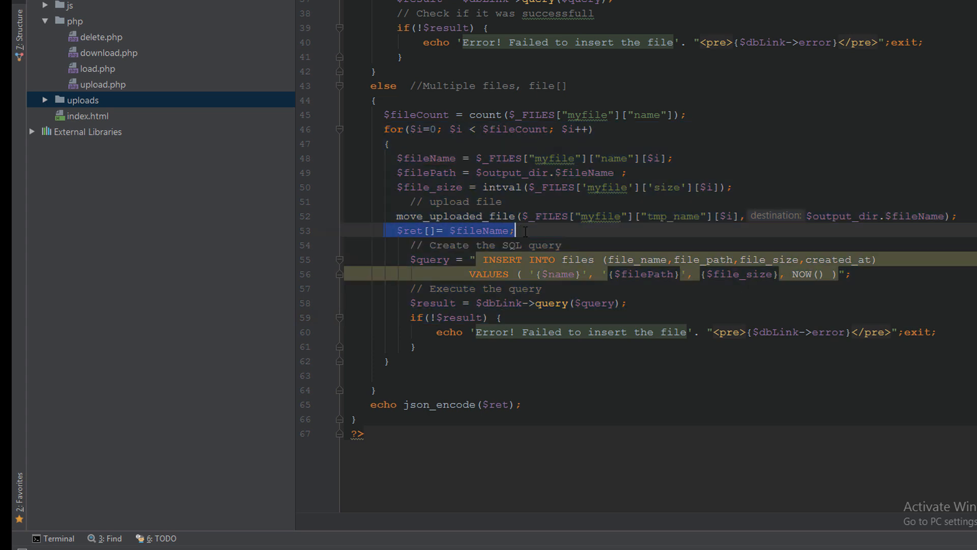
pyautogui.click(415, 231)
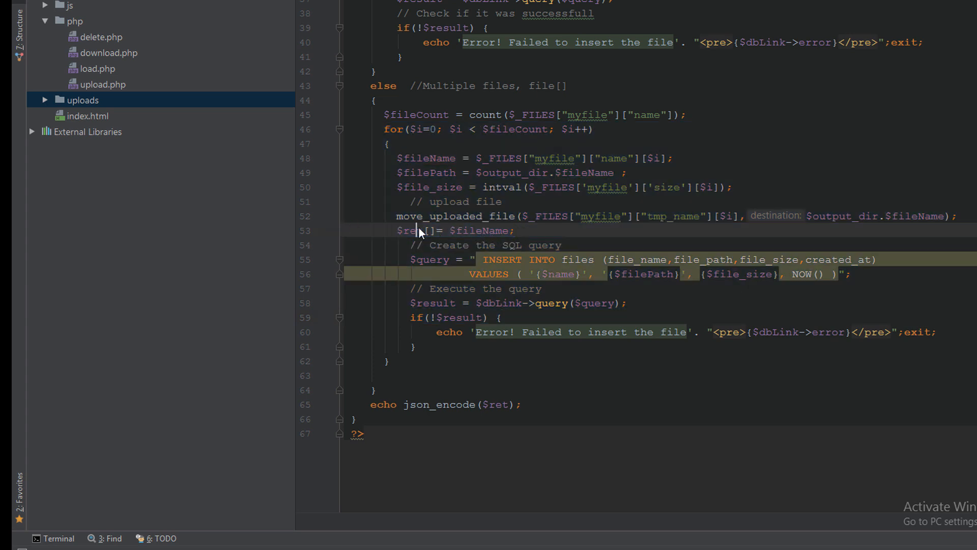
pyautogui.doubleClick(409, 231)
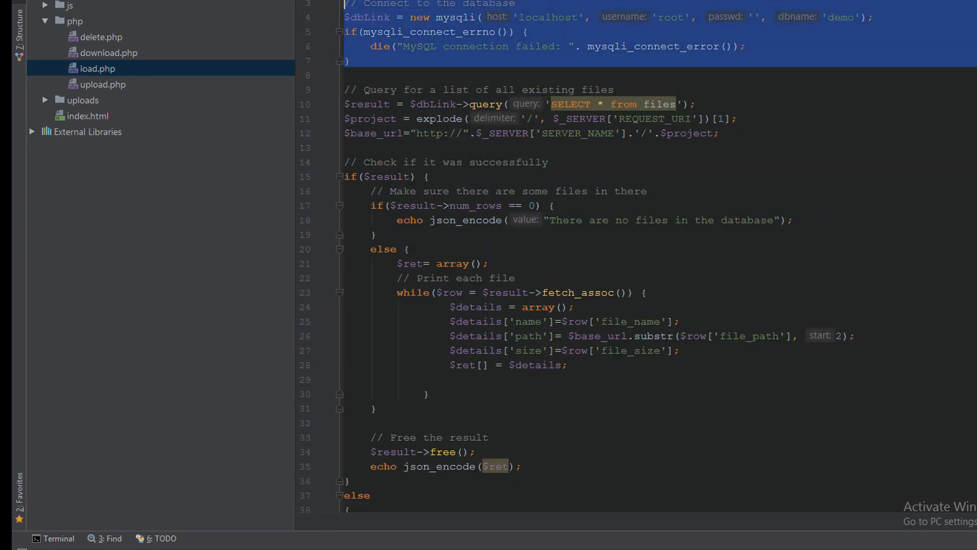
pyautogui.moveTo(335, 32)
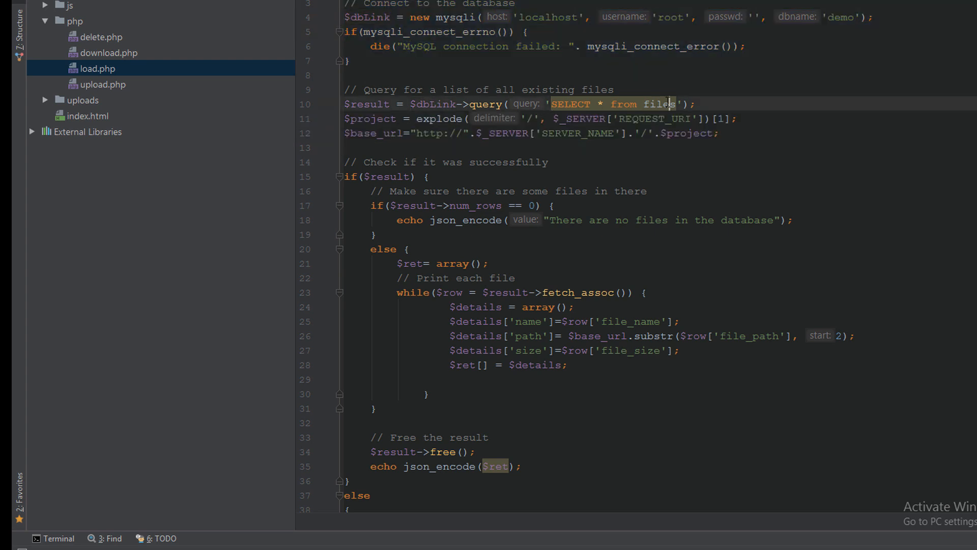
# Highlight the $project variable and the base_url string at the top of load.php.
pyautogui.doubleClick(368, 118)
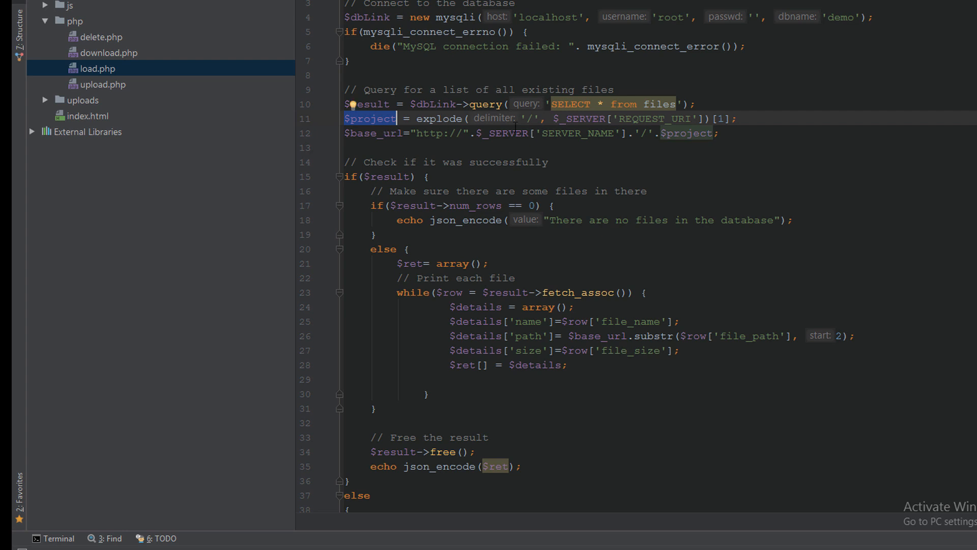
pyautogui.moveTo(428, 139)
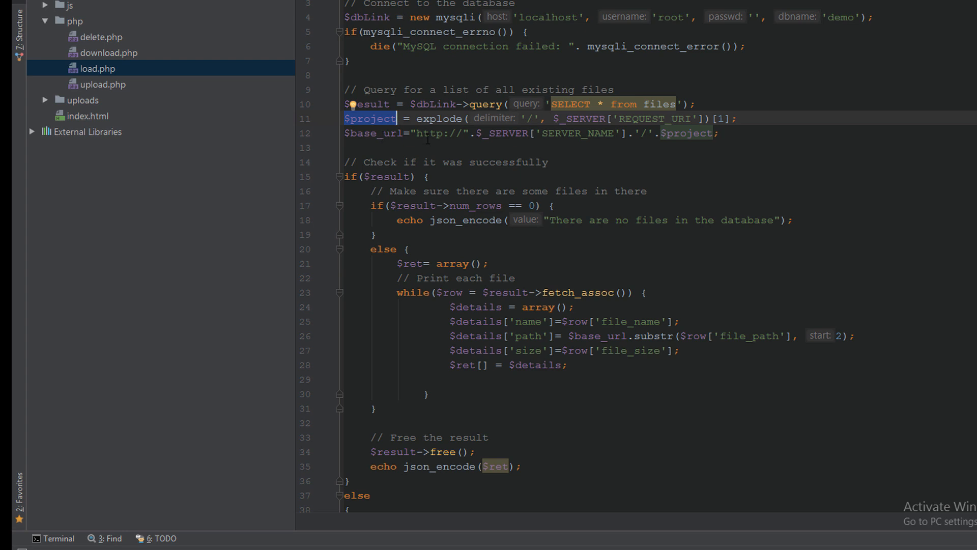
pyautogui.click(437, 132)
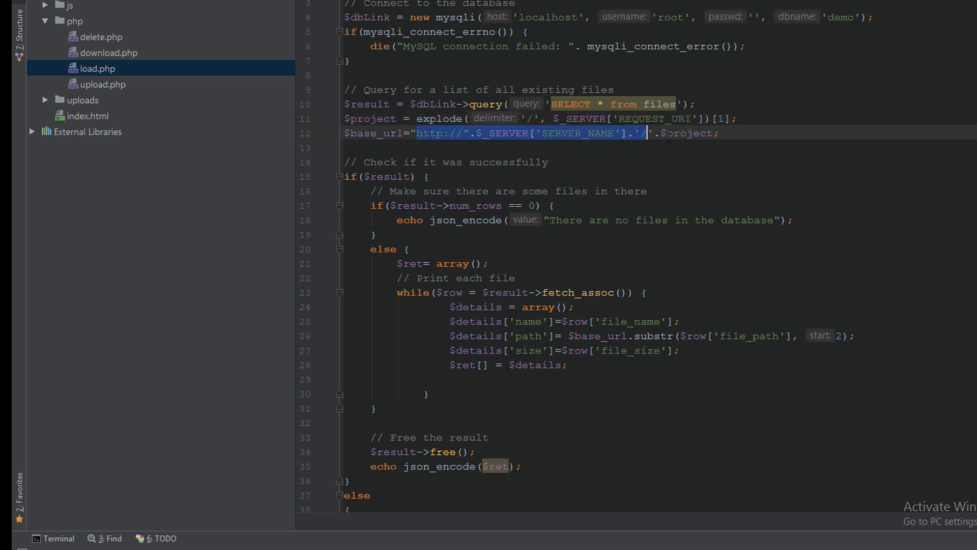
pyautogui.doubleClick(685, 133)
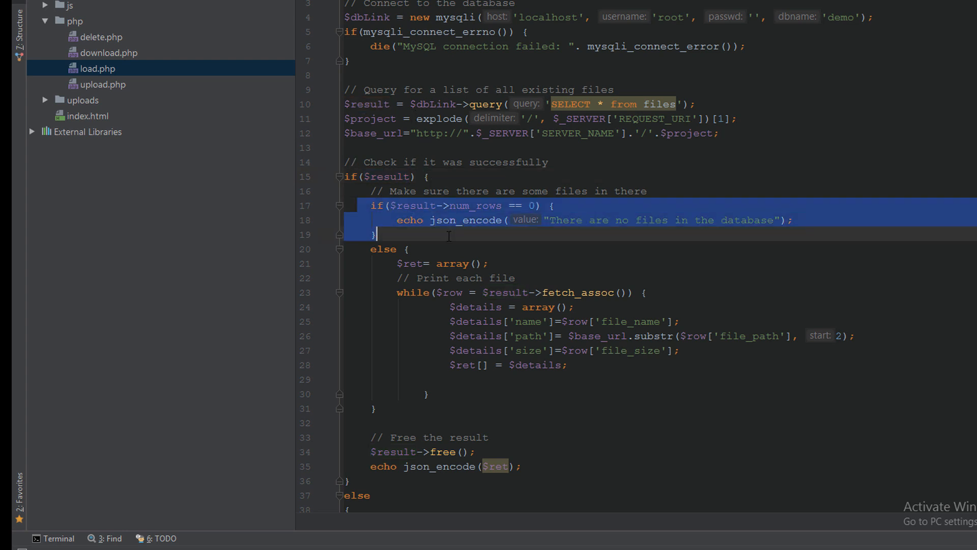
# Mark the num_rows check and the per-row file-details loop building the JSON output.
pyautogui.click(500, 205)
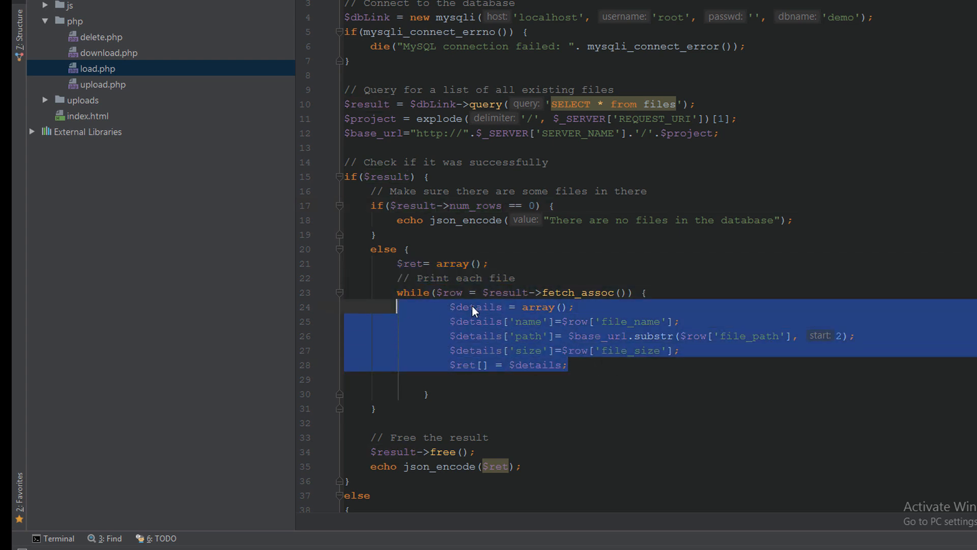
pyautogui.click(440, 466)
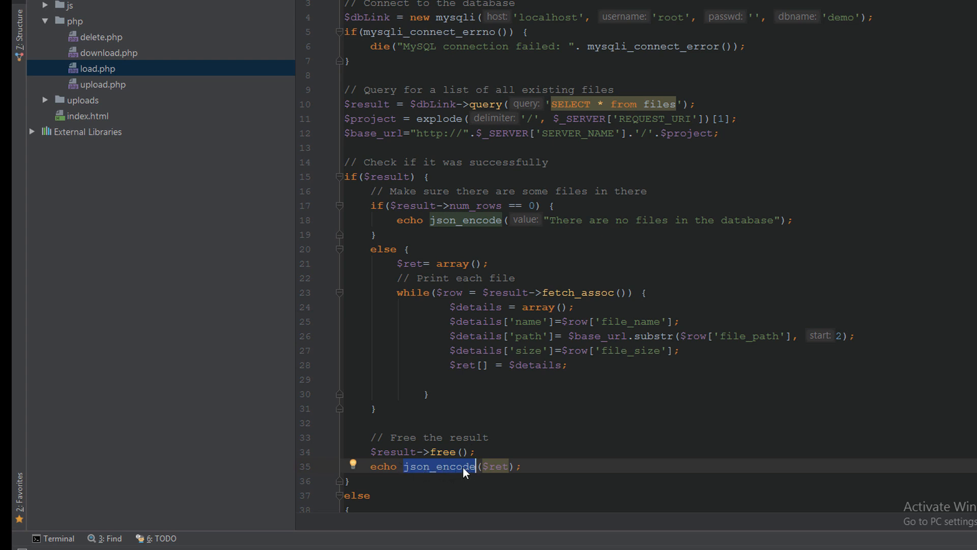
pyautogui.click(751, 220)
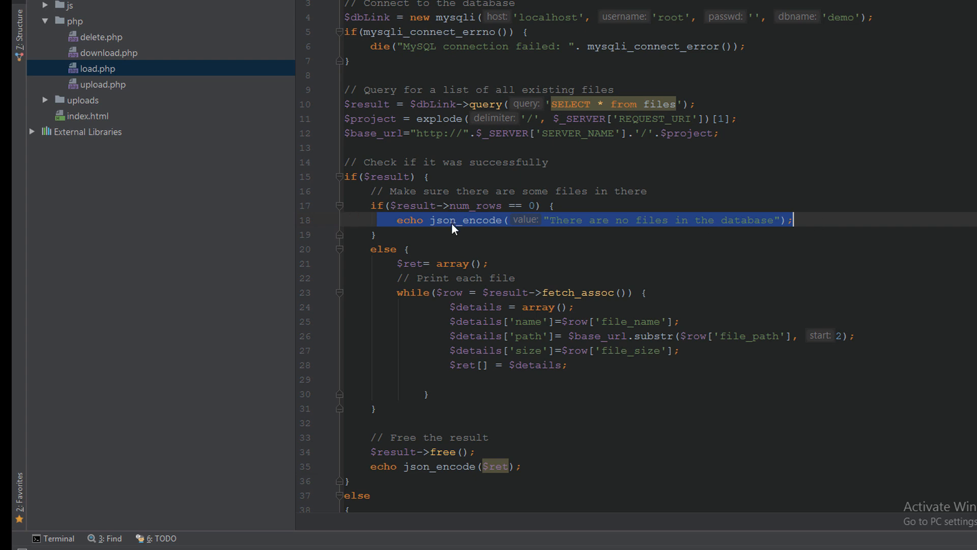
pyautogui.moveTo(745, 315)
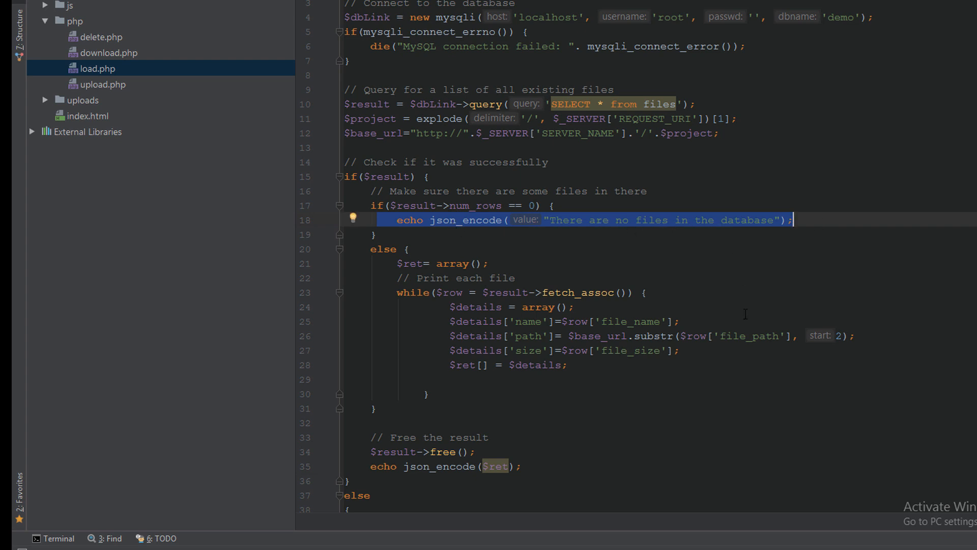
# Mark the database error else branch and the connection close at the end.
pyautogui.scroll(-3)
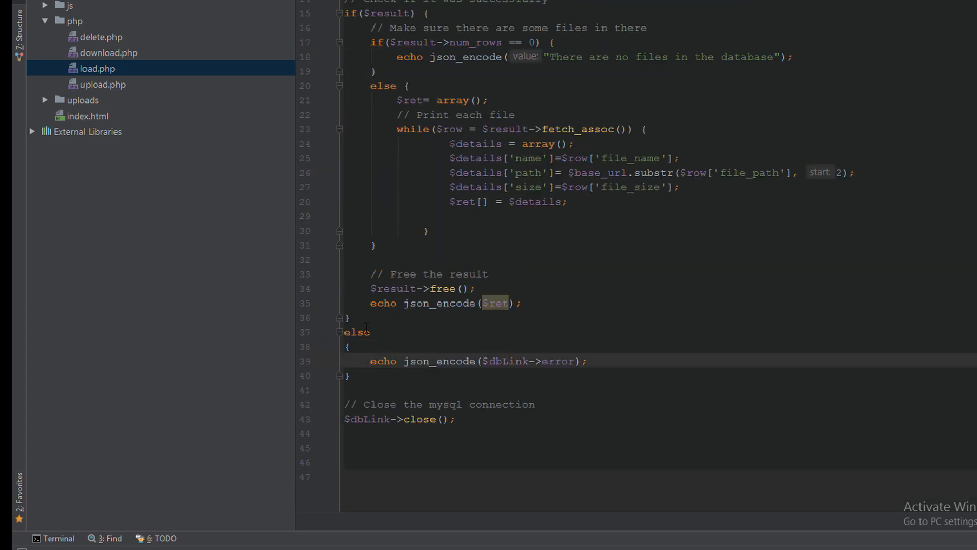
pyautogui.doubleClick(505, 360)
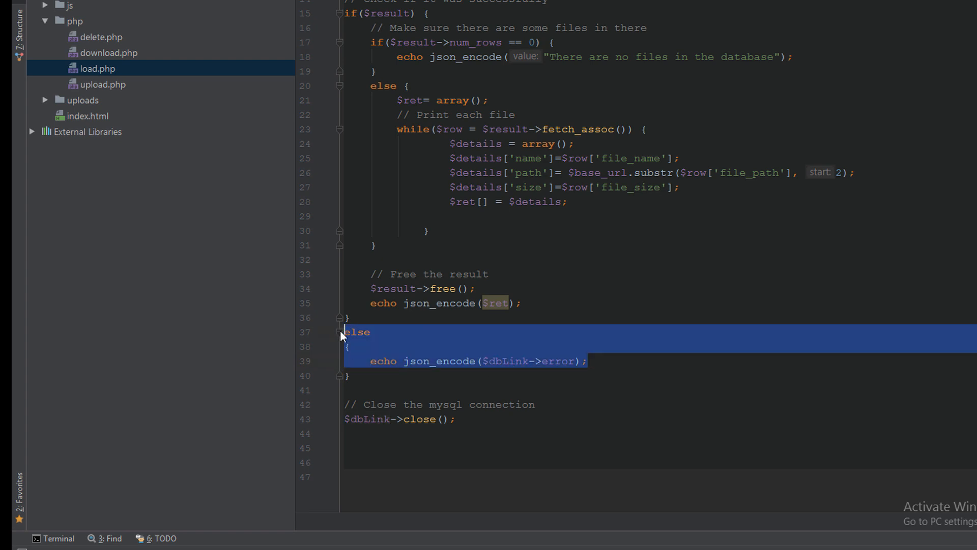
pyautogui.click(470, 419)
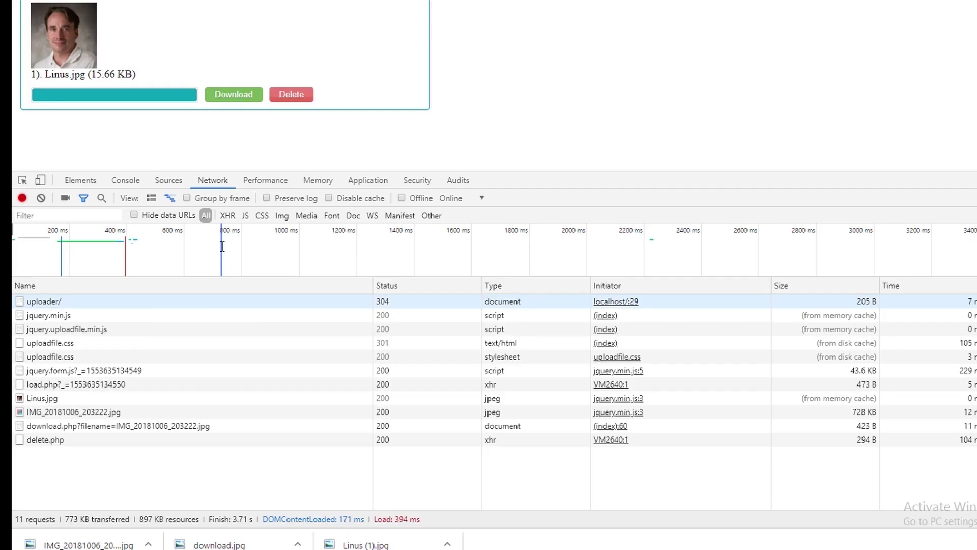
pyautogui.moveTo(198, 195)
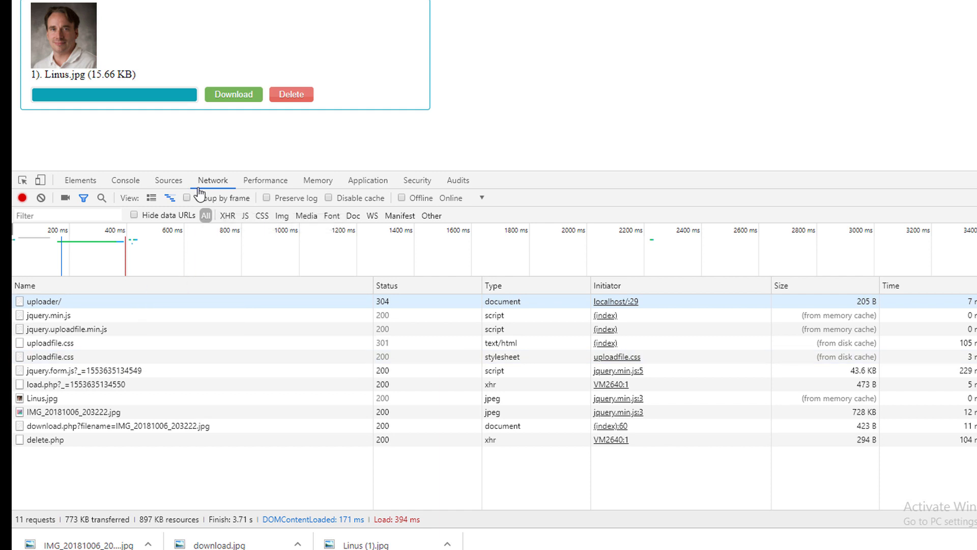
# Switch DevTools to Console and back to Network to view the fresh request log.
pyautogui.click(126, 180)
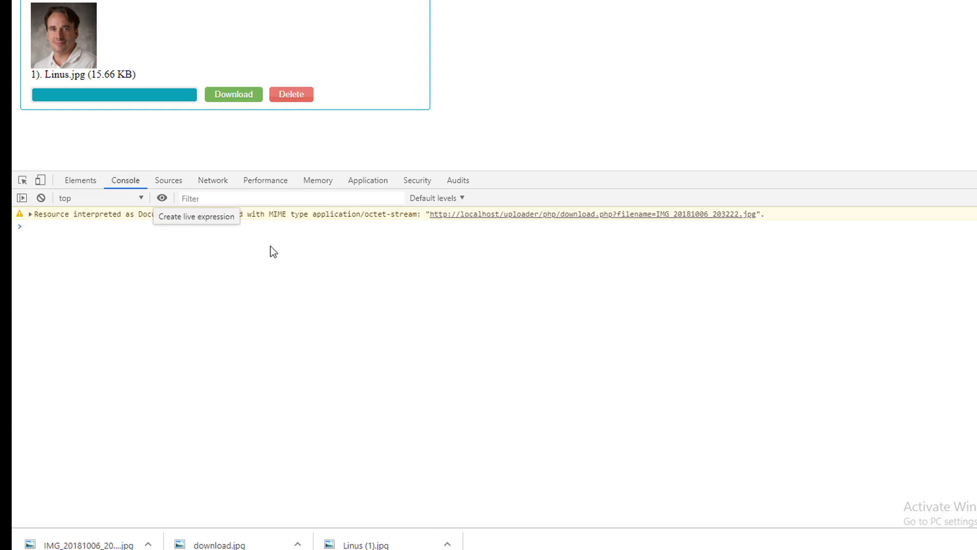
pyautogui.moveTo(213, 180)
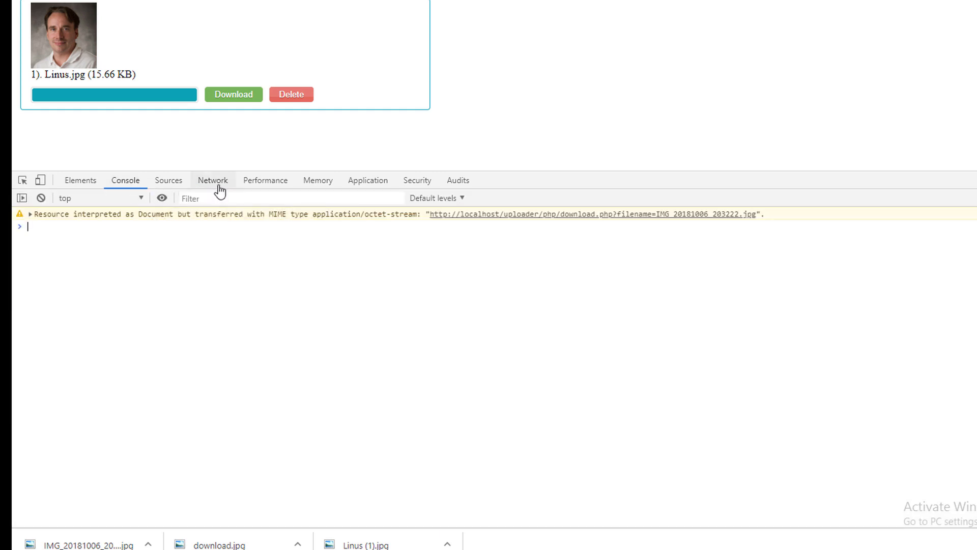
pyautogui.click(212, 180)
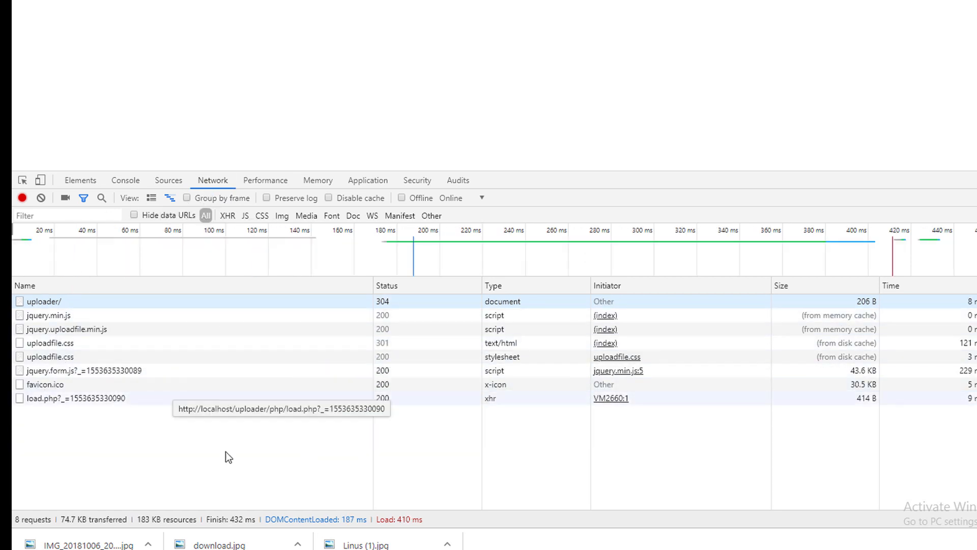
pyautogui.moveTo(216, 296)
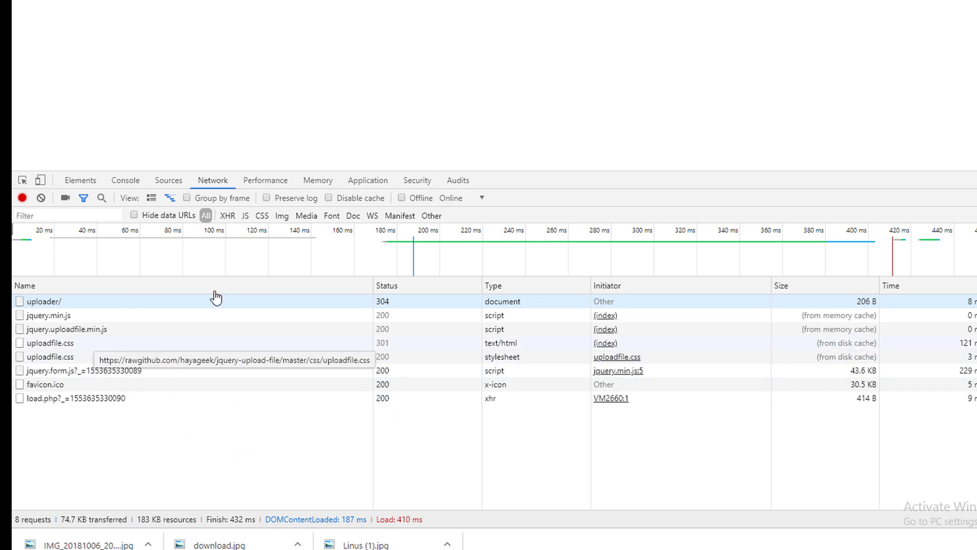
pyautogui.moveTo(317, 355)
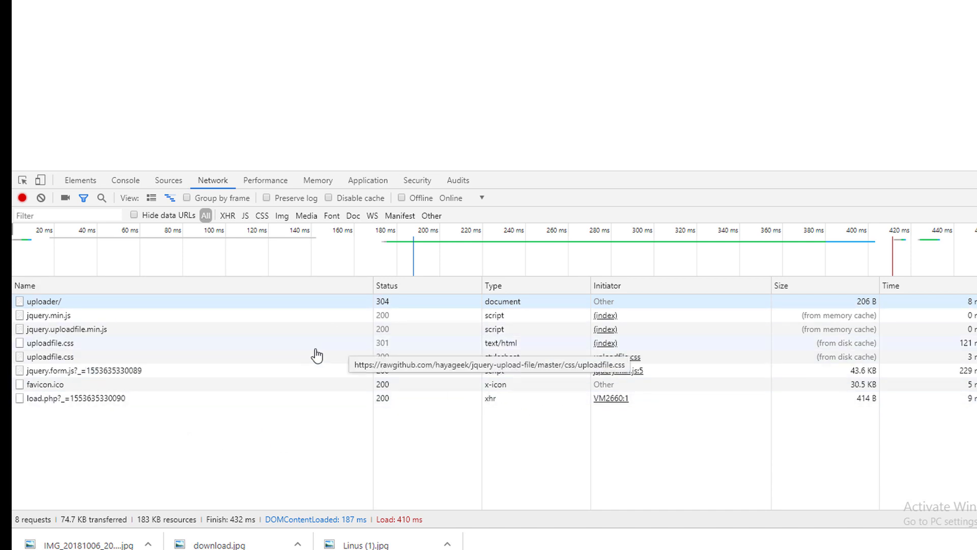
pyautogui.moveTo(44, 302)
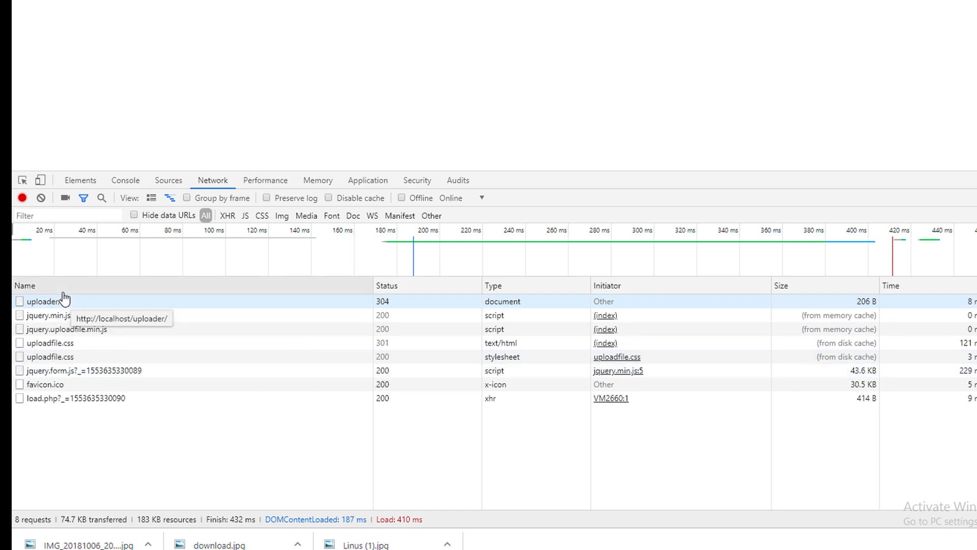
pyautogui.moveTo(347, 456)
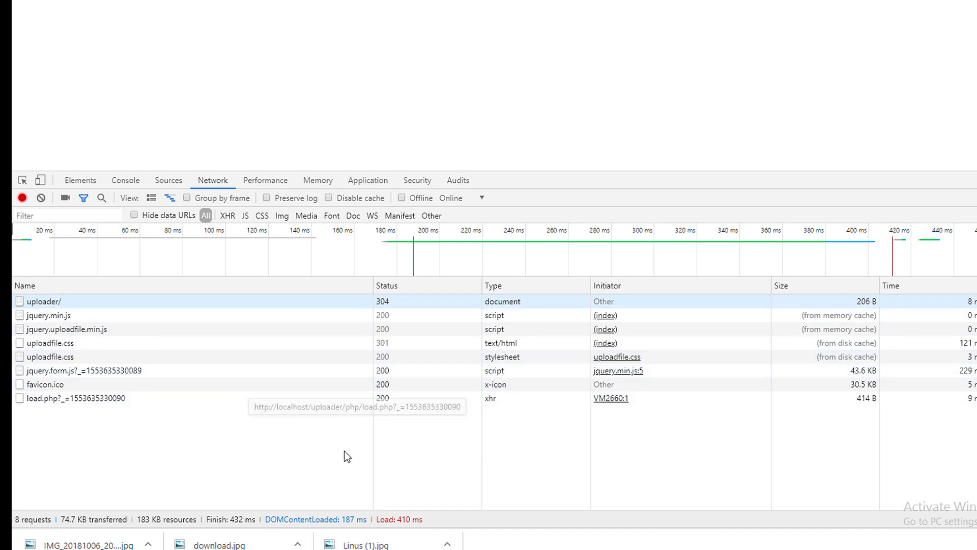
pyautogui.moveTo(359, 448)
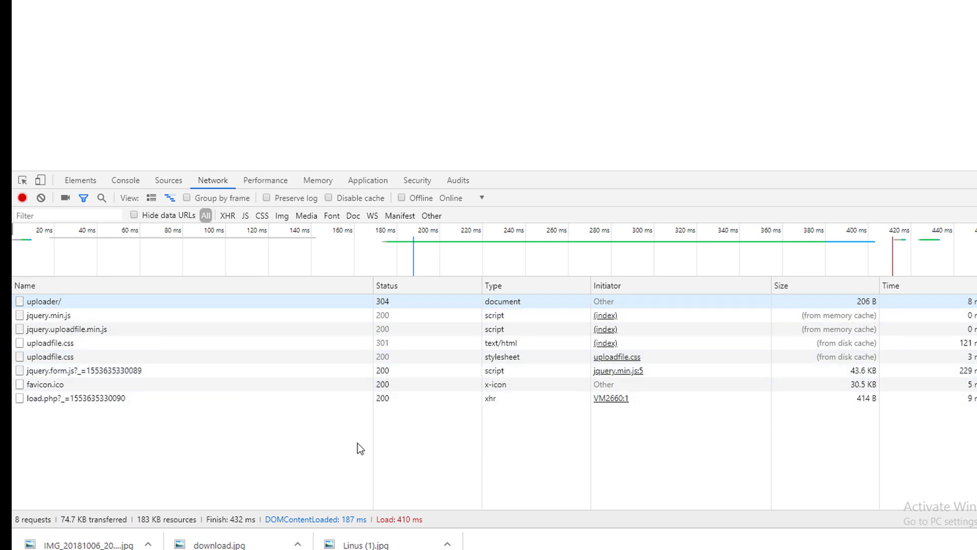